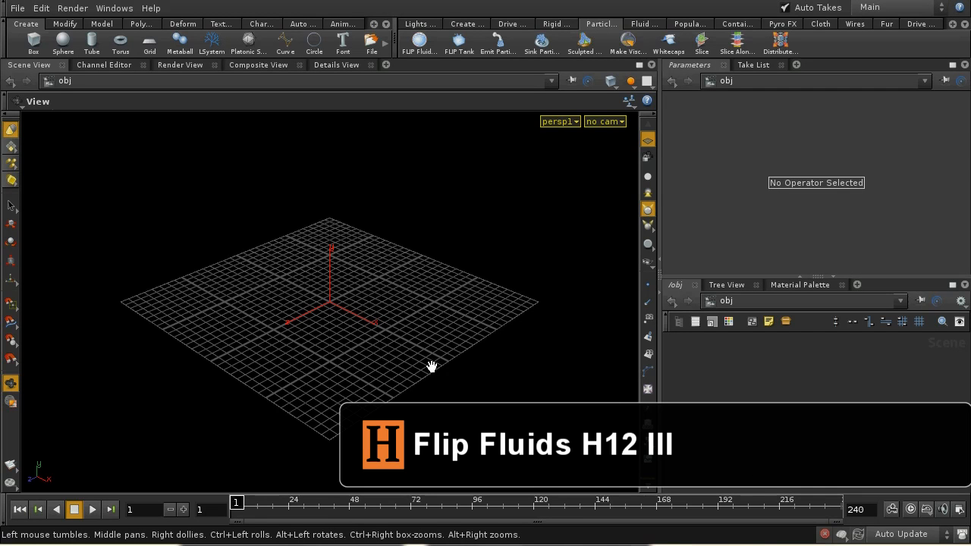
pyautogui.moveTo(364, 312)
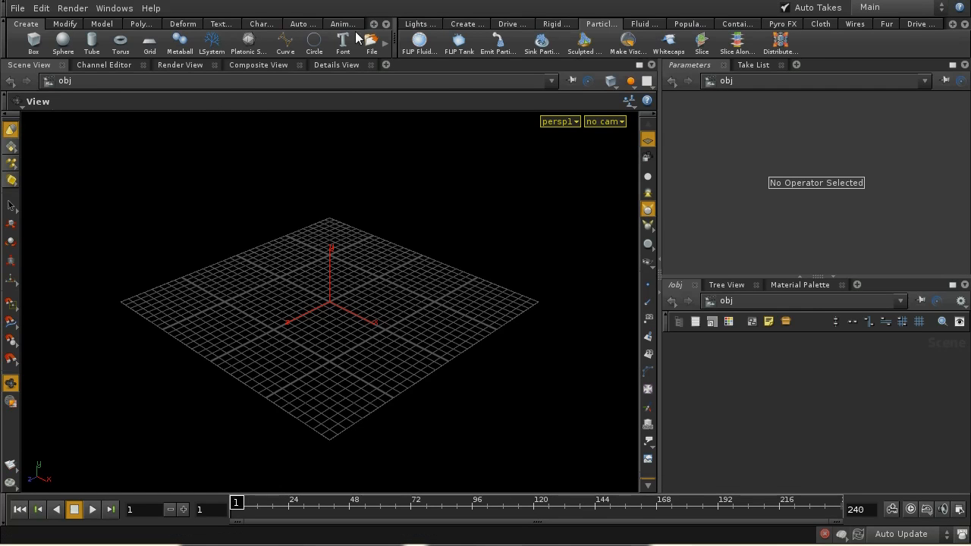
# Add a circle object from the Create shelf at the origin with 10 divisions
pyautogui.click(312, 42)
pyautogui.write('10')
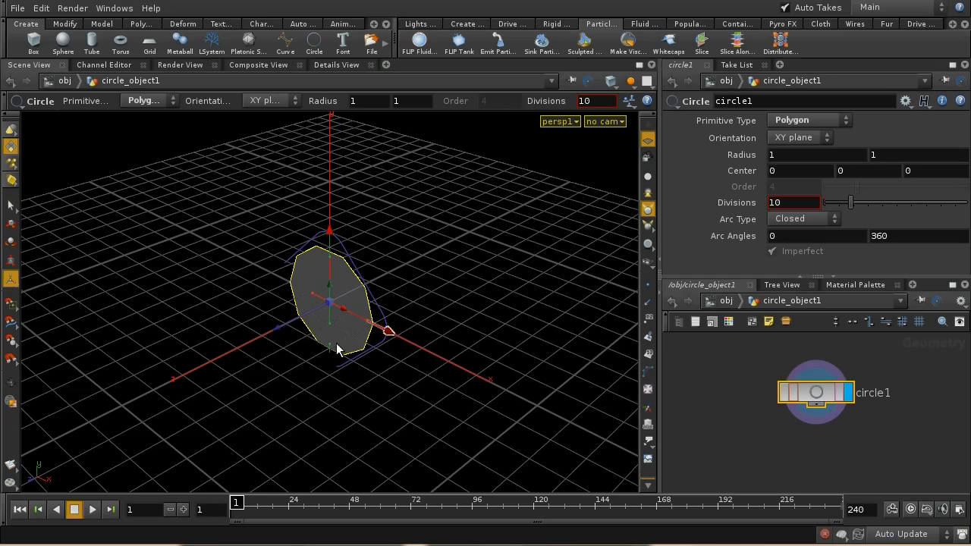
# Append a Point SOP after circle1 and show its particle attribute settings
pyautogui.press('Tab')
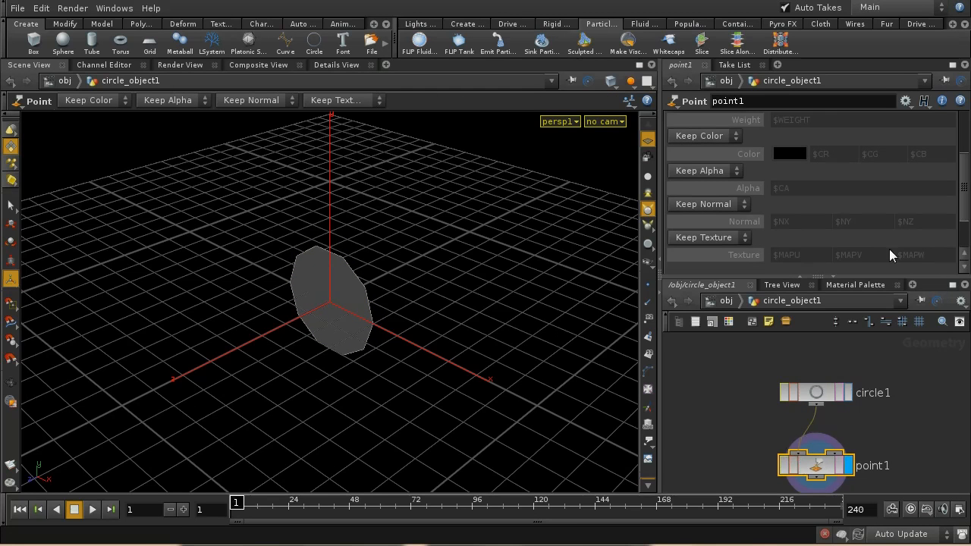
pyautogui.click(782, 150)
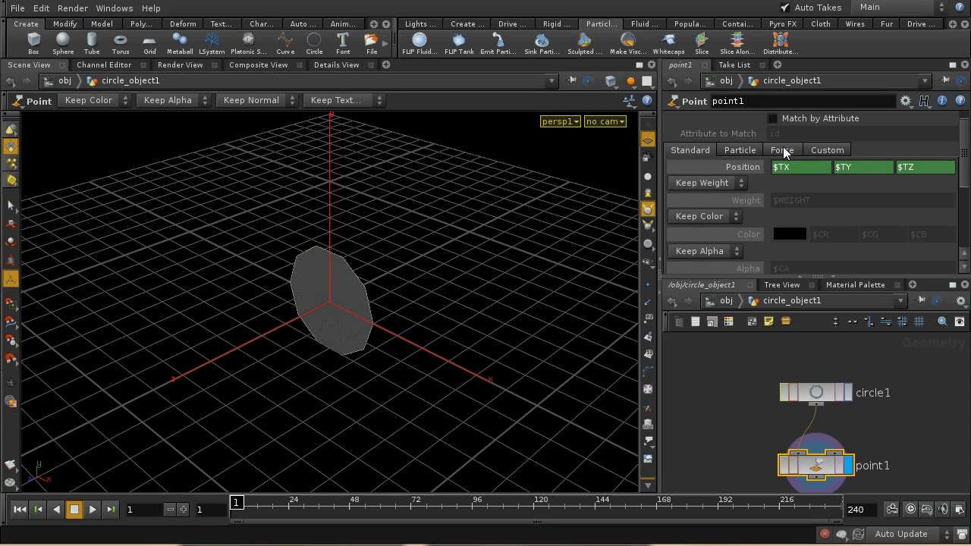
pyautogui.click(740, 150)
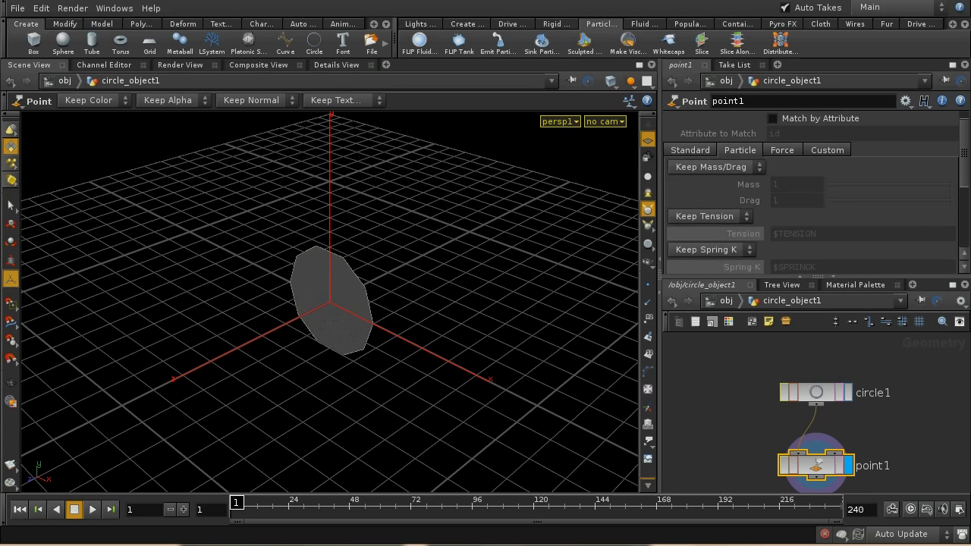
pyautogui.scroll(-3)
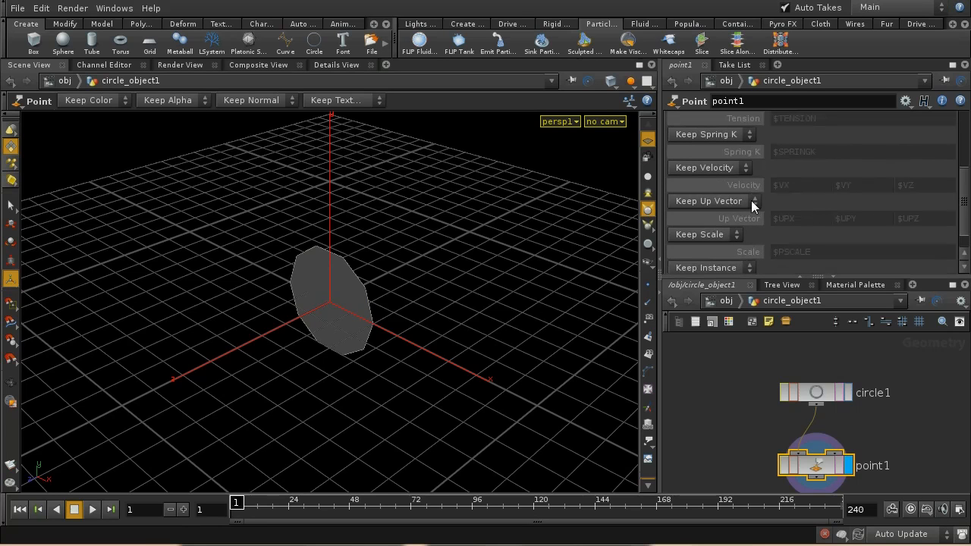
# Set Keep Velocity to Add Velocity with a value of 0, 0, 2
pyautogui.click(707, 166)
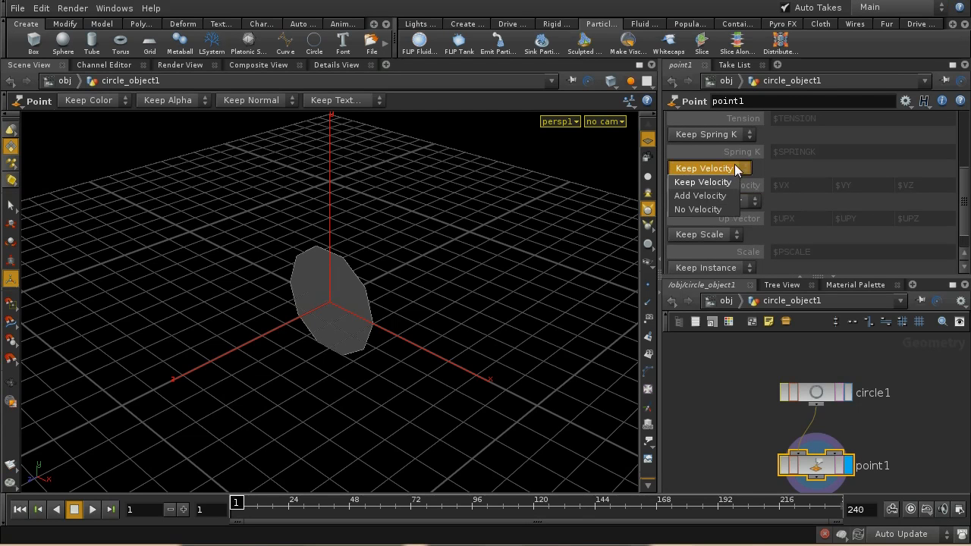
pyautogui.click(699, 195)
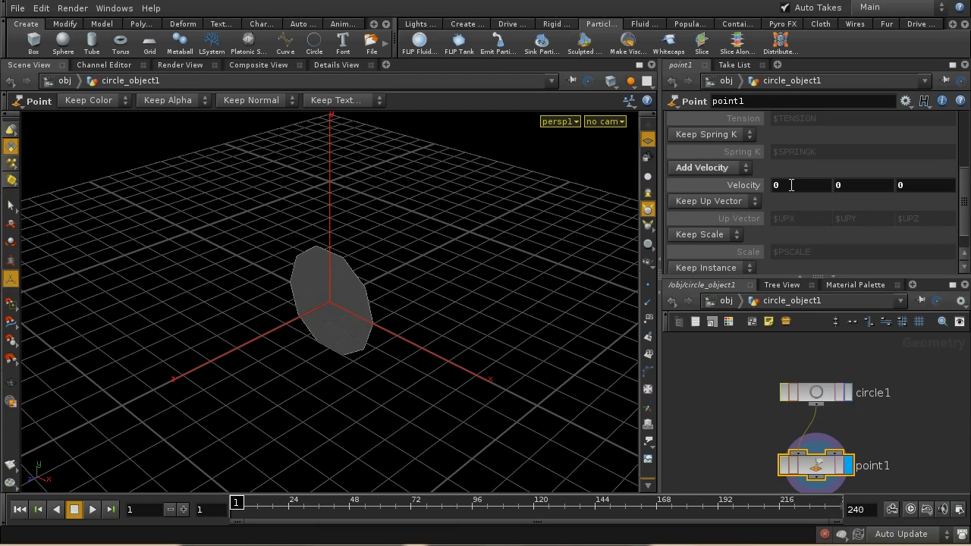
pyautogui.click(789, 185)
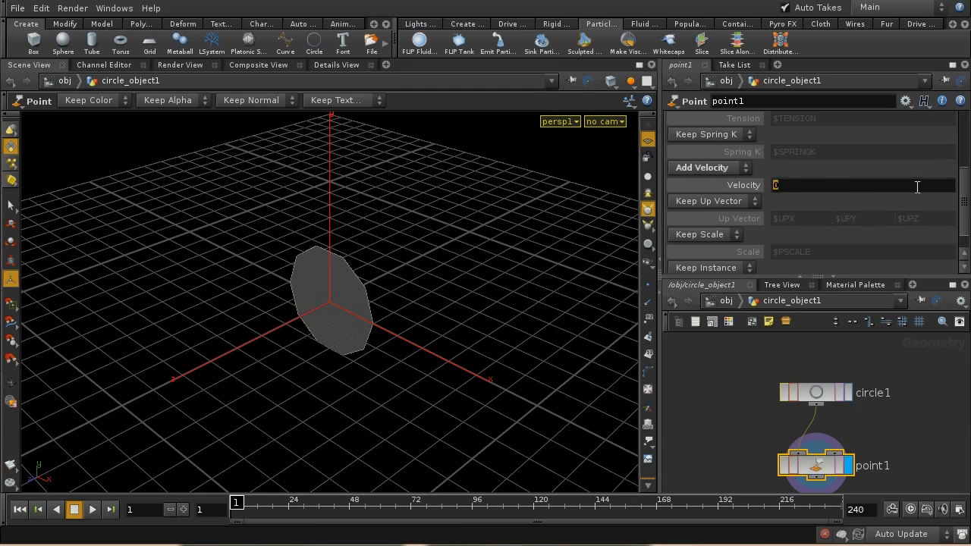
pyautogui.write('2')
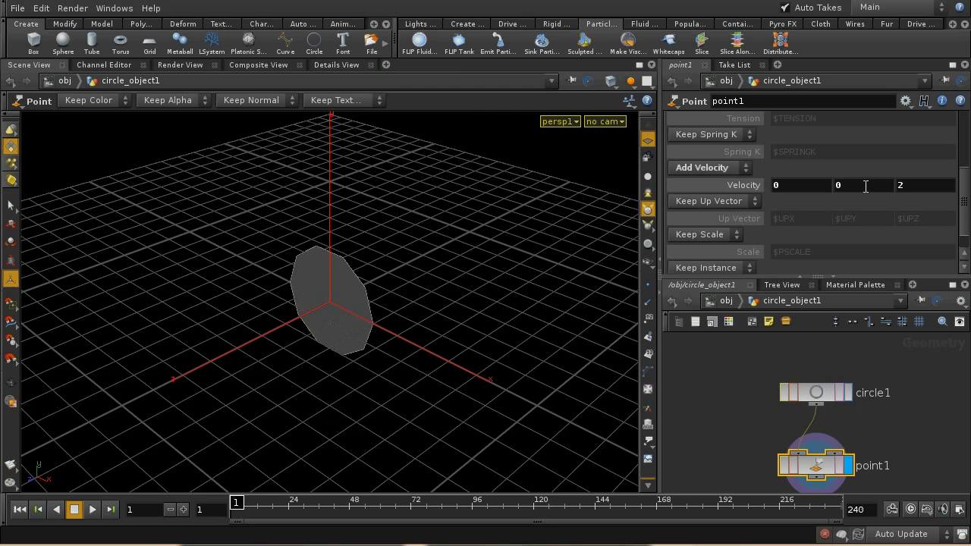
pyautogui.moveTo(916, 432)
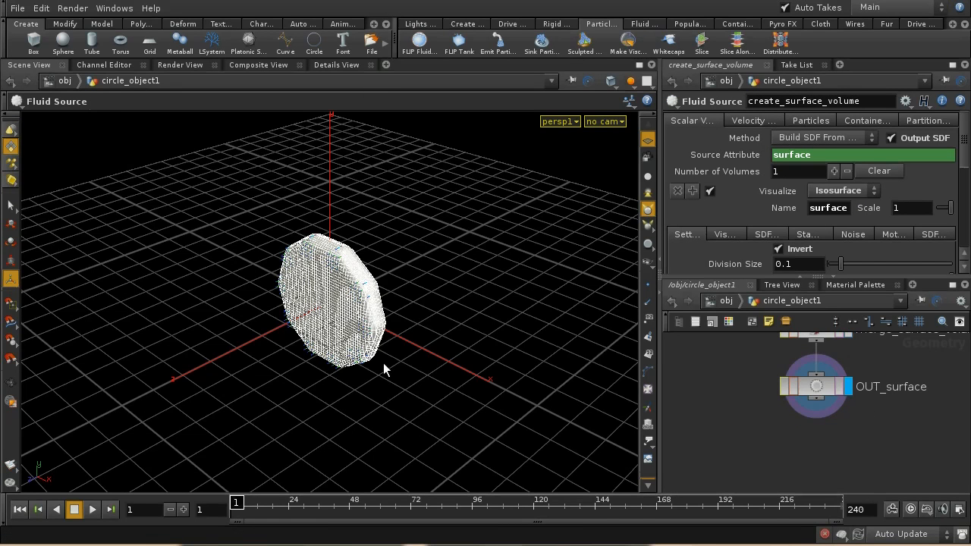
pyautogui.moveTo(331, 280)
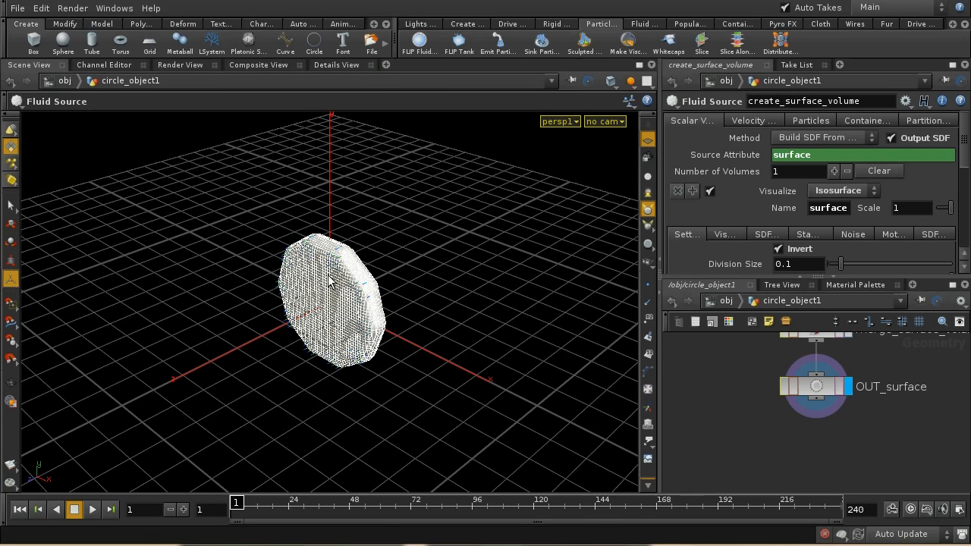
# Change create_surface_volume's Method from Build SDF From Geometry to Stamp Points
pyautogui.click(816, 387)
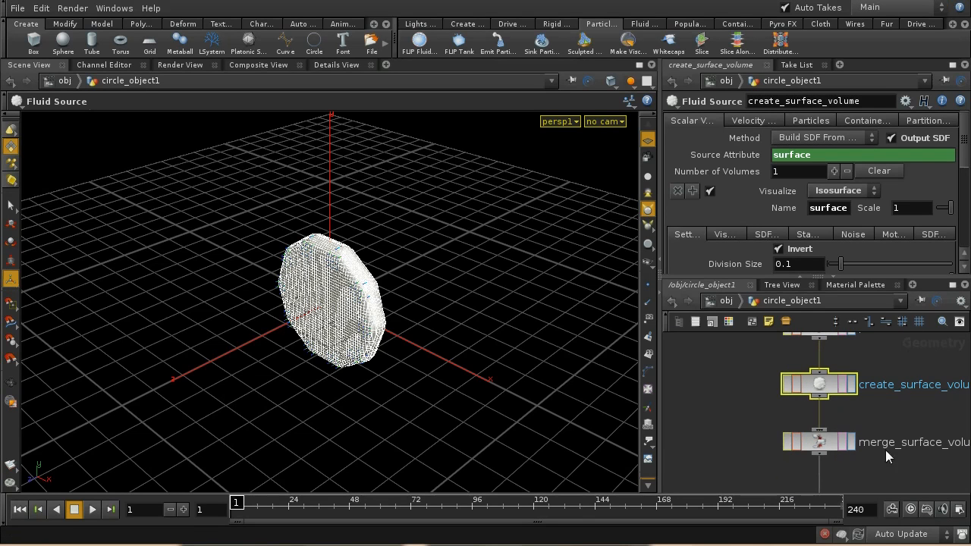
pyautogui.click(821, 137)
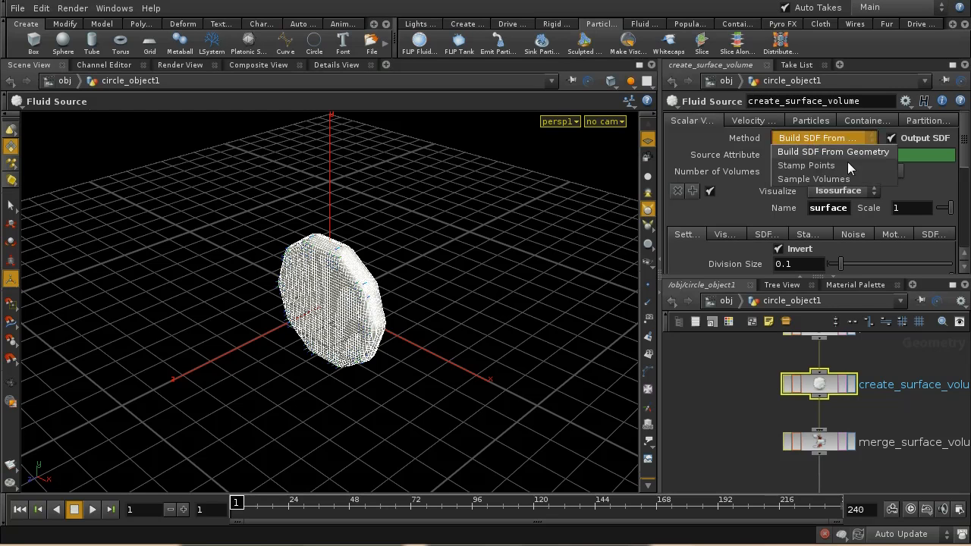
pyautogui.click(805, 166)
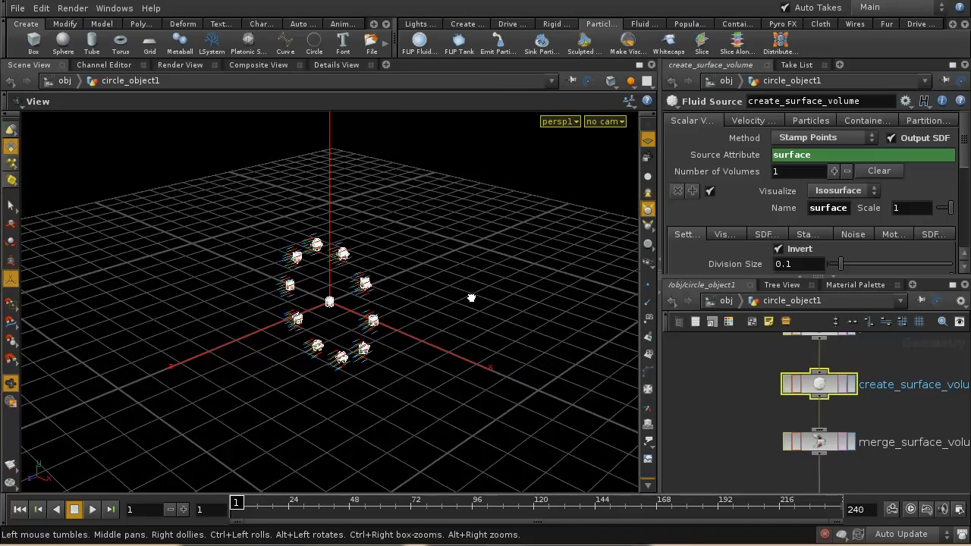
# Play the timeline briefly, stop it, and return to the first frame
pyautogui.click(91, 509)
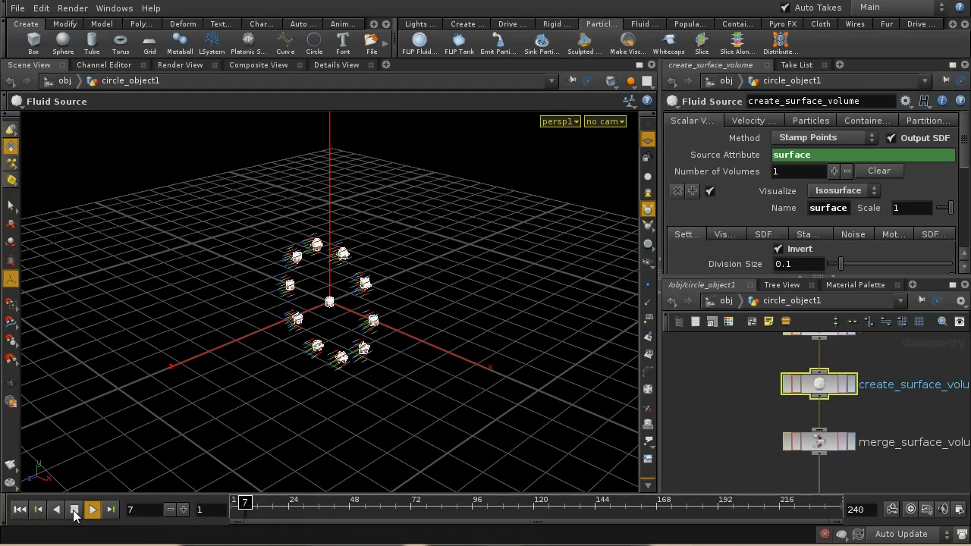
pyautogui.click(91, 509)
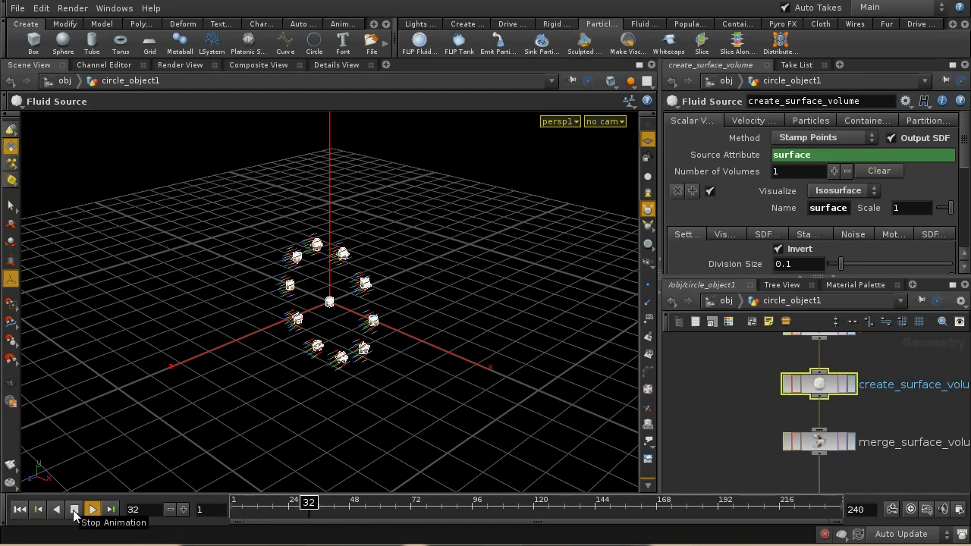
pyautogui.click(74, 510)
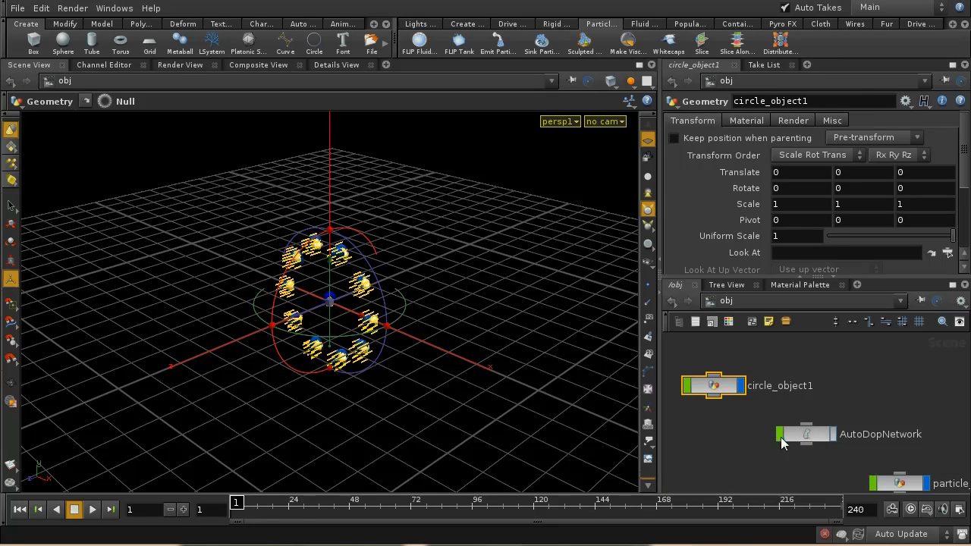
# Dive into AutoDopNetwork and run the FLIP simulation so particles pour down from the circle
pyautogui.doubleClick(807, 434)
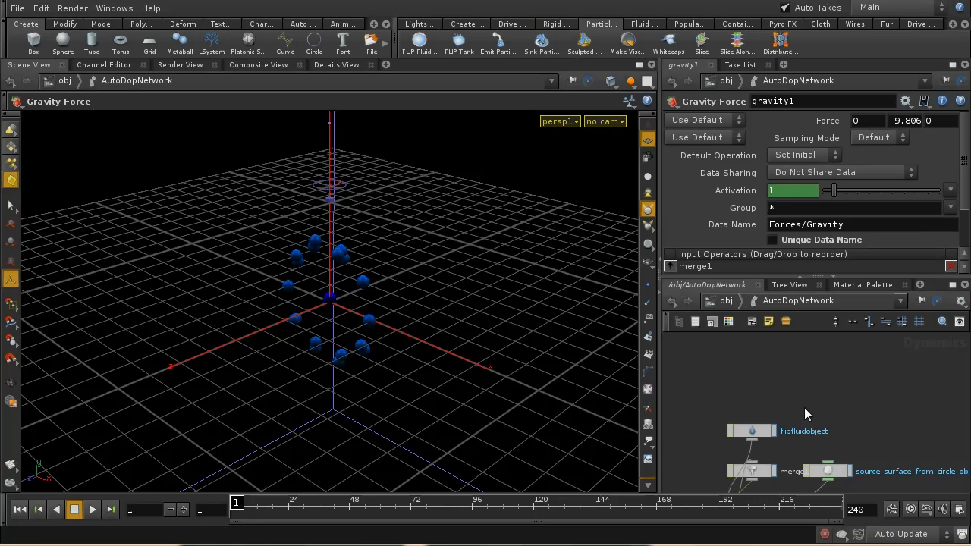
pyautogui.click(91, 510)
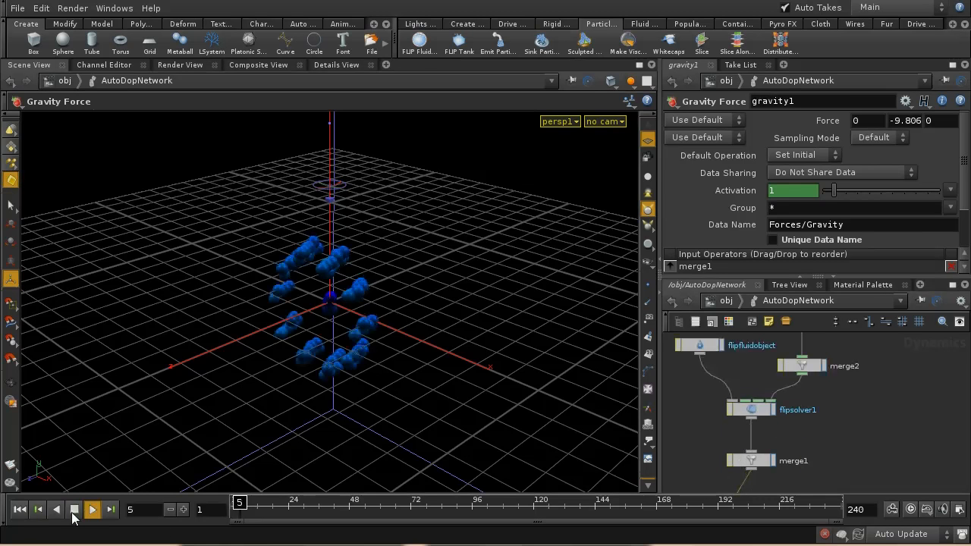
pyautogui.click(91, 510)
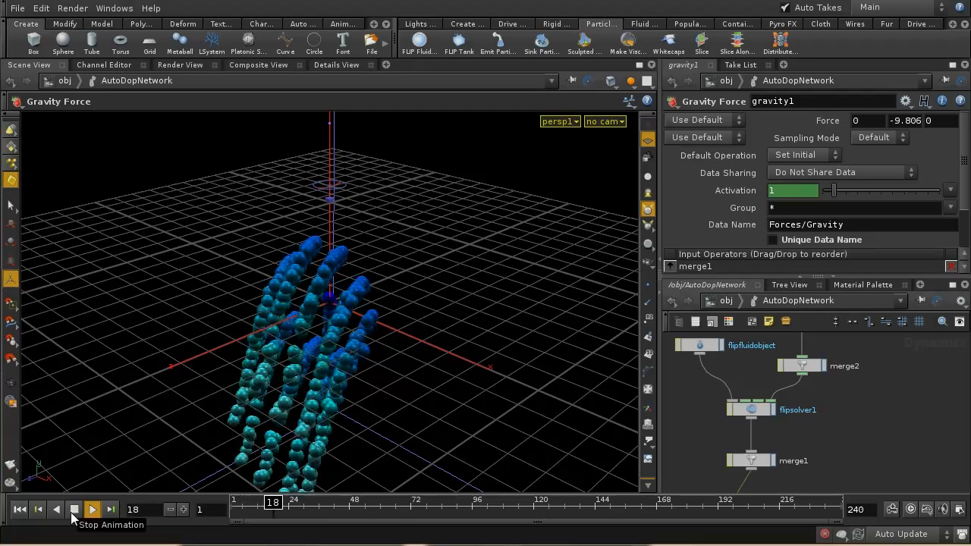
pyautogui.click(91, 510)
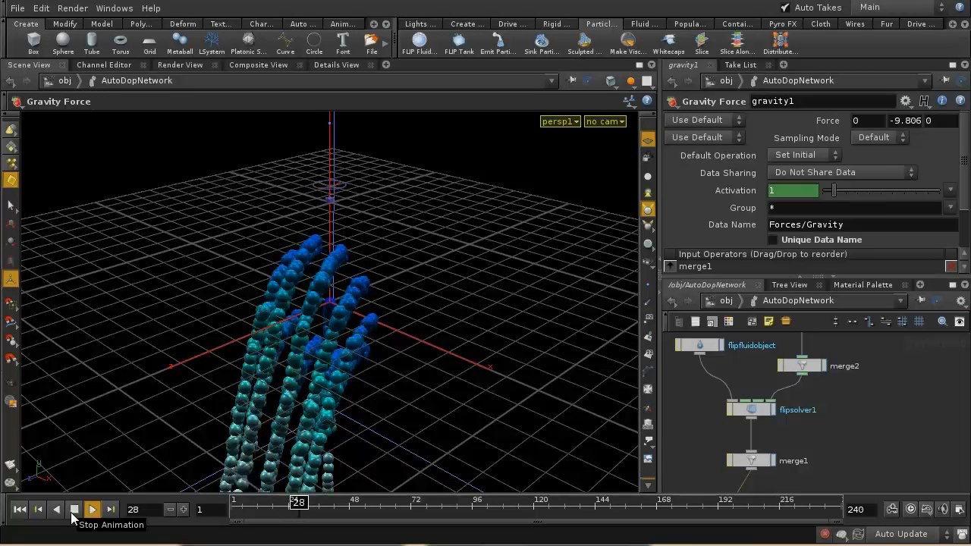
pyautogui.click(91, 510)
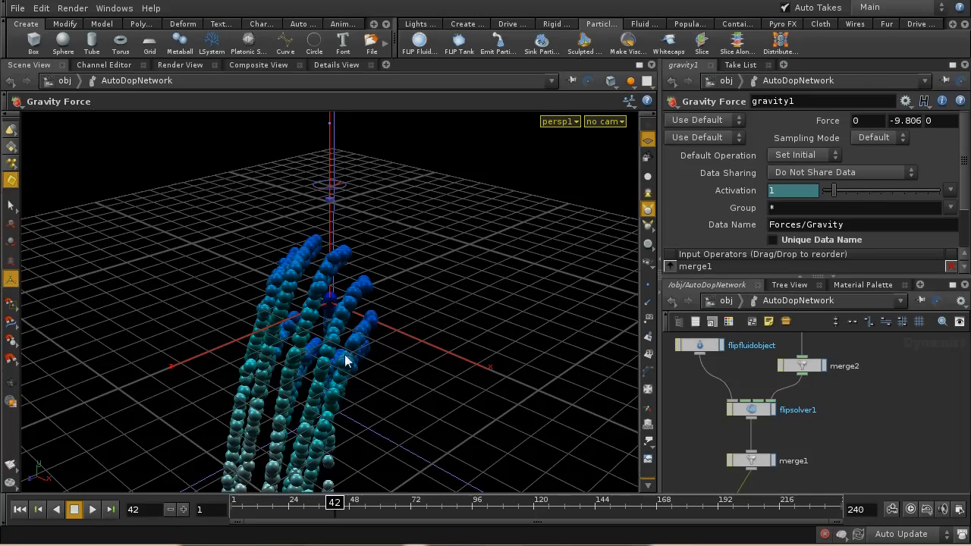
pyautogui.moveTo(345, 361); pyautogui.dragTo(311, 343)
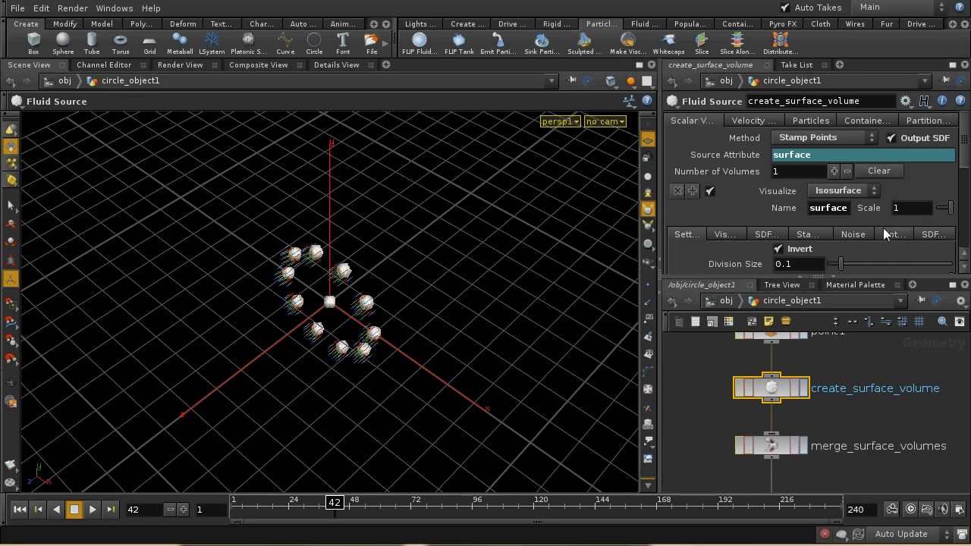
# Set the stamp Sample Distance of create_surface_volume to 0.3
pyautogui.click(807, 233)
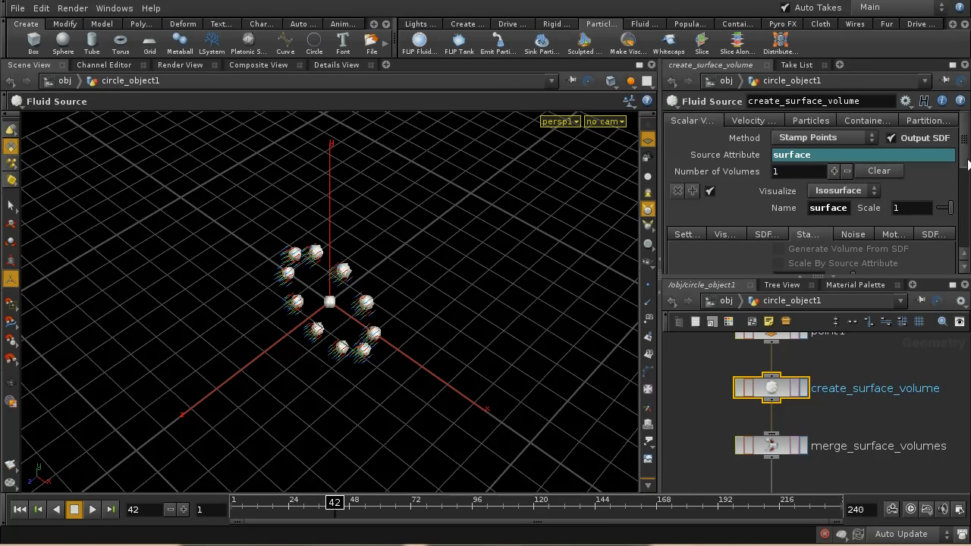
pyautogui.click(800, 167)
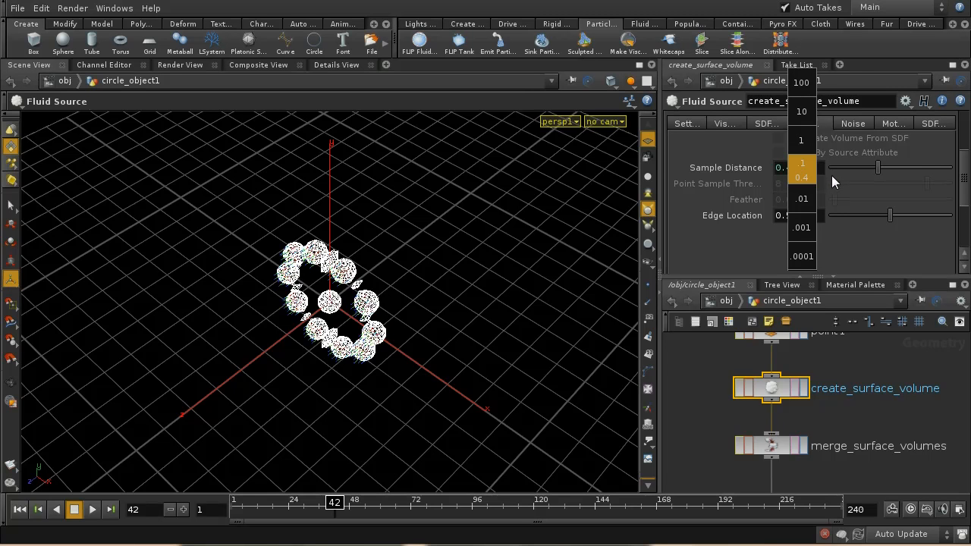
pyautogui.click(801, 176)
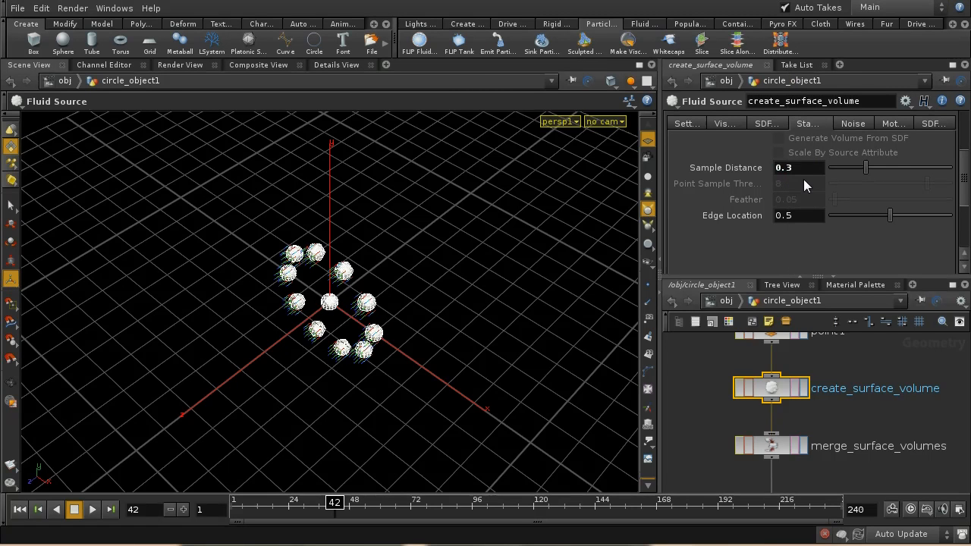
pyautogui.moveTo(824, 333)
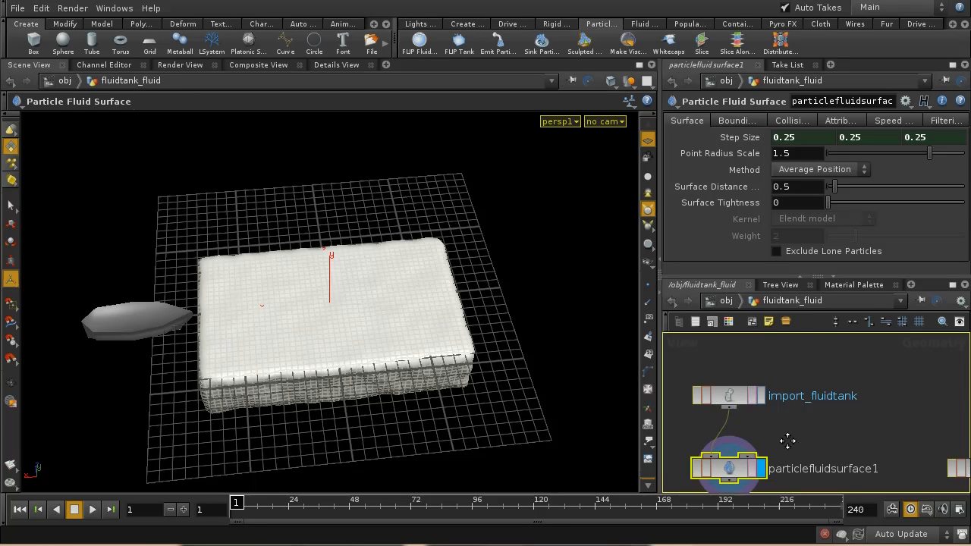
# Keyframe the boat's Translate X and scrub the timeline to preview its travel across the grid
pyautogui.click(843, 397)
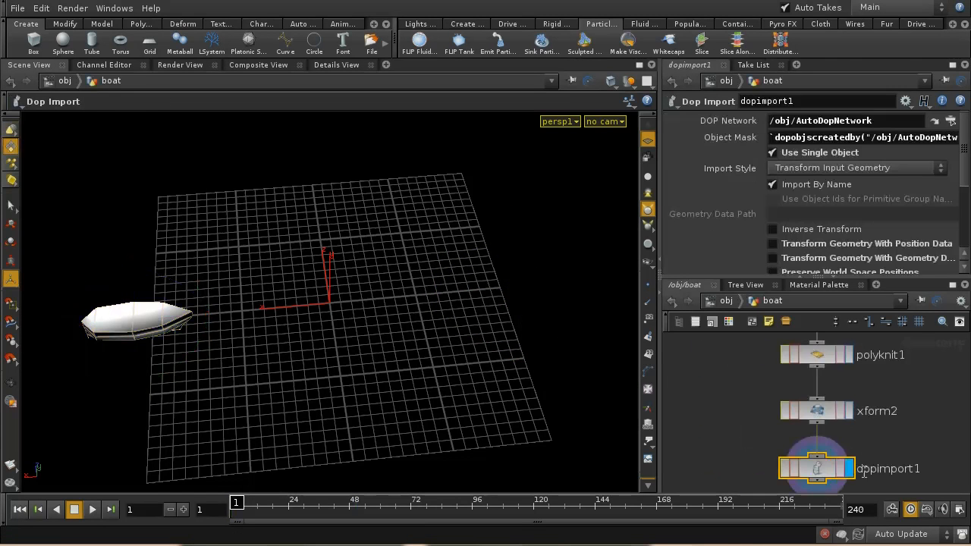
pyautogui.click(816, 409)
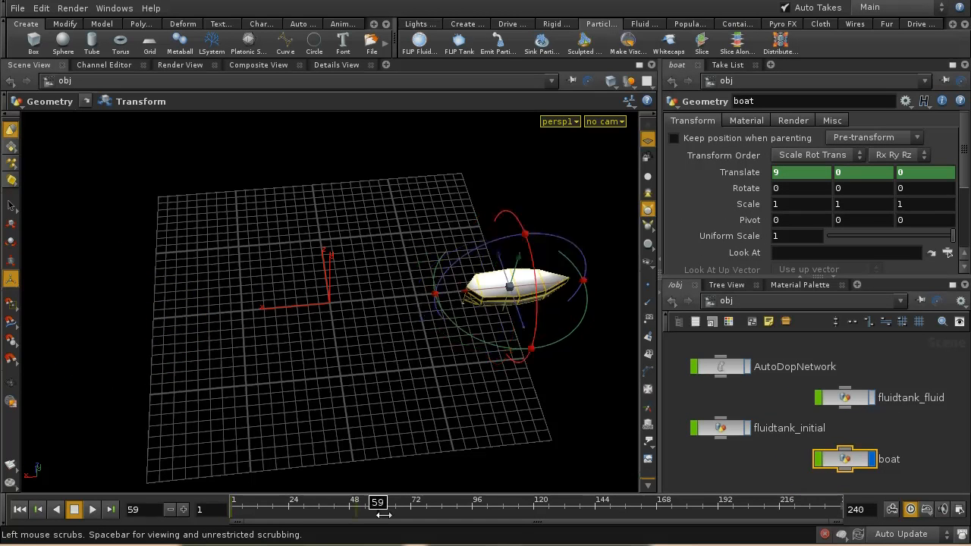
pyautogui.moveTo(376, 510); pyautogui.dragTo(356, 509)
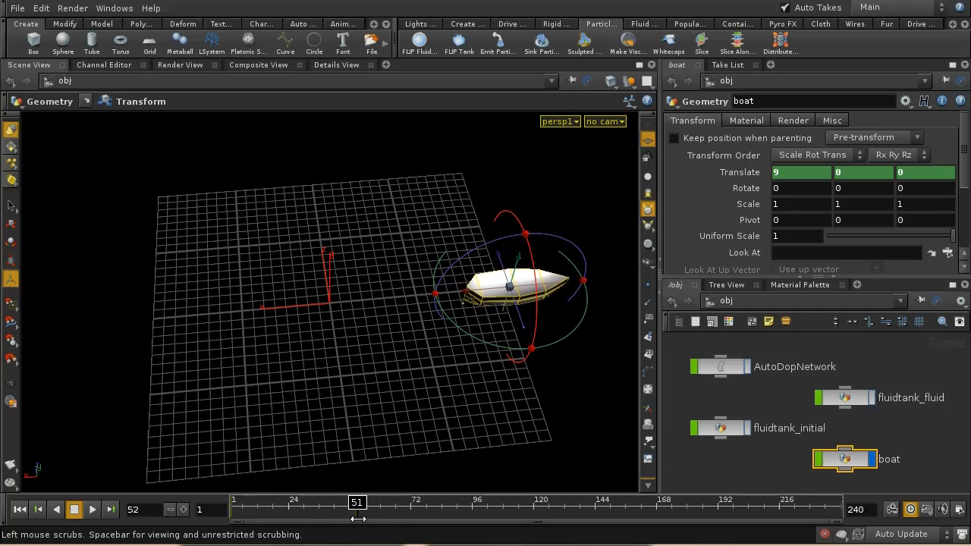
pyautogui.moveTo(356, 500); pyautogui.dragTo(341, 500)
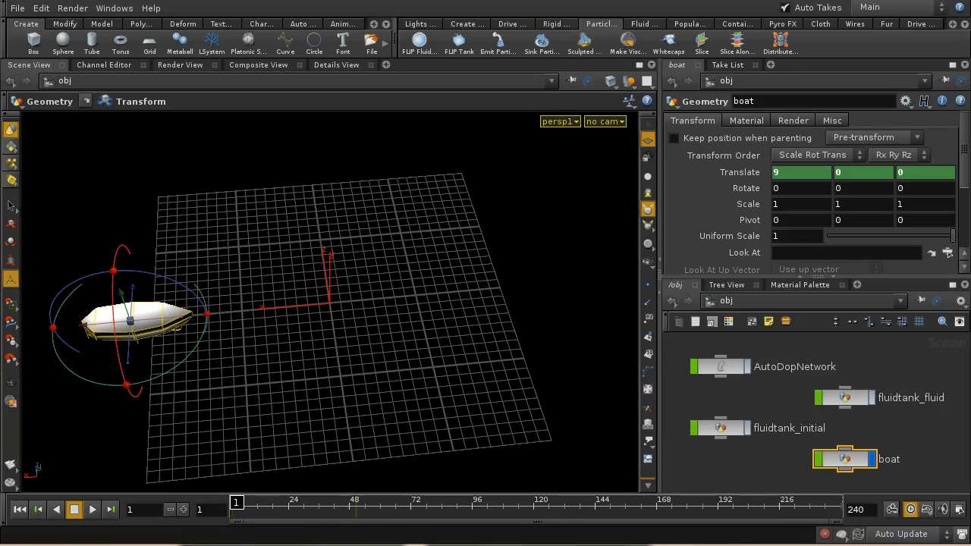
pyautogui.moveTo(959, 449)
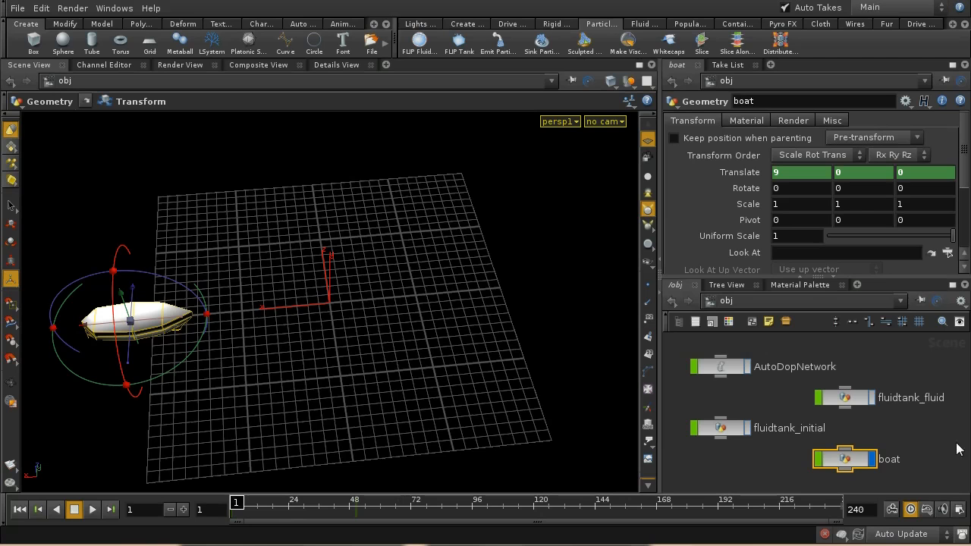
pyautogui.click(555, 25)
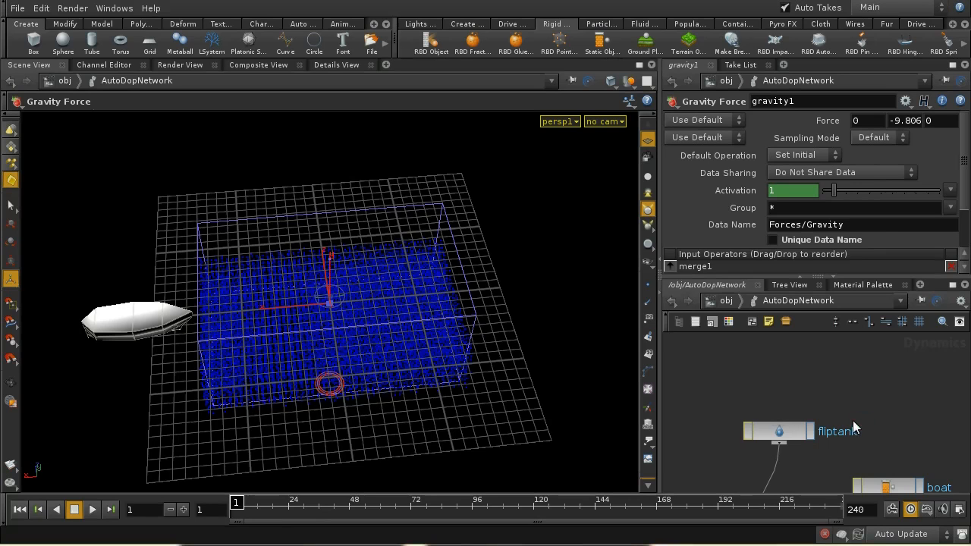
pyautogui.moveTo(892, 394)
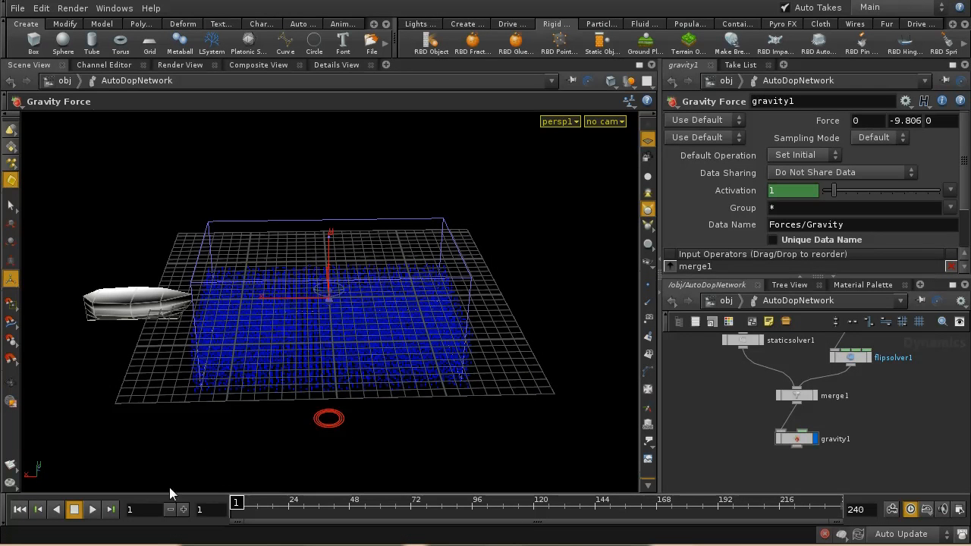
# Run the simulation so the boat plows through the FLIP tank and splashes the water
pyautogui.click(91, 509)
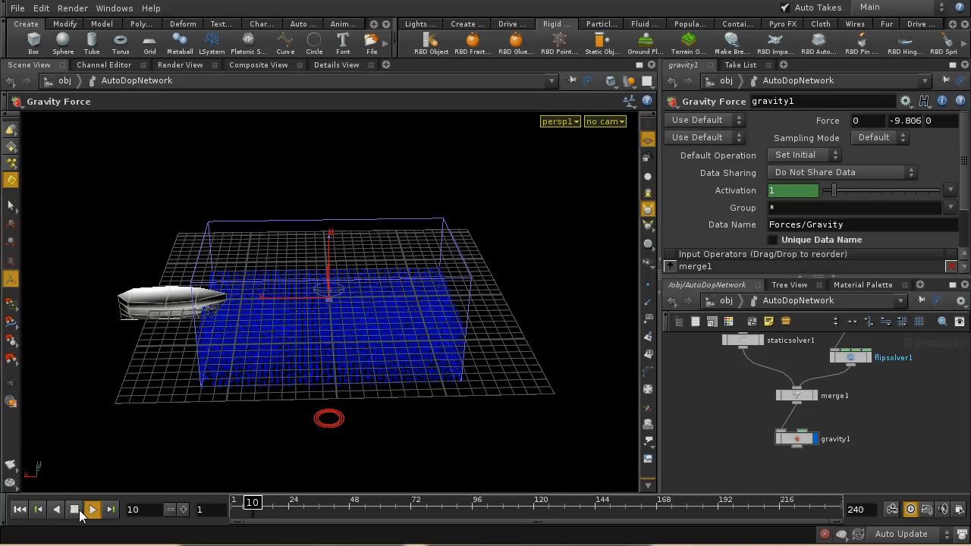
pyautogui.click(91, 509)
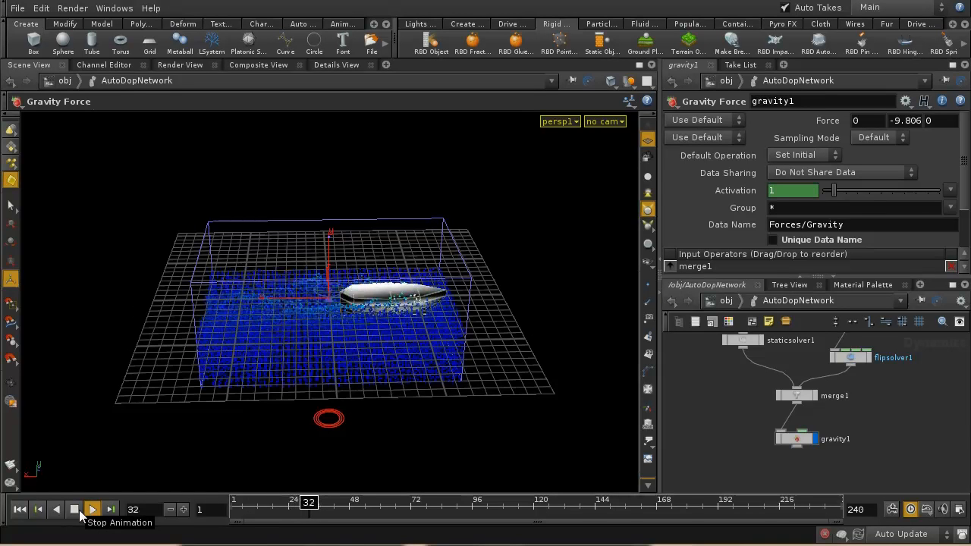
pyautogui.click(91, 510)
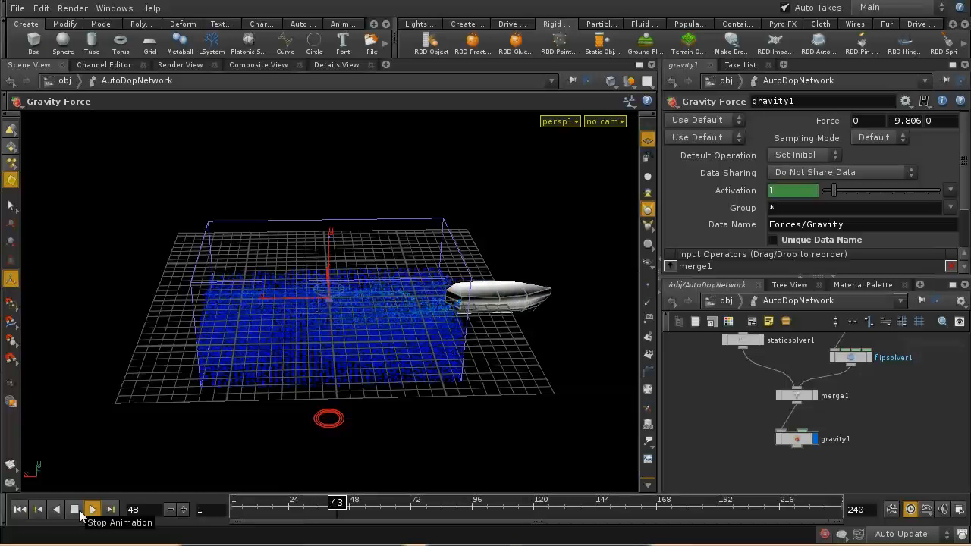
pyautogui.click(91, 510)
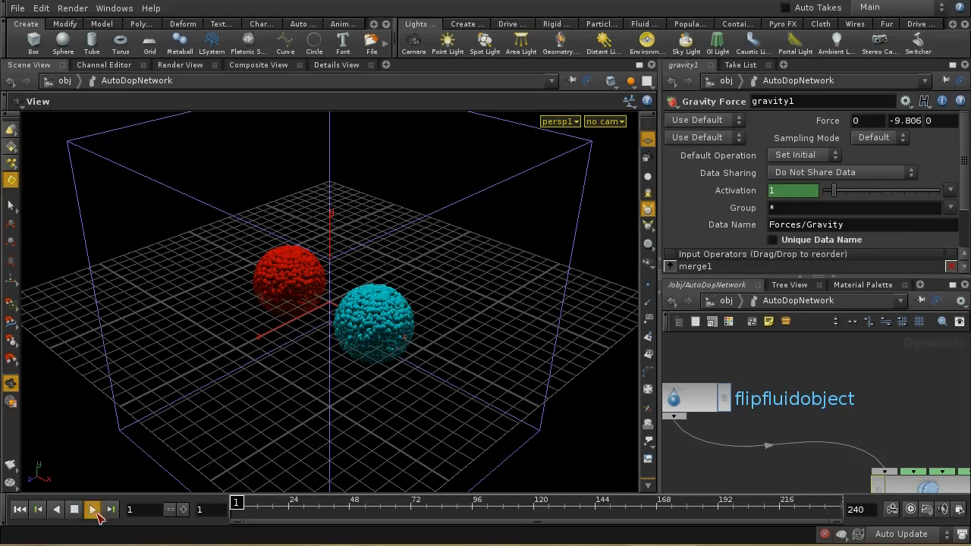
pyautogui.click(91, 510)
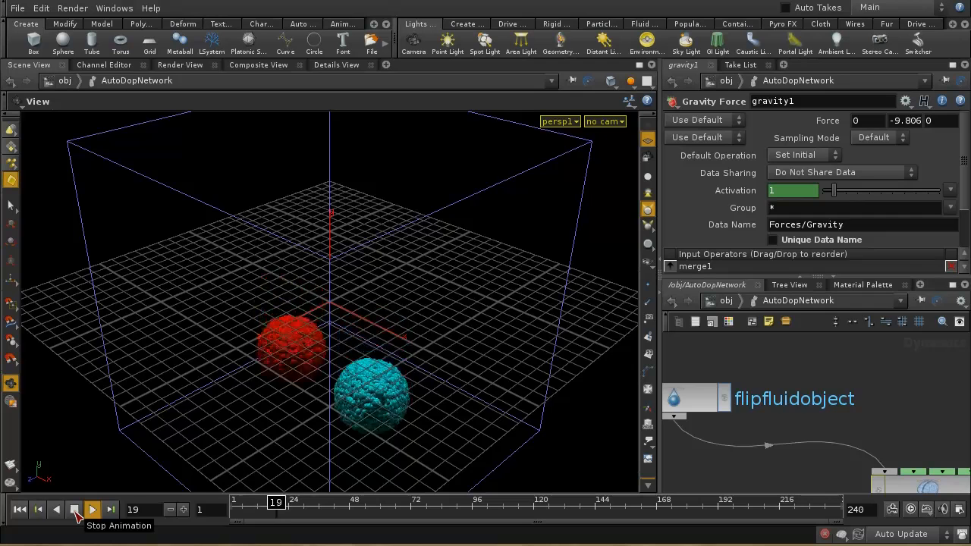
pyautogui.click(91, 510)
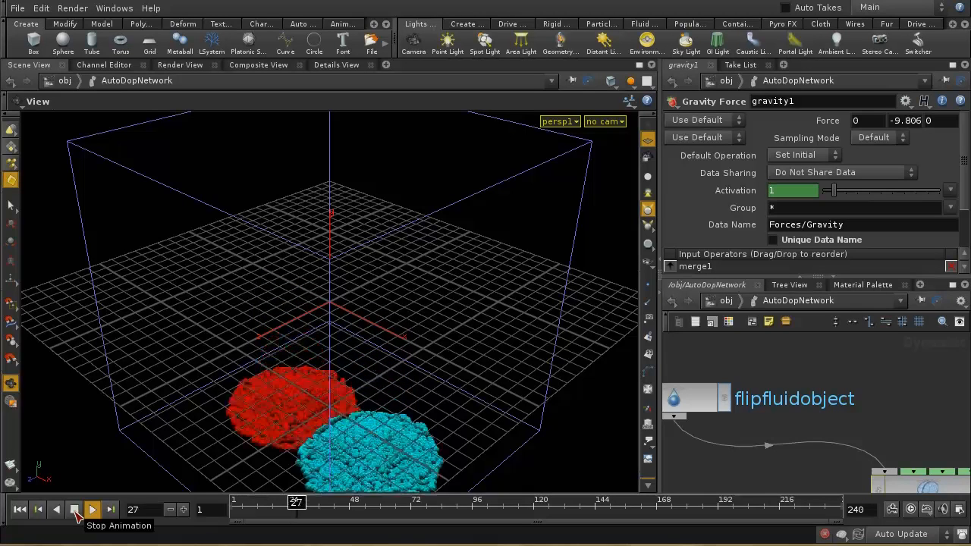
pyautogui.click(91, 510)
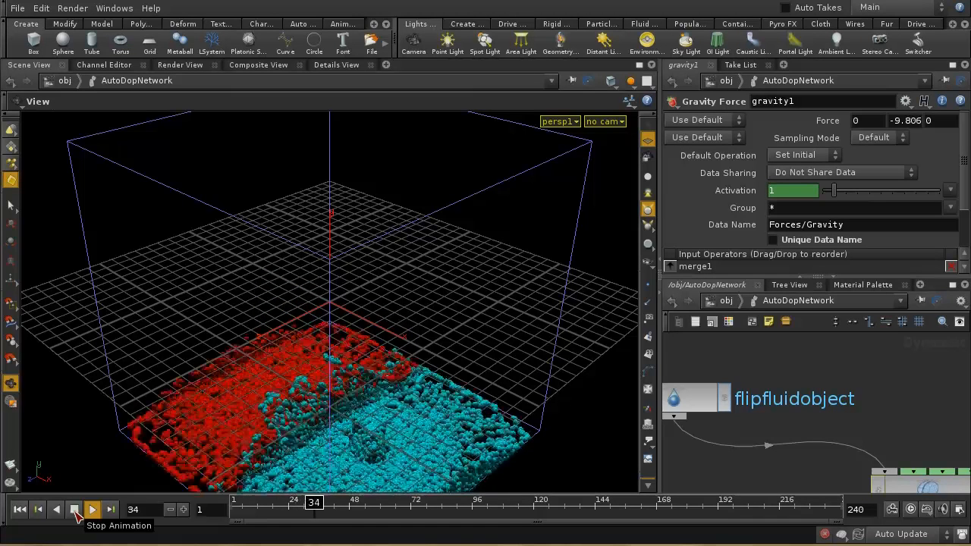
pyautogui.click(91, 509)
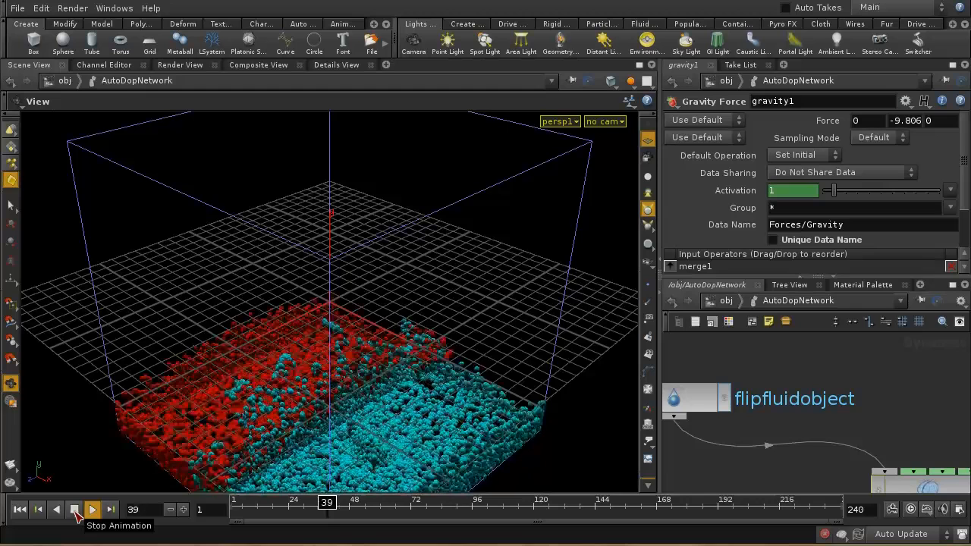
pyautogui.click(91, 510)
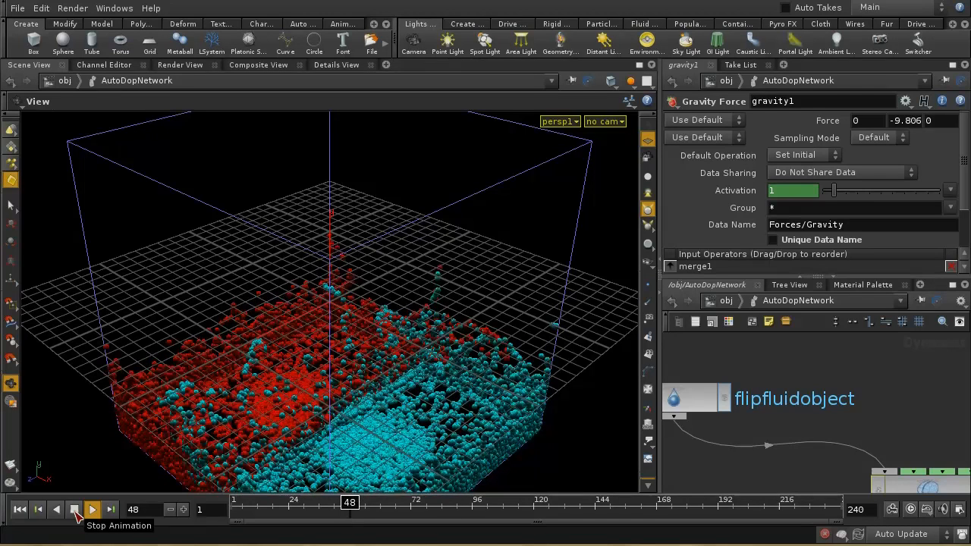
pyautogui.click(91, 509)
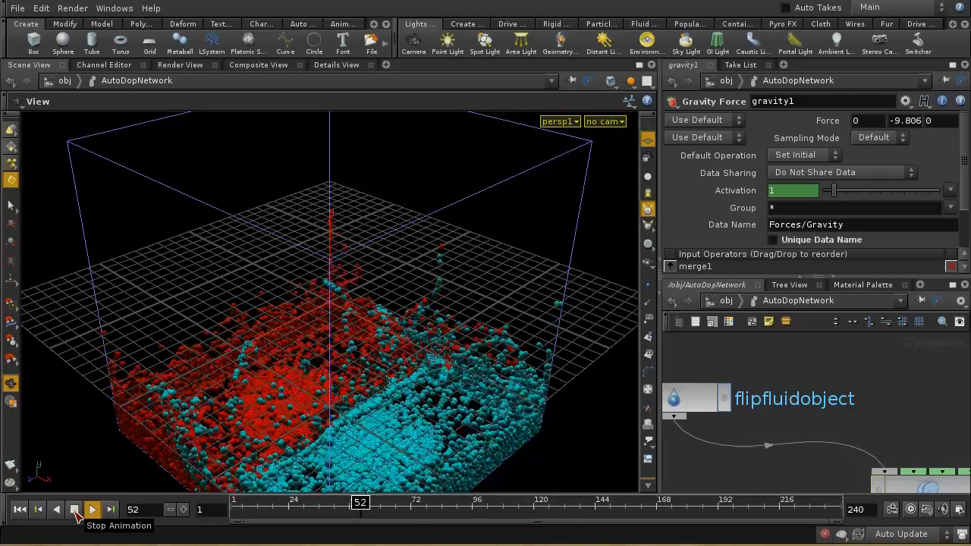
pyautogui.click(74, 509)
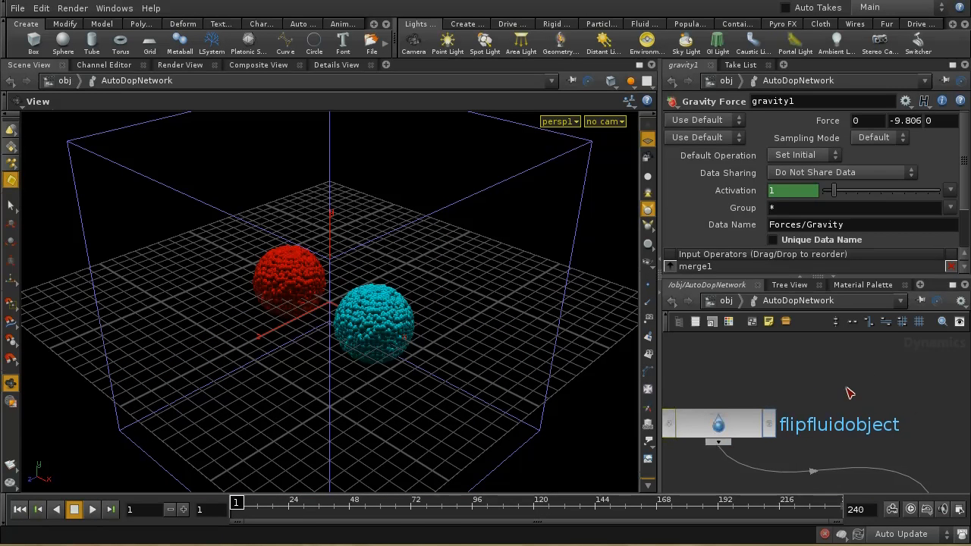
pyautogui.click(716, 423)
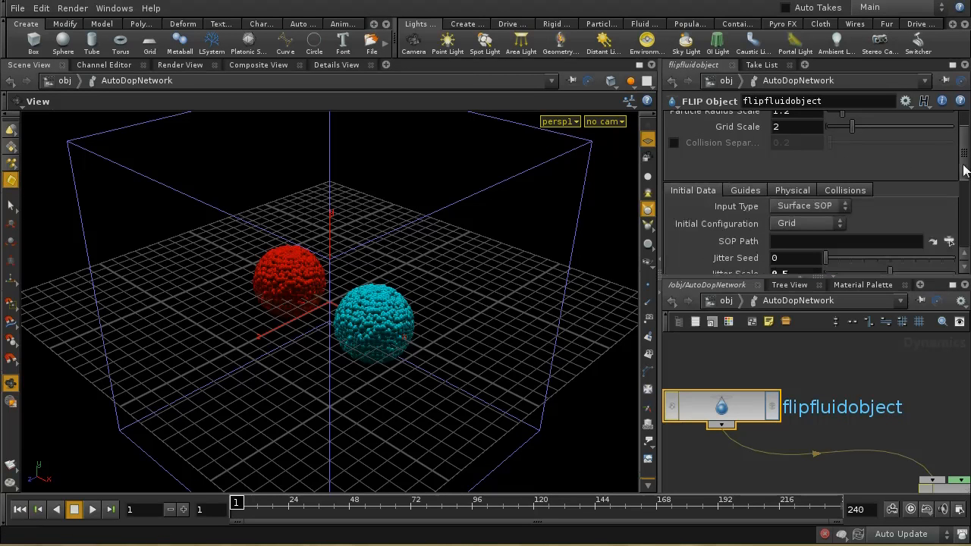
pyautogui.scroll(-3)
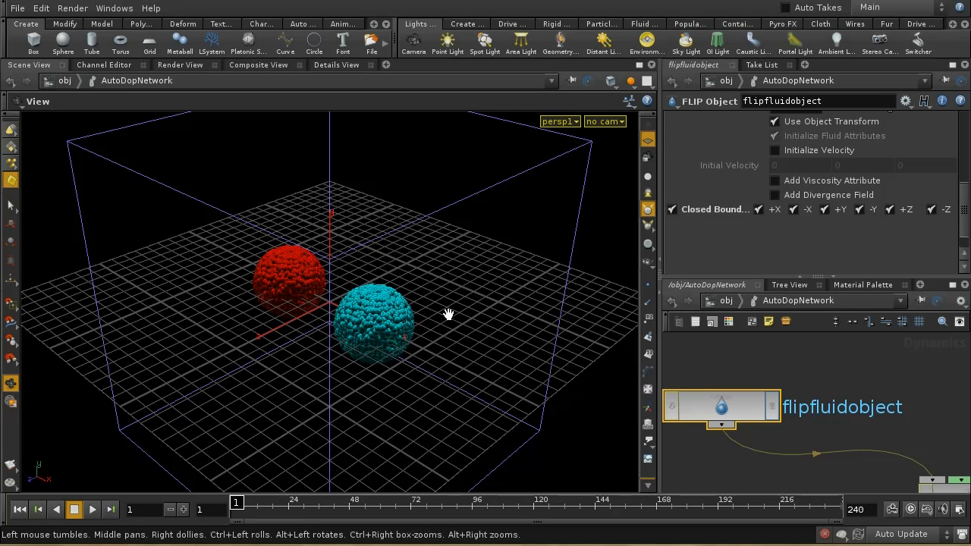
pyautogui.moveTo(412, 314)
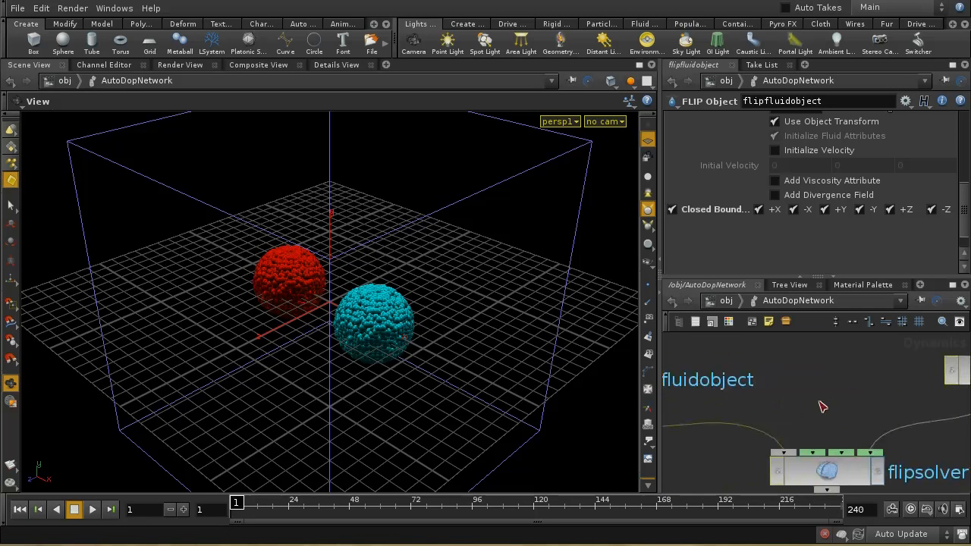
pyautogui.moveTo(802, 404)
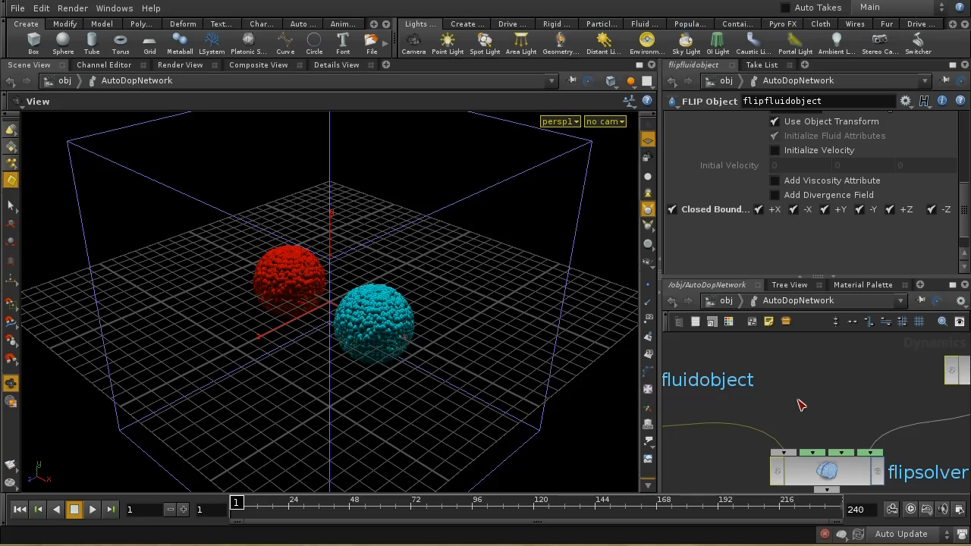
pyautogui.moveTo(736, 309)
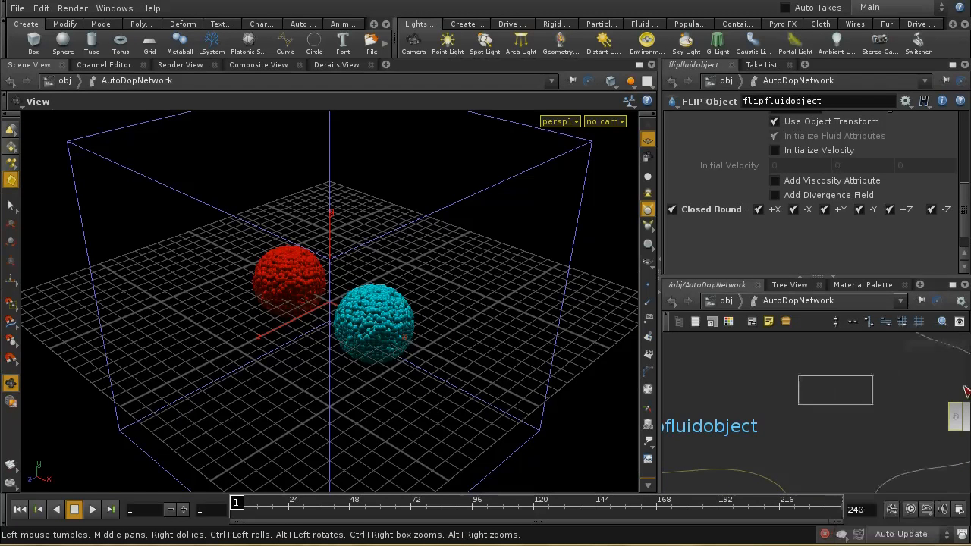
# Place a POP Solver node in the DOP network and move it beside flipfluidobject
pyautogui.click(841, 379)
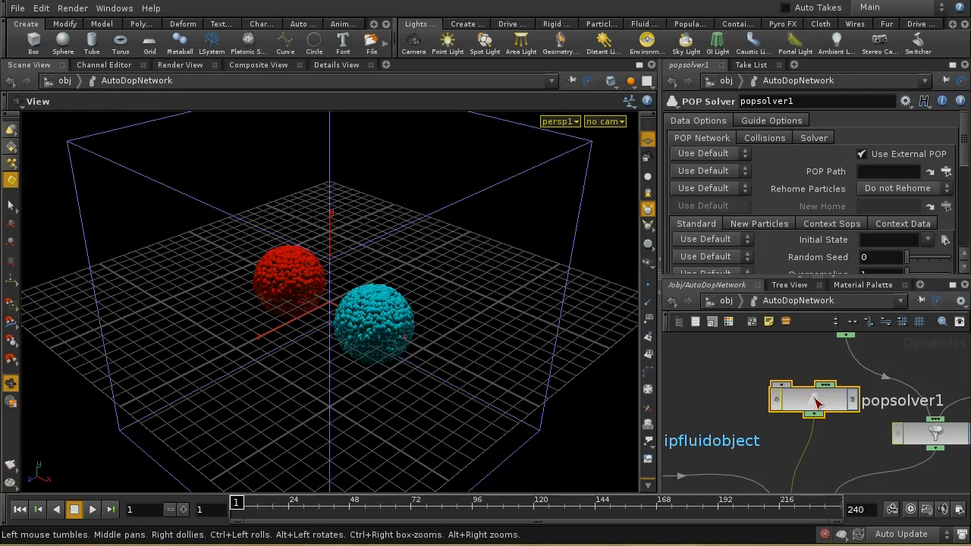
pyautogui.moveTo(816, 400); pyautogui.dragTo(776, 386)
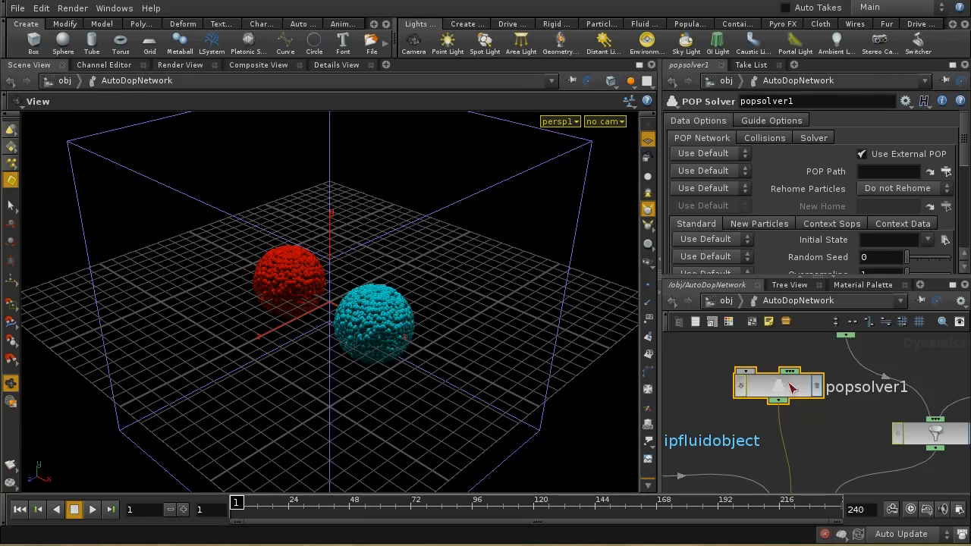
pyautogui.moveTo(770, 392)
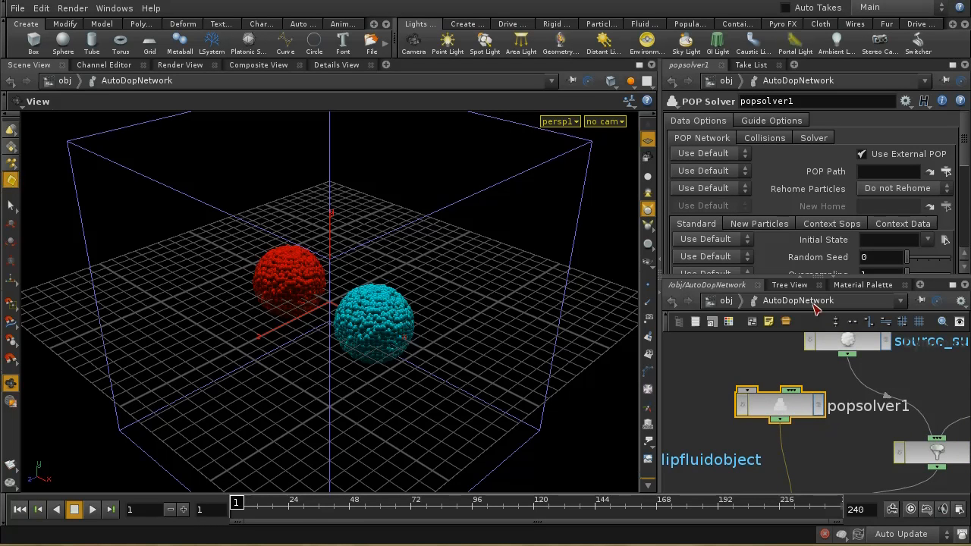
# Set popsolver1's solve mode to Velocity Update
pyautogui.click(862, 155)
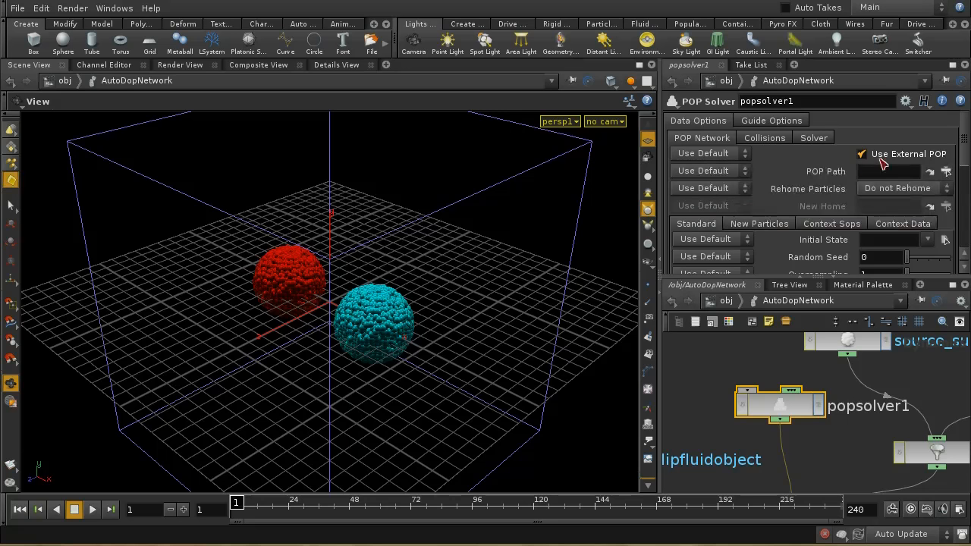
pyautogui.click(861, 155)
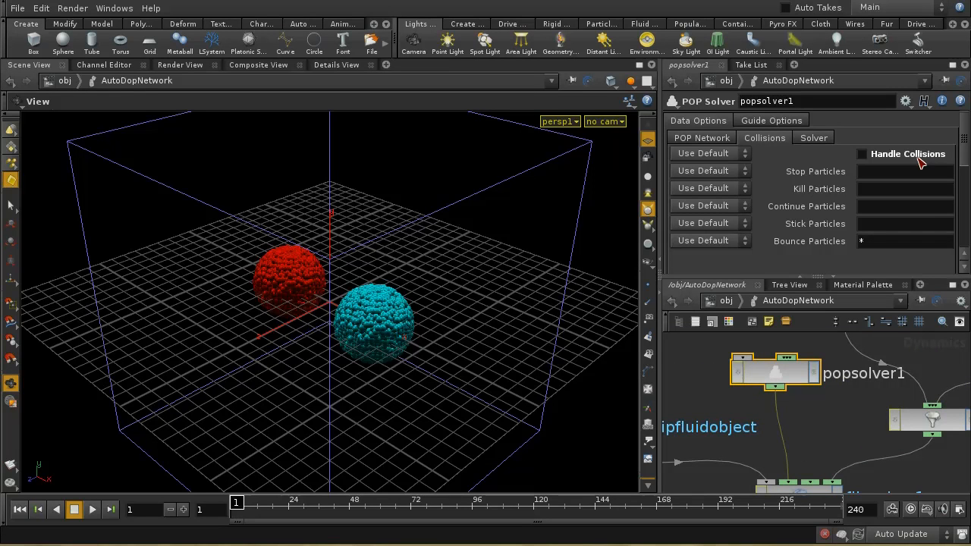
pyautogui.click(812, 137)
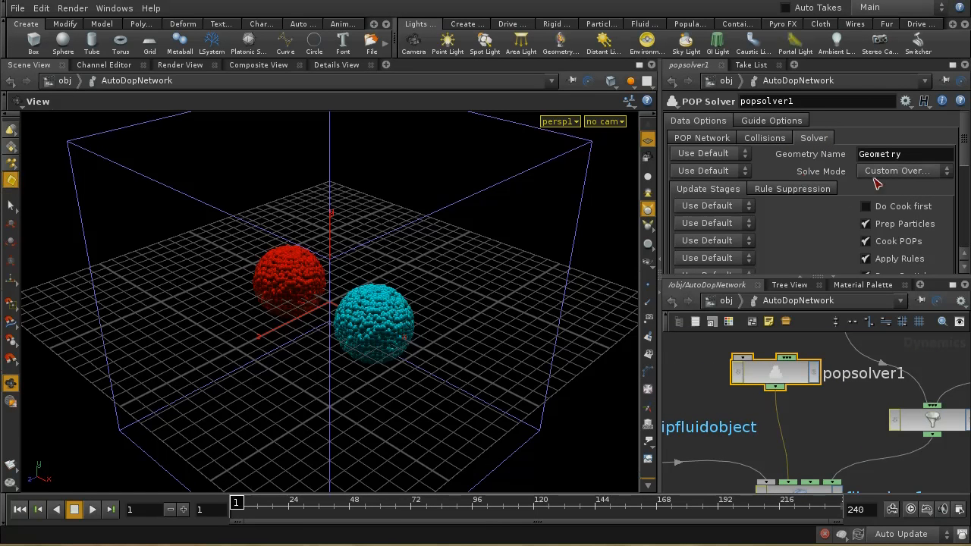
pyautogui.click(902, 170)
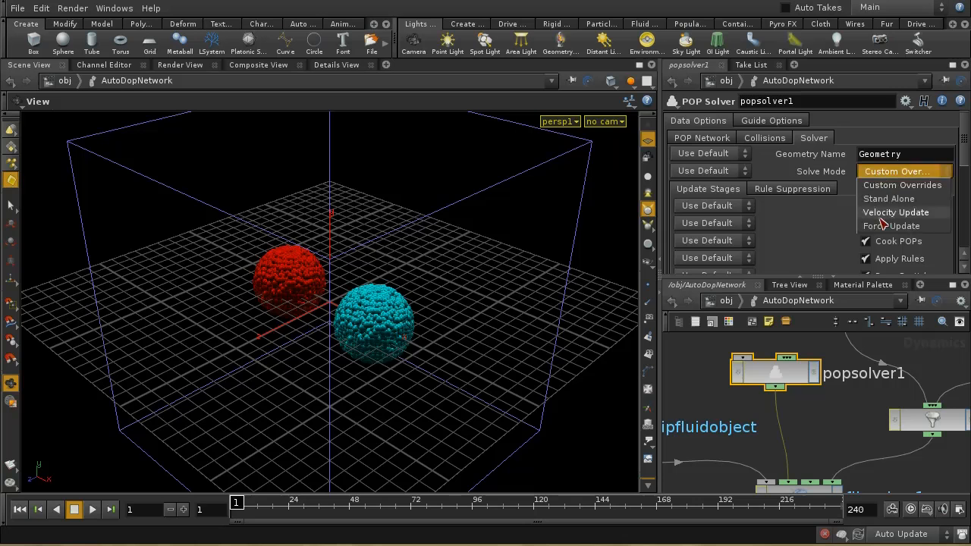
pyautogui.click(895, 212)
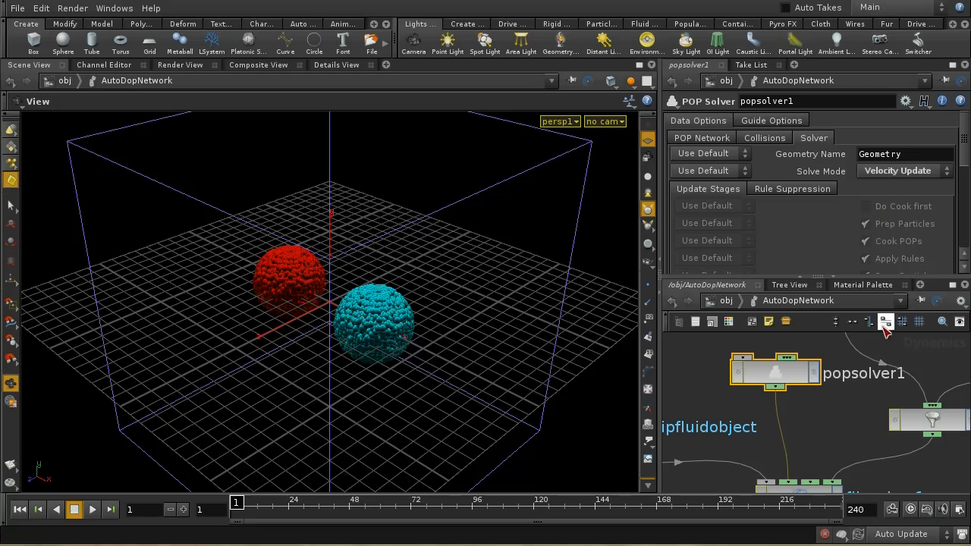
pyautogui.moveTo(761, 424)
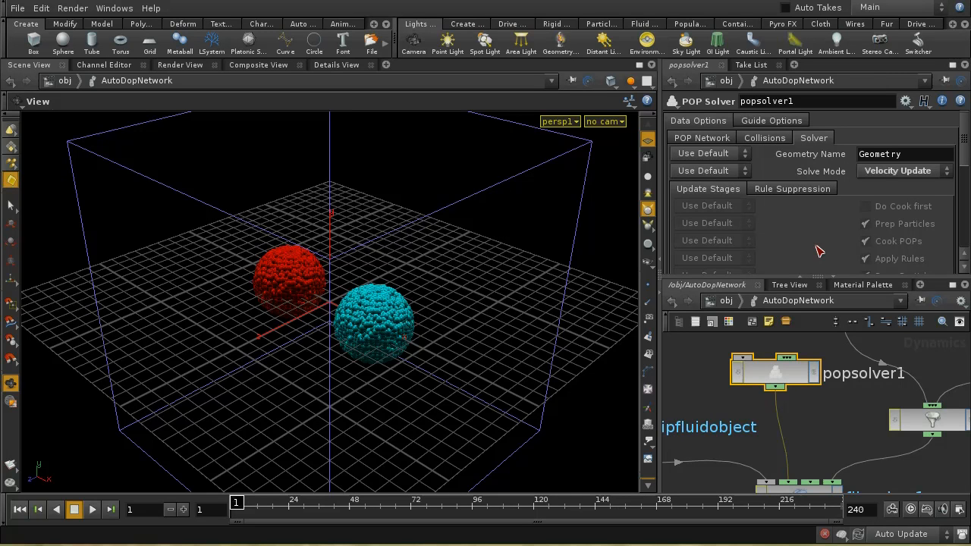
pyautogui.moveTo(964, 155)
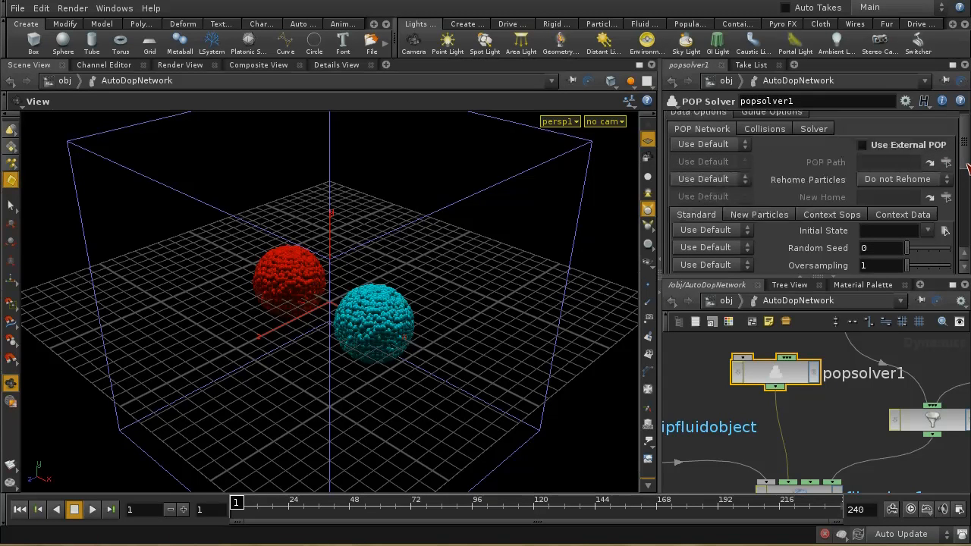
# Check the New Particles generation source (source1) and dive into the POP solver's network
pyautogui.click(759, 213)
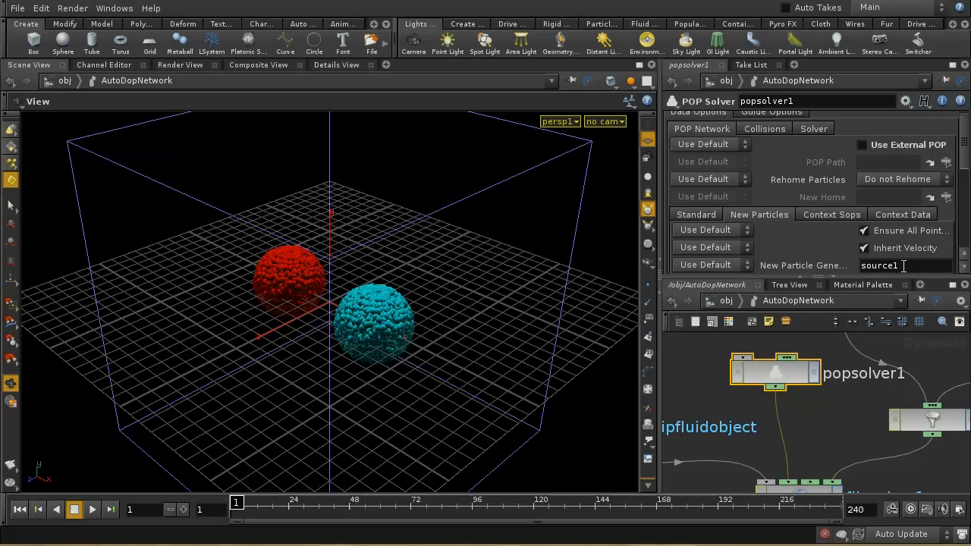
pyautogui.click(773, 372)
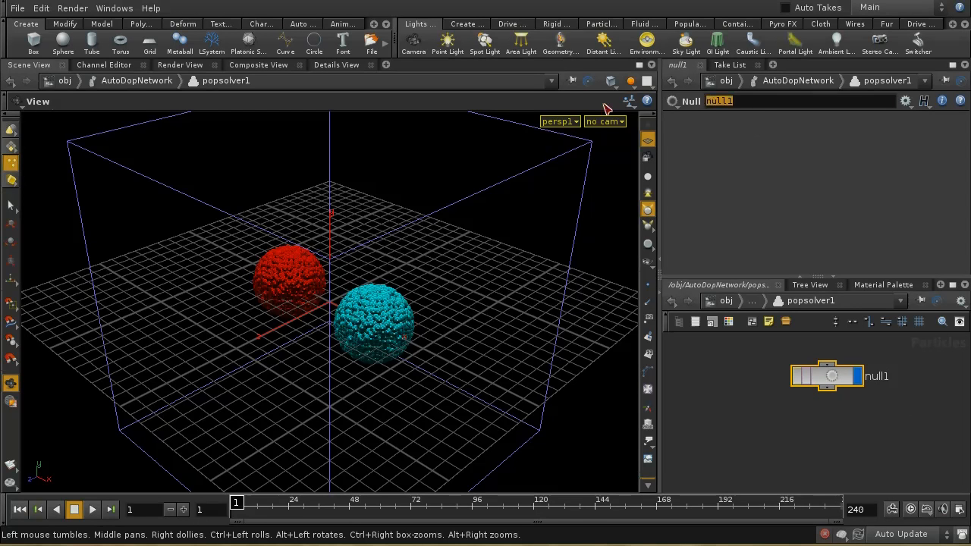
# Rename the null1 node inside popsolver1 to 'source1'
pyautogui.write('source1')
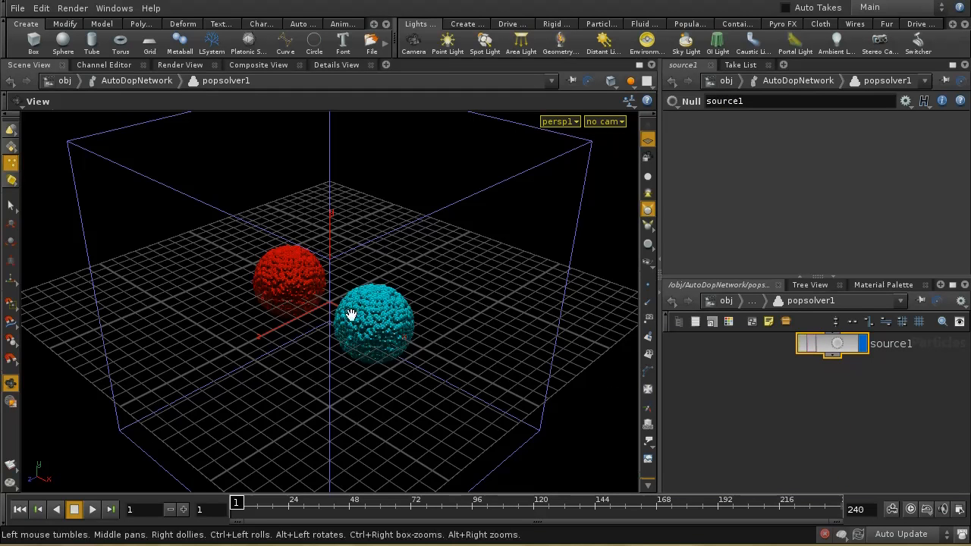
pyautogui.moveTo(443, 358)
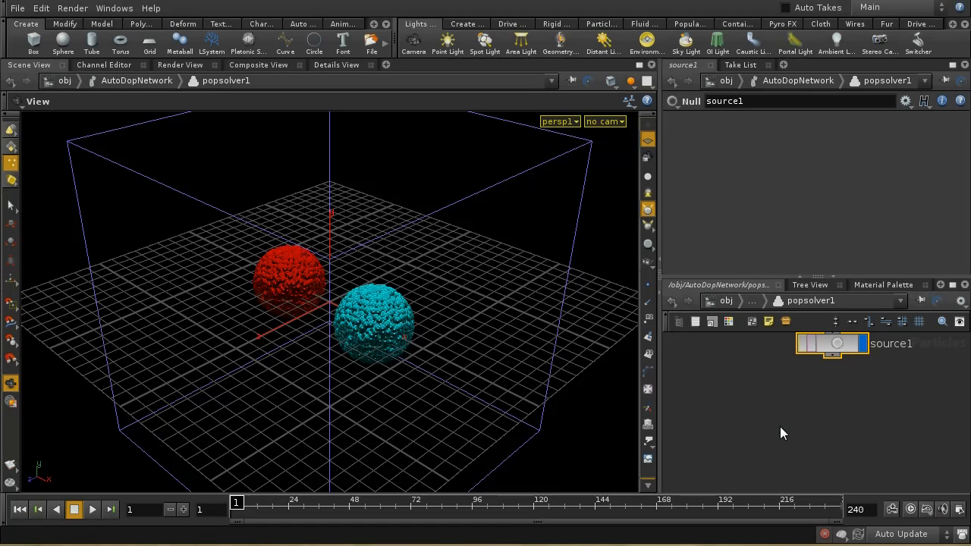
pyautogui.moveTo(773, 410)
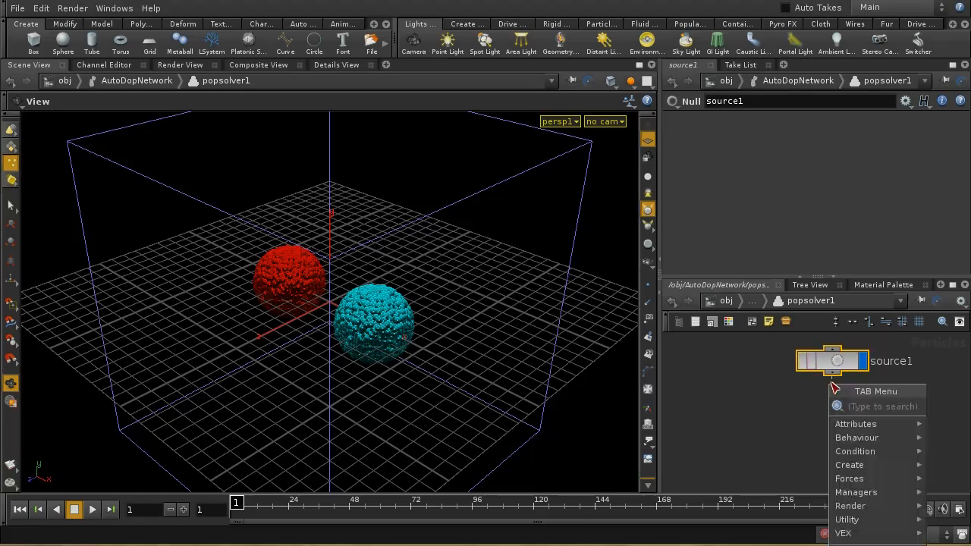
# Add a Force POP below source1 with Ignore Mass enabled and Force X of 1
pyautogui.write('Force')
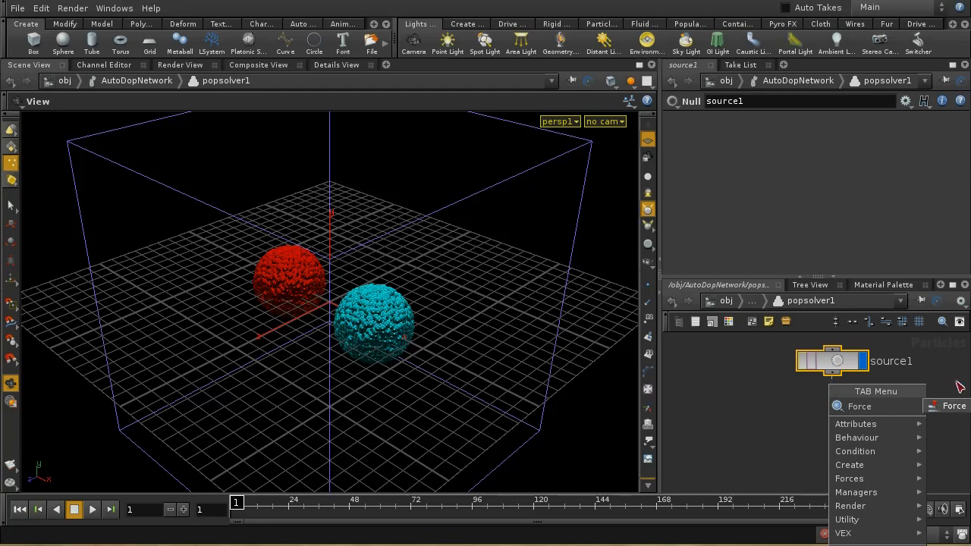
pyautogui.click(859, 407)
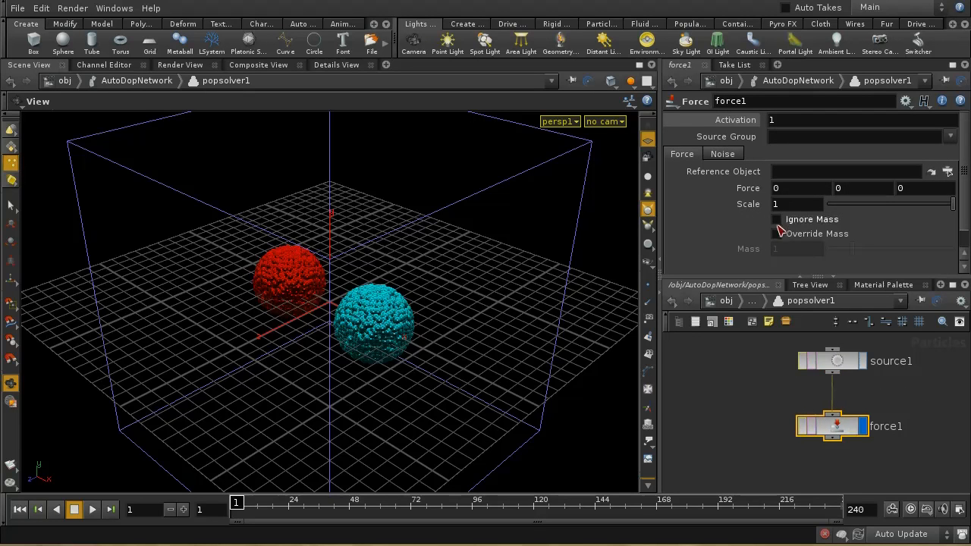
pyautogui.click(777, 219)
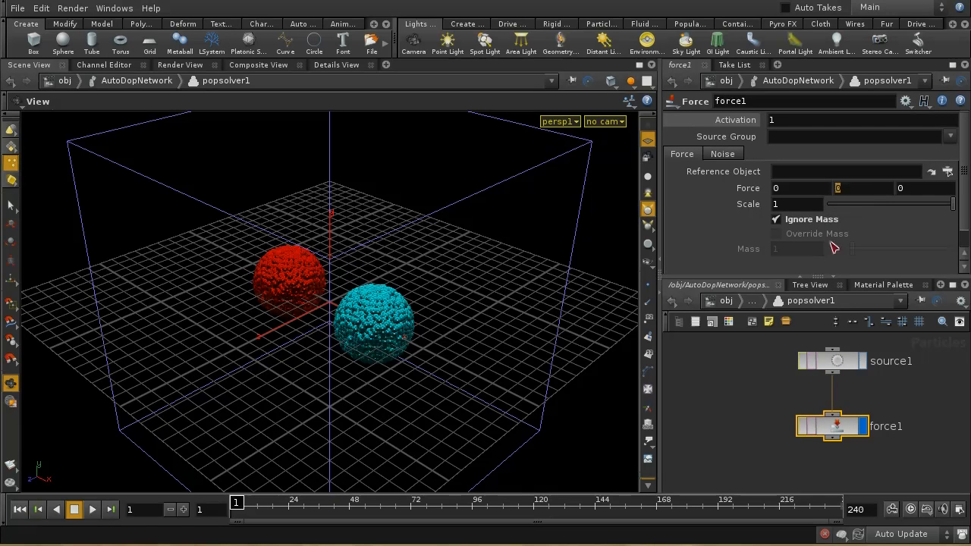
pyautogui.moveTo(831, 239)
pyautogui.write('1')
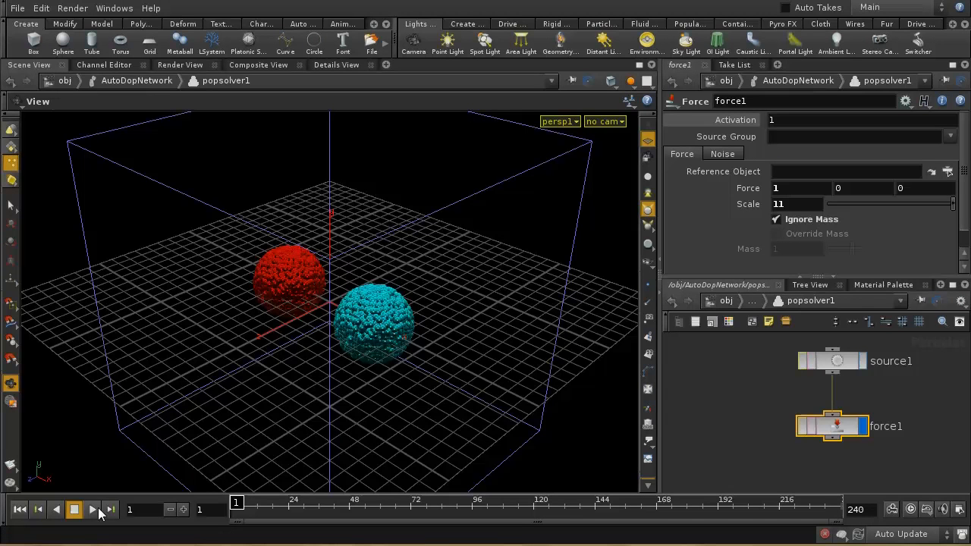
# Play the simulation to watch force1 push the red and blue fluid along X, then stop
pyautogui.click(91, 509)
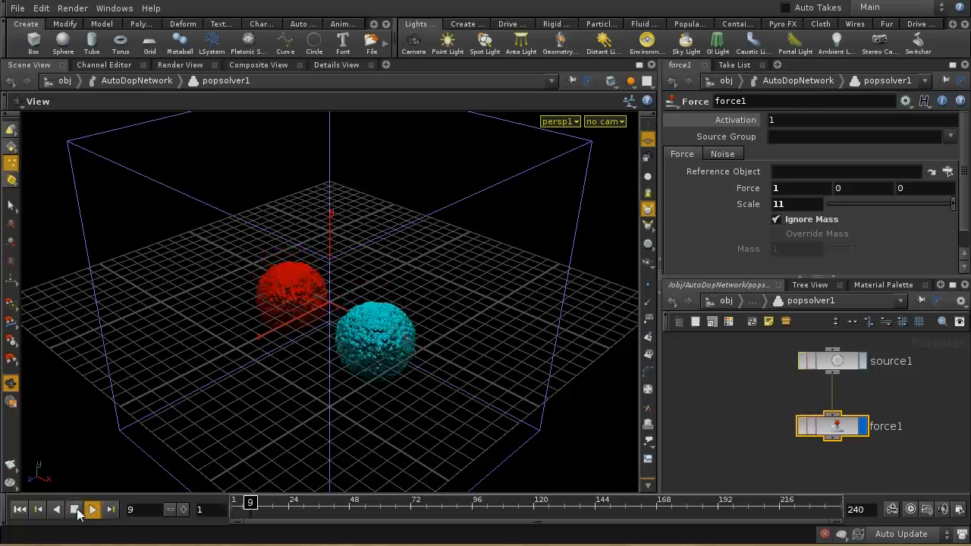
pyautogui.click(91, 509)
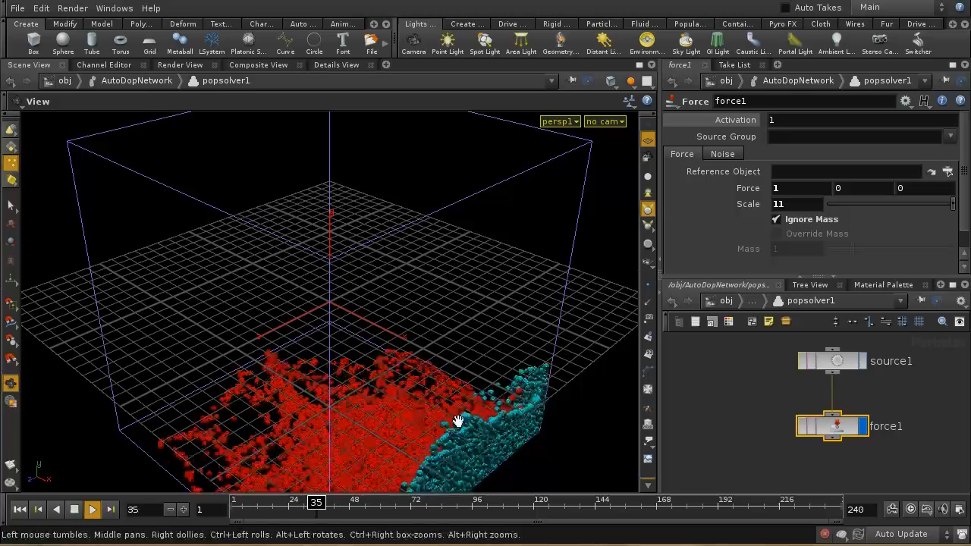
pyautogui.click(90, 510)
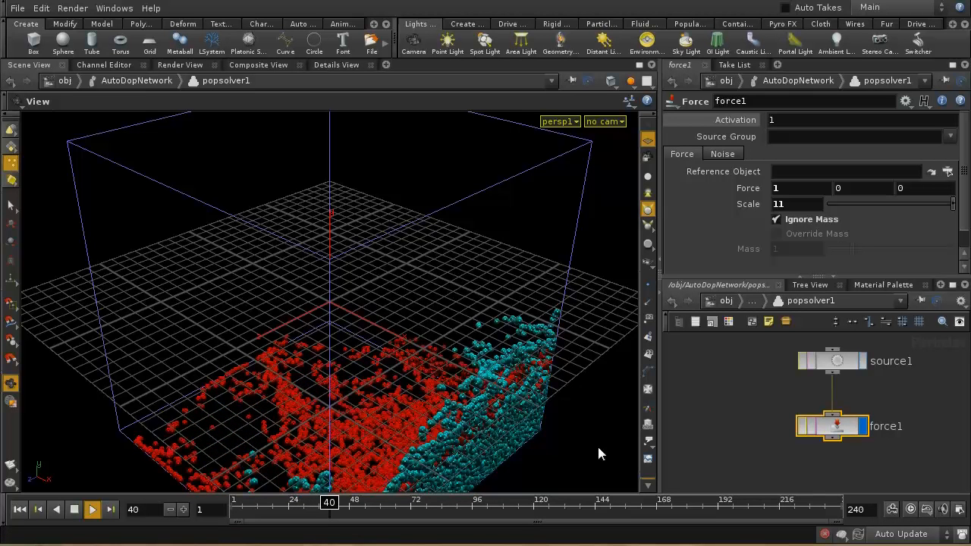
pyautogui.click(91, 510)
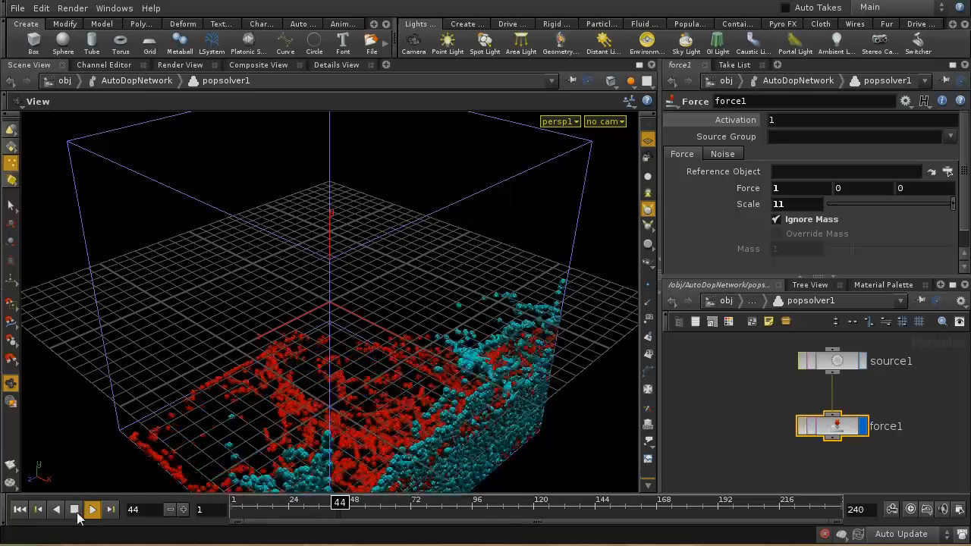
pyautogui.click(91, 510)
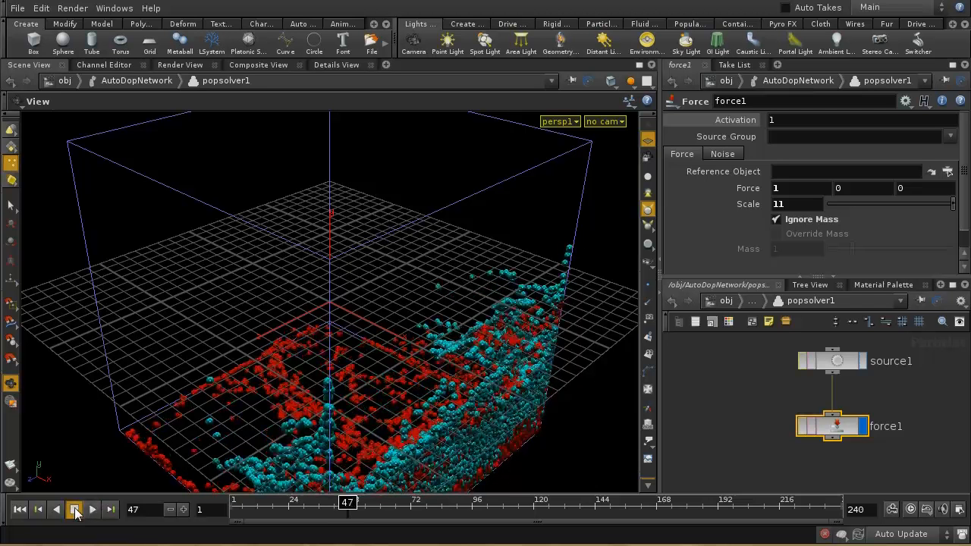
pyautogui.click(19, 509)
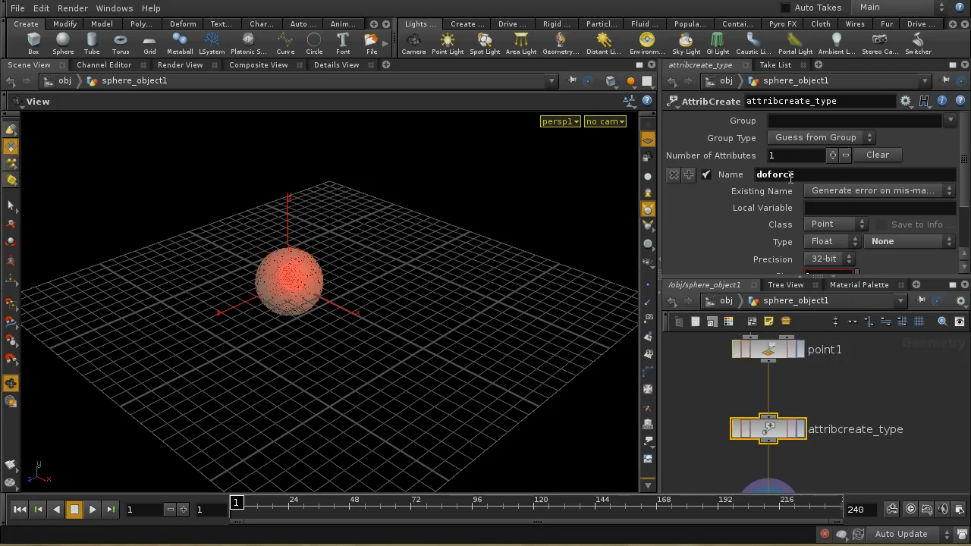
# Name sphere_object1's AttribCreate attribute doforce and return to the object level
pyautogui.scroll(-3)
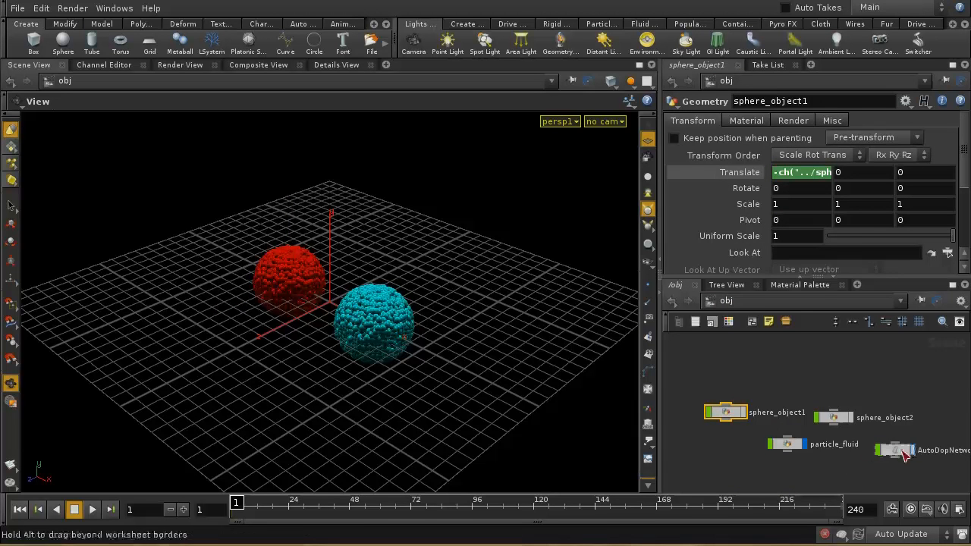
# Dive into the AutoDopNetwork's popsolver1 and insert a Group POP between source1 and force1
pyautogui.doubleClick(907, 448)
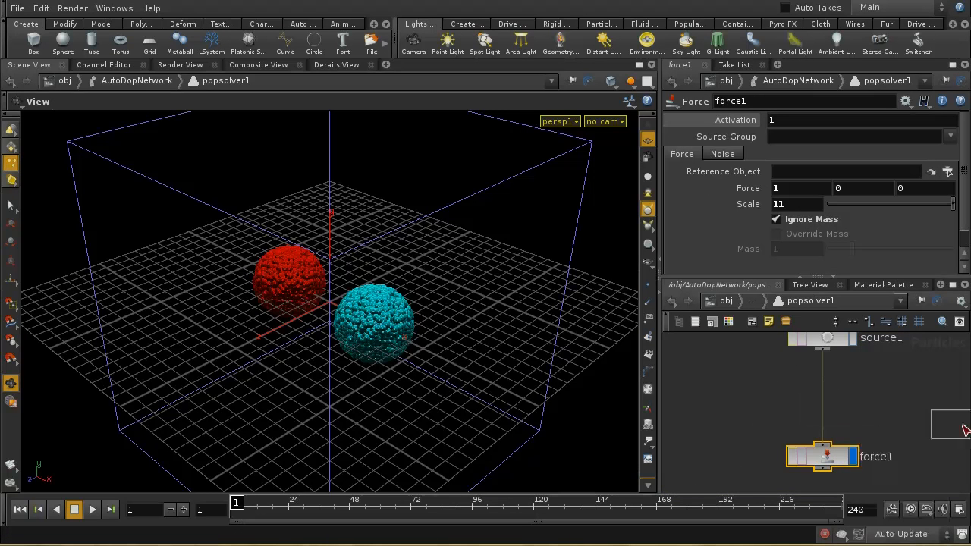
pyautogui.click(901, 321)
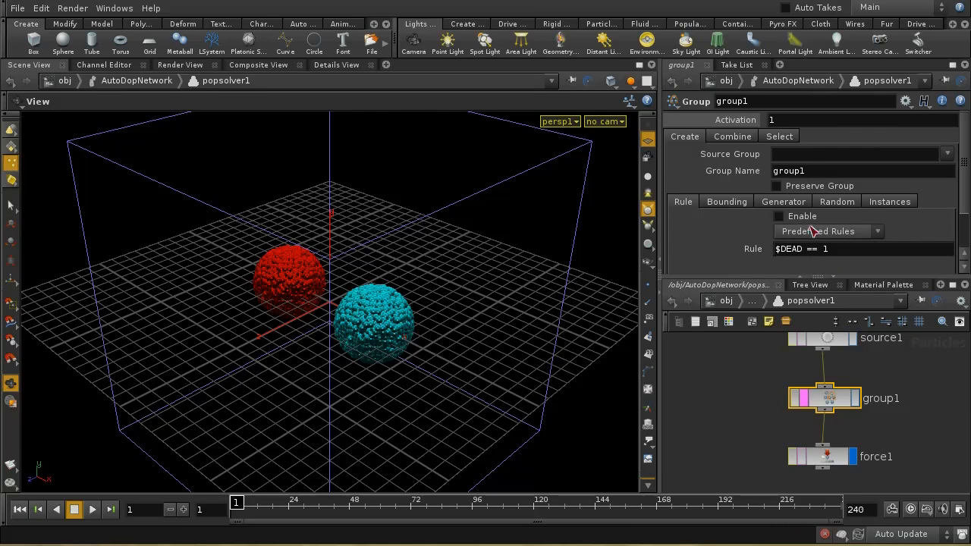
# Enable group1's rule and set it to poppoint($PT, "doforce", 0) > 0
pyautogui.click(776, 215)
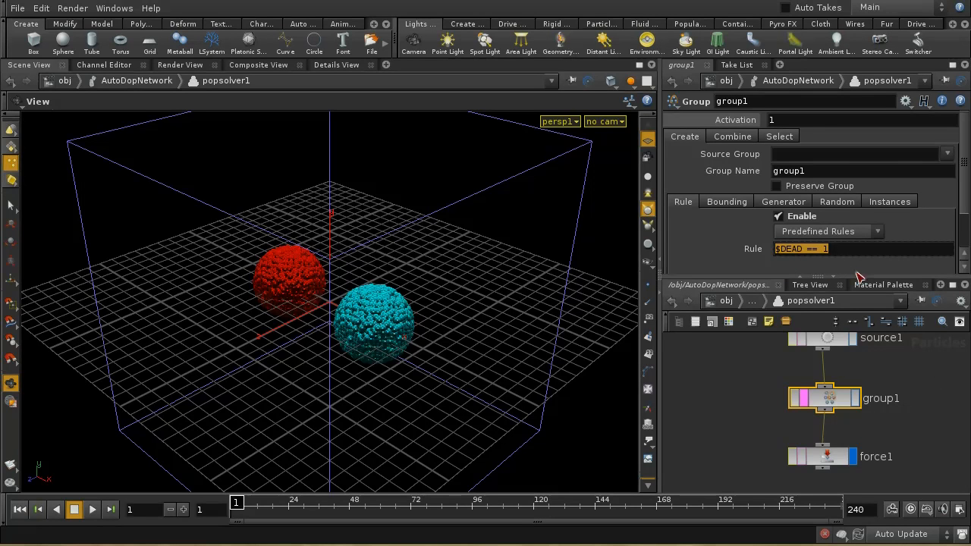
pyautogui.write('pop')
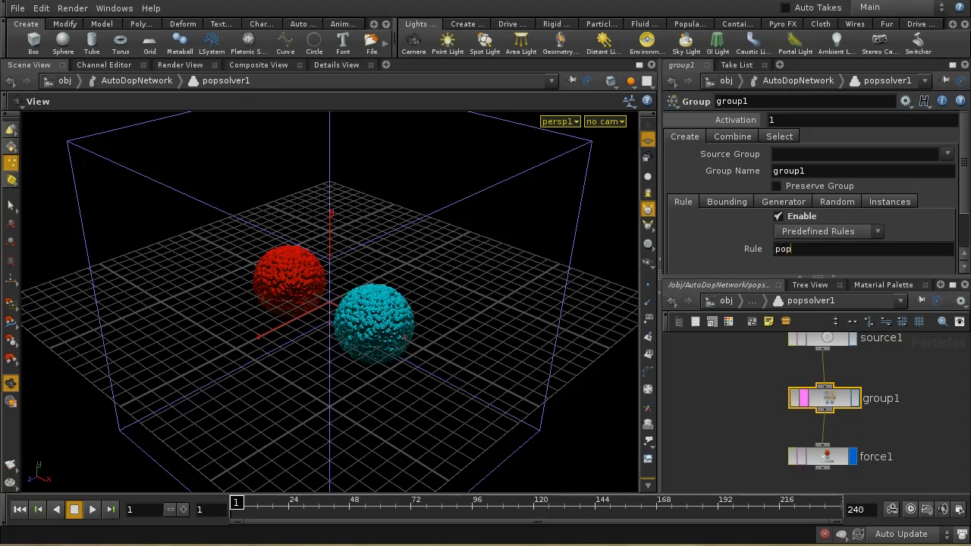
pyautogui.write('point')
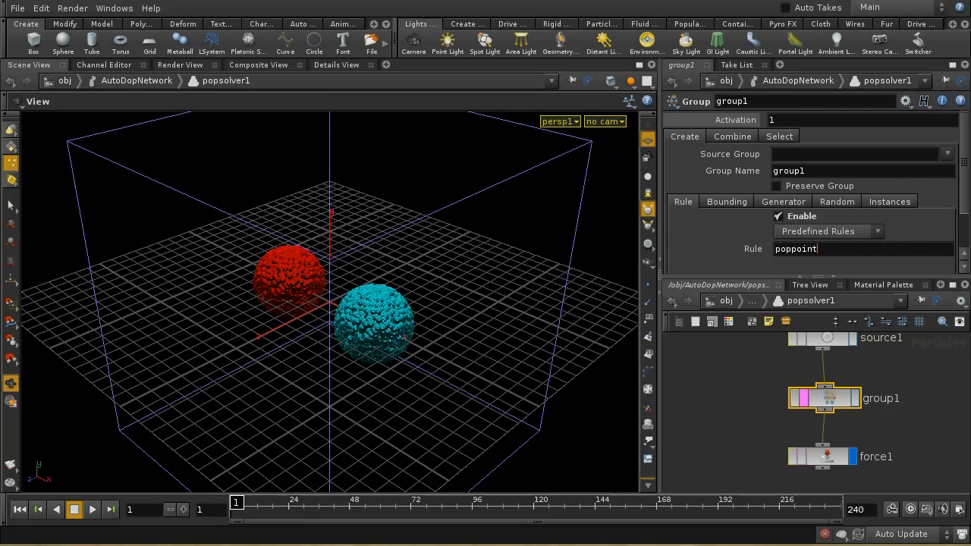
pyautogui.write('(')
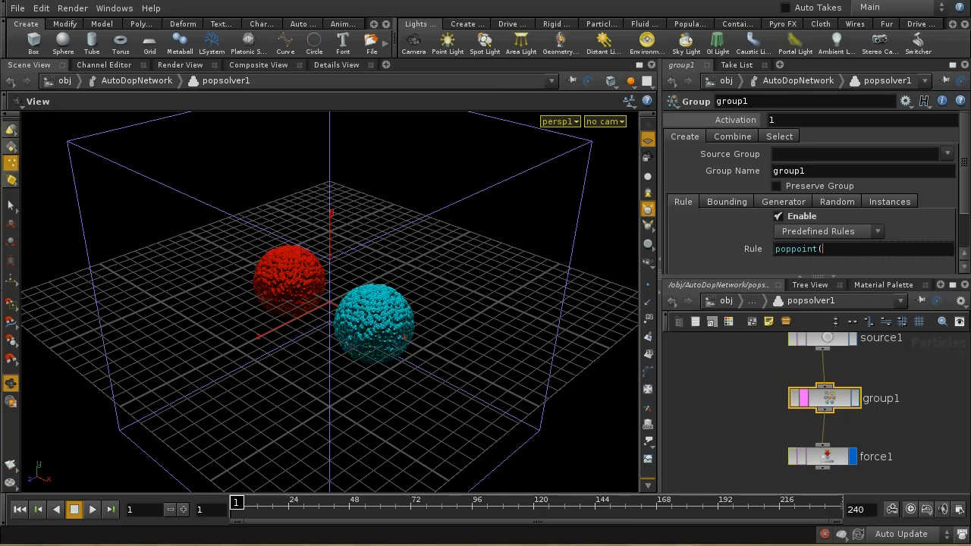
pyautogui.write('$PT,')
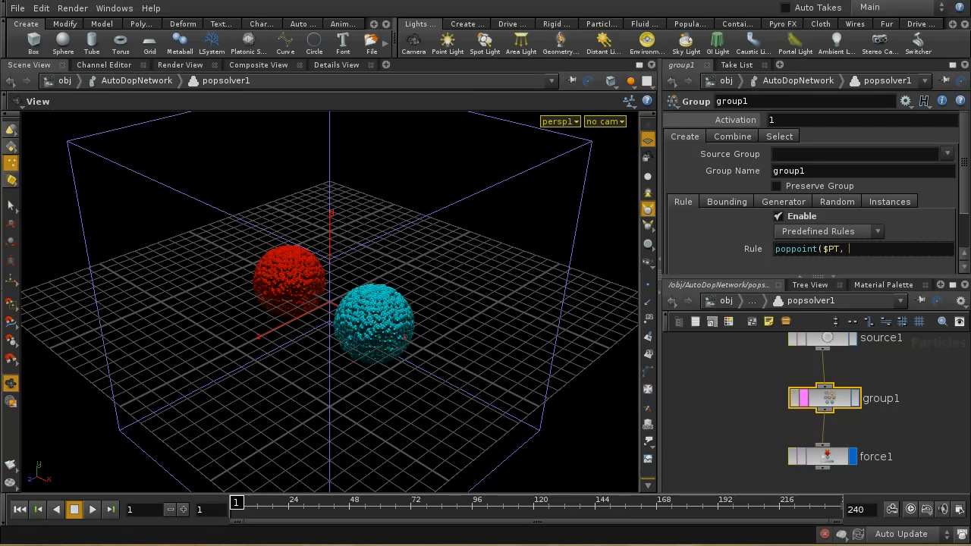
pyautogui.write('"doforce')
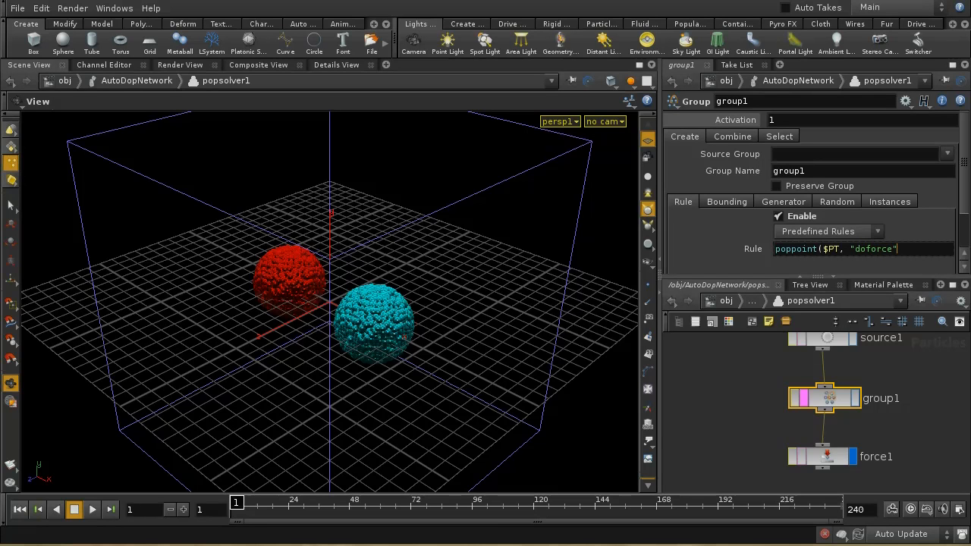
pyautogui.write(', 0')
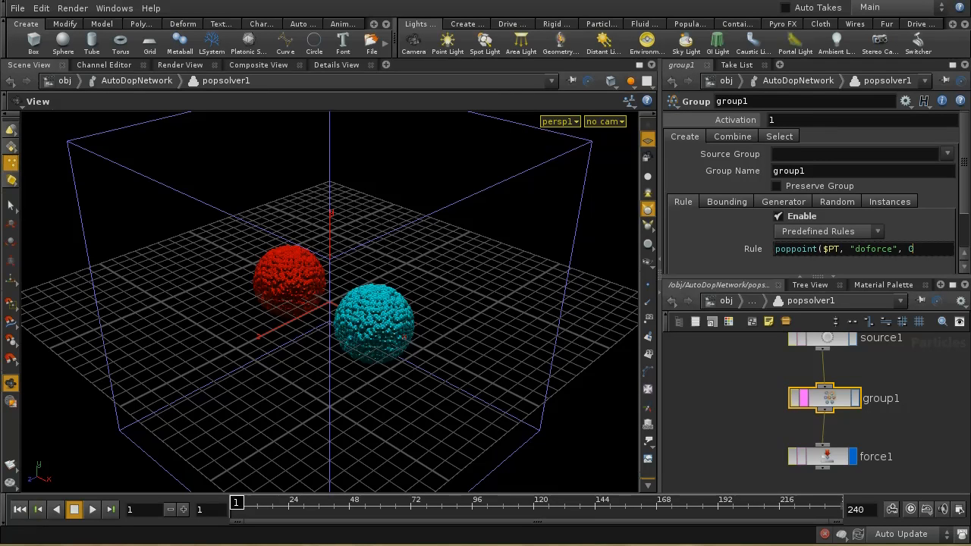
pyautogui.write(')')
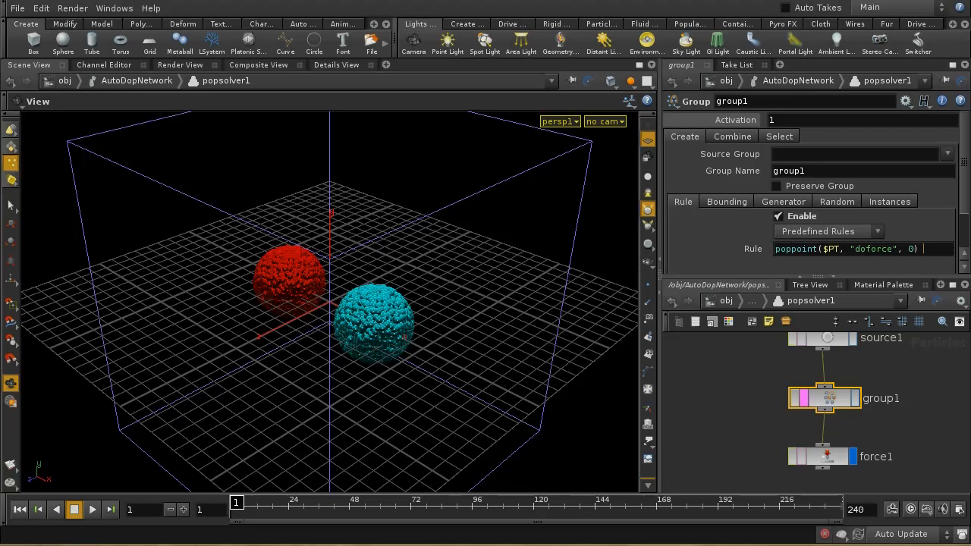
pyautogui.write('> 0')
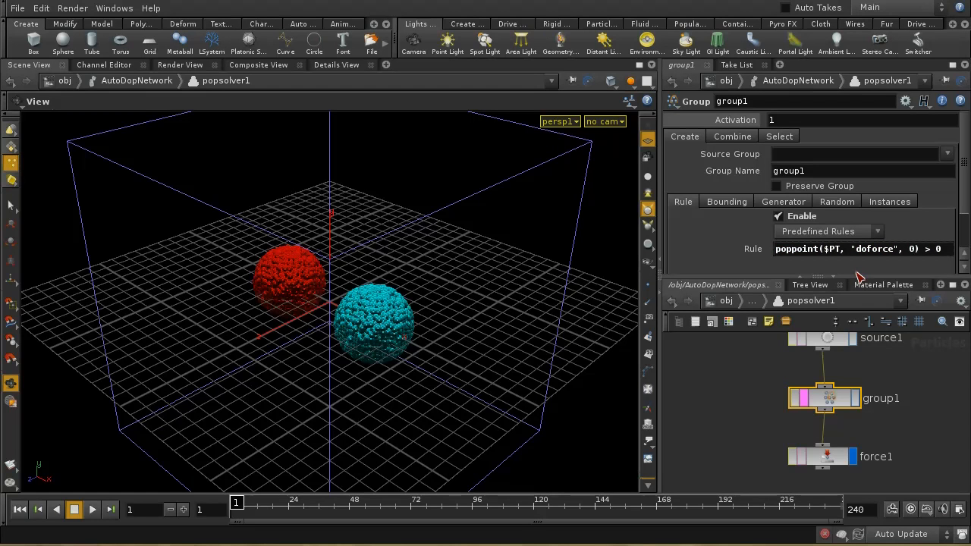
pyautogui.moveTo(255, 419)
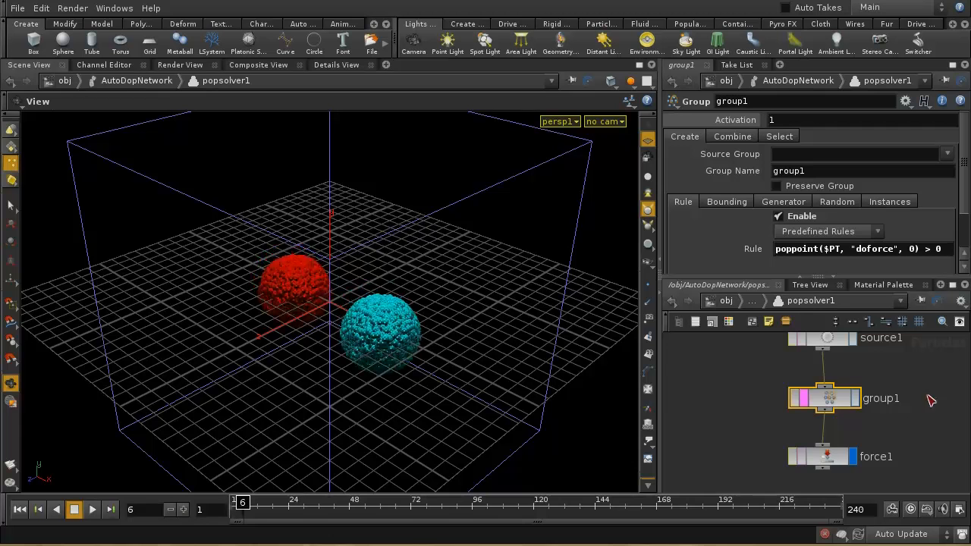
pyautogui.moveTo(822, 398)
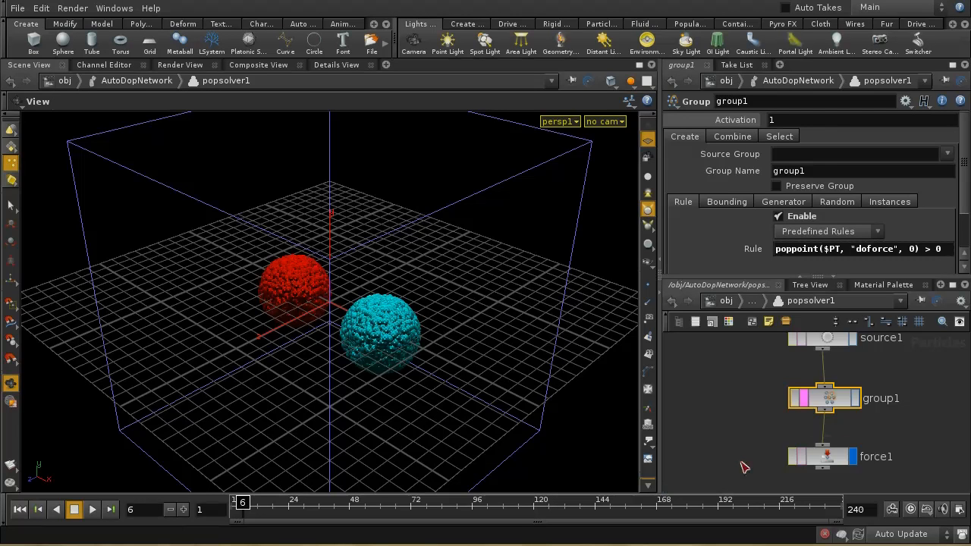
# Set force1 to Source Group group1, Force 0 1 0, Scale 30, Activation $FF > 30
pyautogui.click(825, 455)
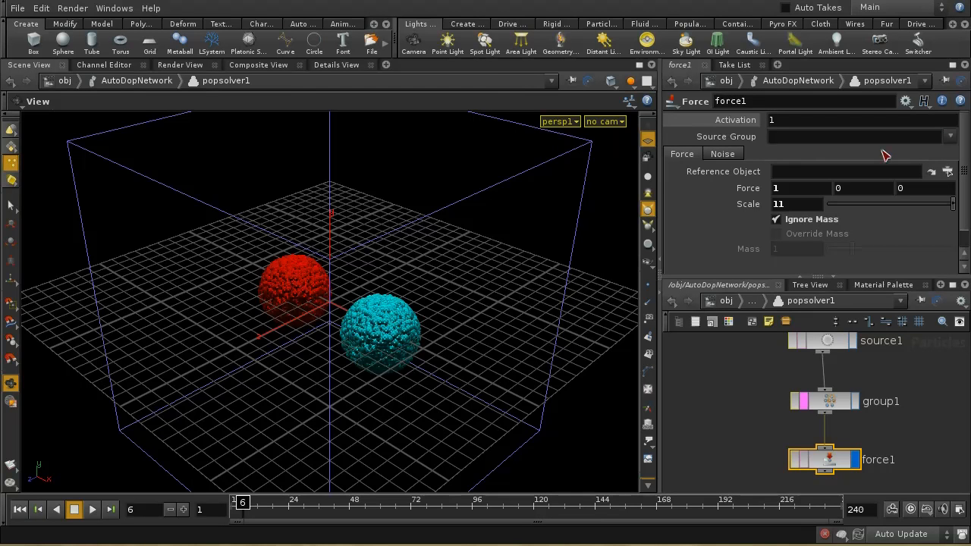
pyautogui.write('gr')
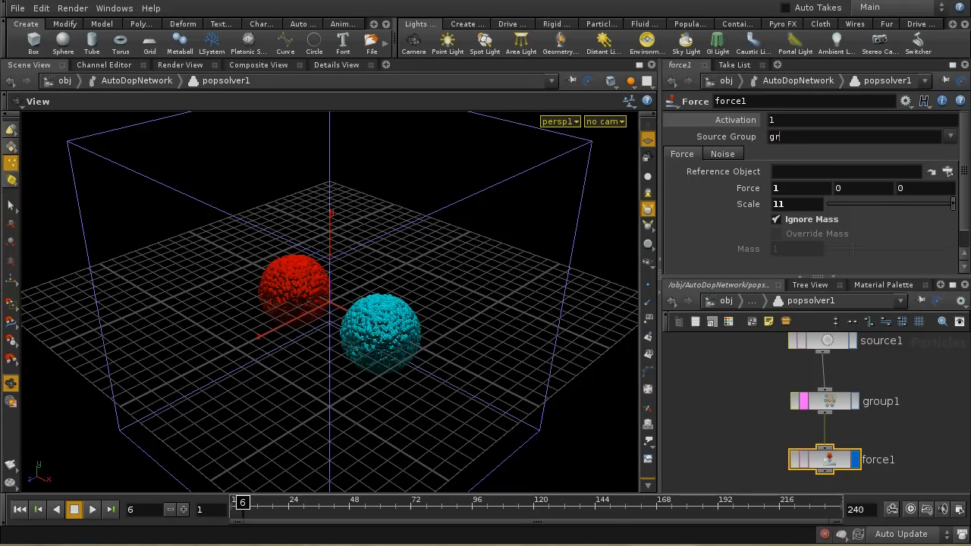
pyautogui.write('group1')
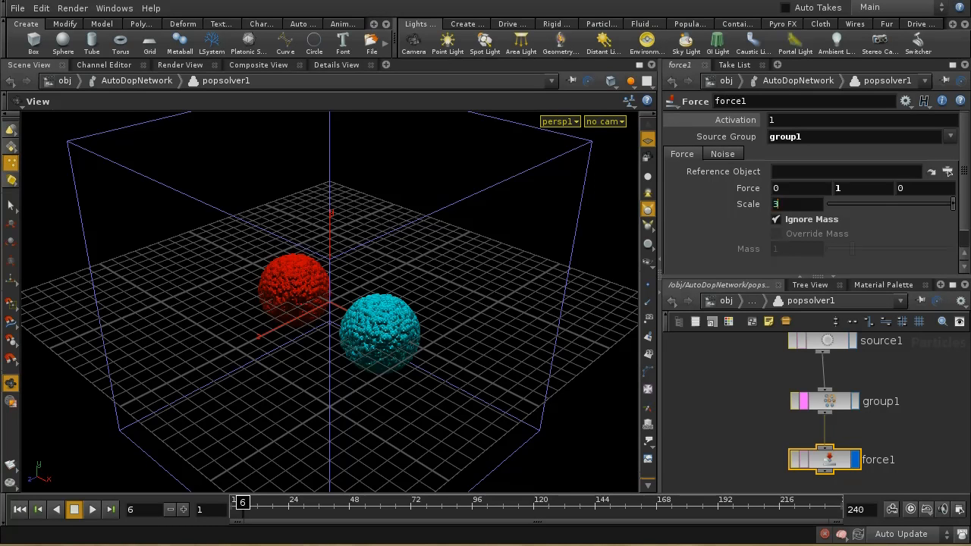
pyautogui.write('30')
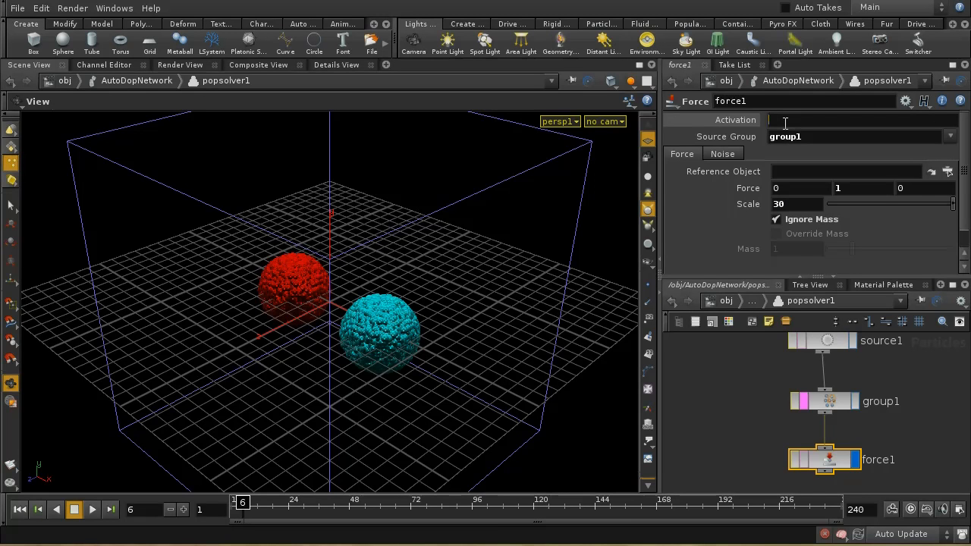
pyautogui.write('$FF > 30')
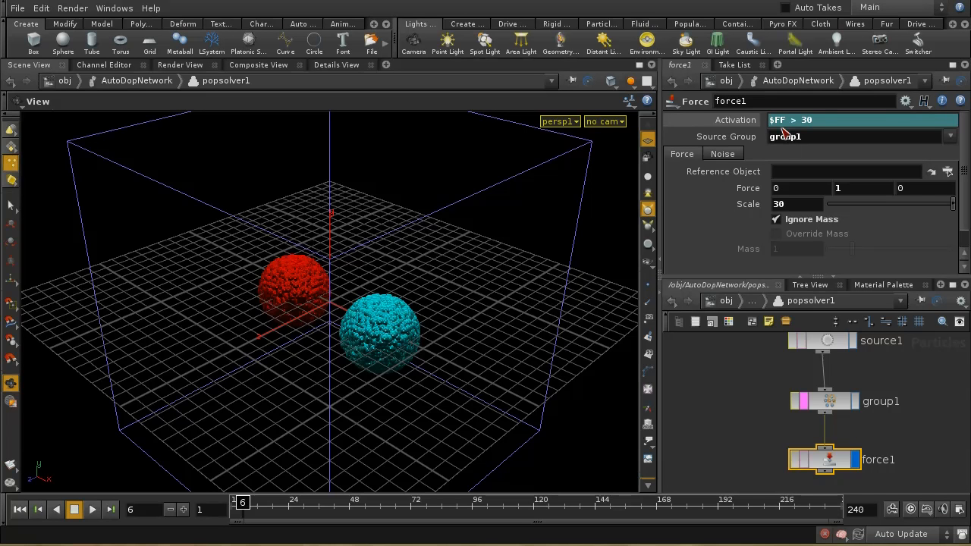
pyautogui.moveTo(713, 351)
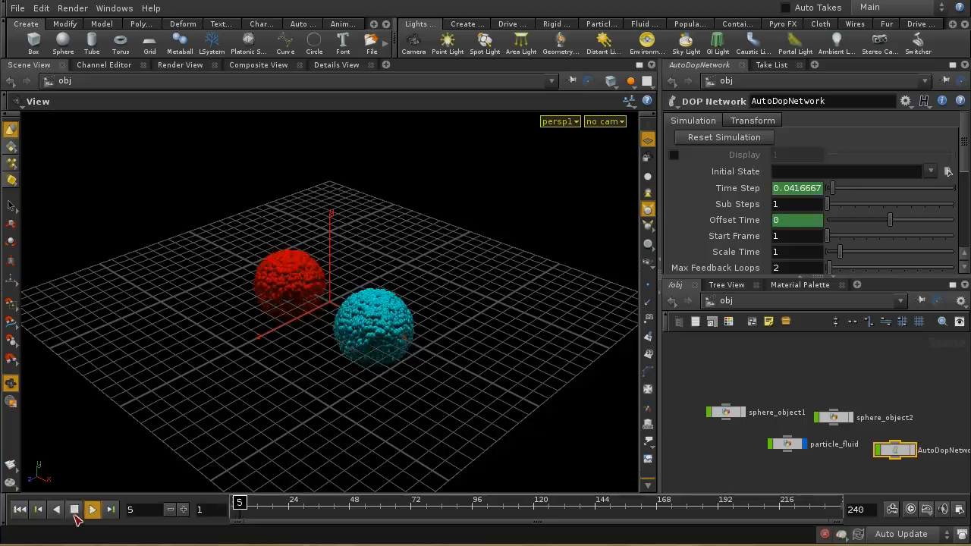
# Play the particle simulation, pausing and resuming, until the red and cyan particles fill the box
pyautogui.click(91, 509)
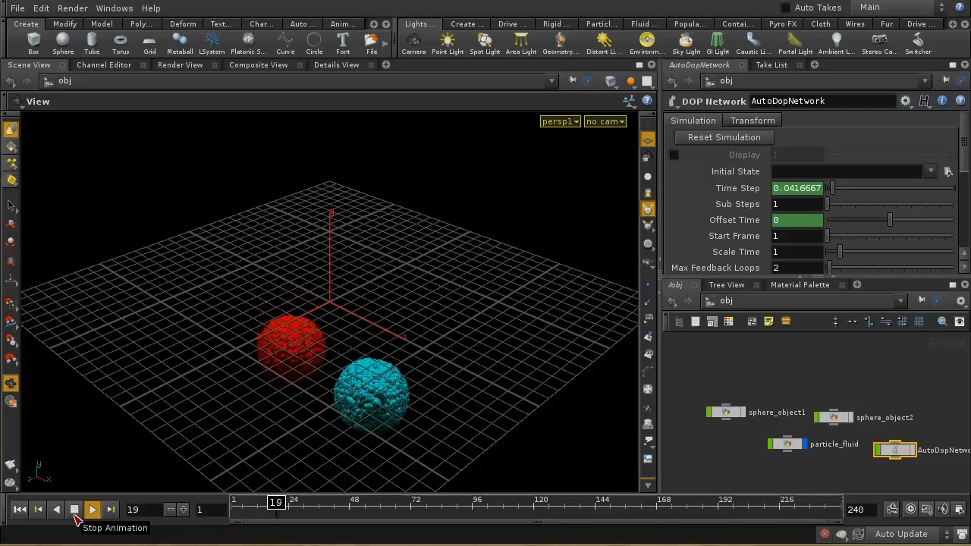
pyautogui.click(91, 509)
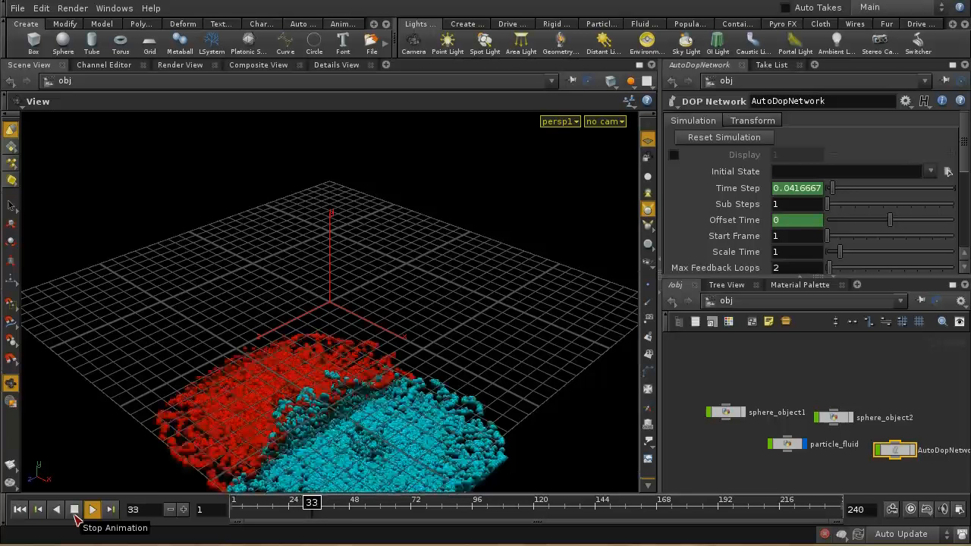
pyautogui.click(91, 510)
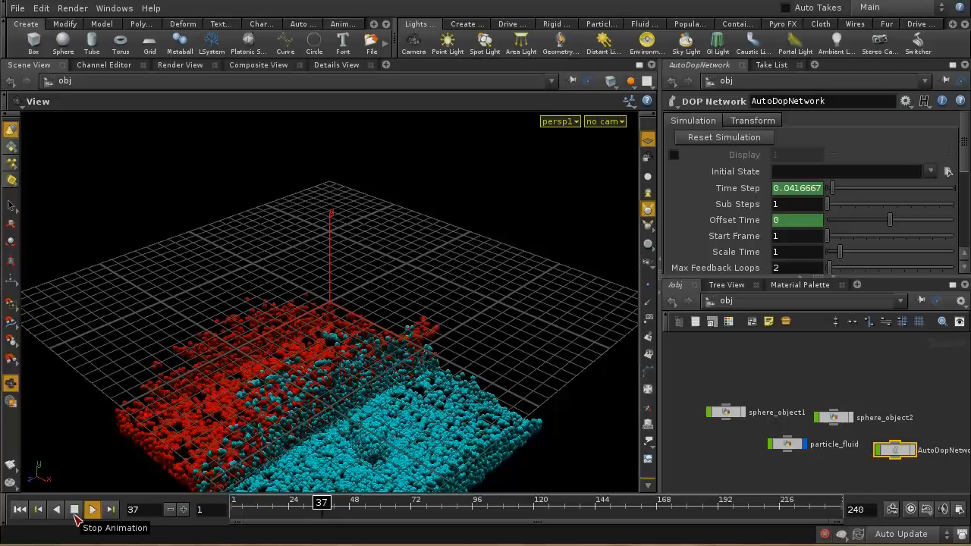
pyautogui.click(91, 509)
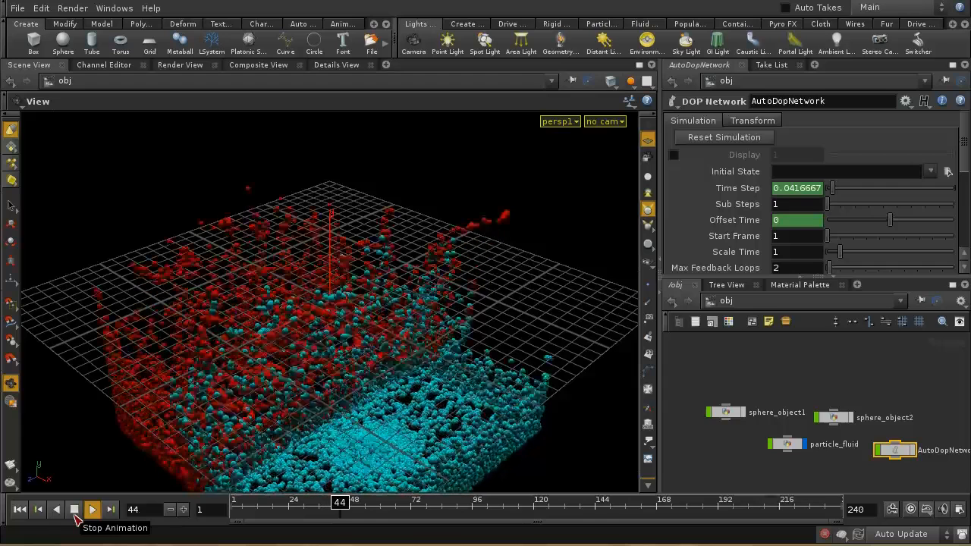
pyautogui.click(91, 510)
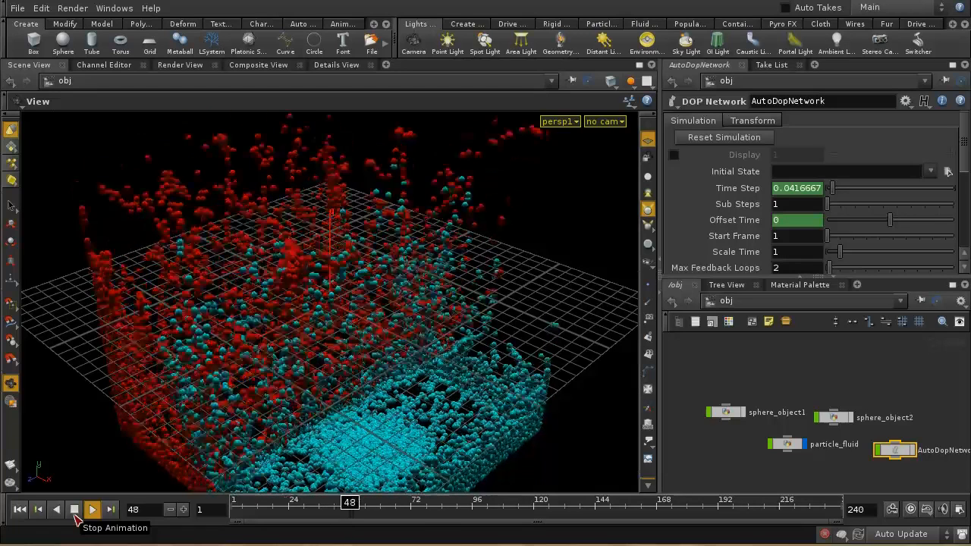
pyautogui.click(91, 509)
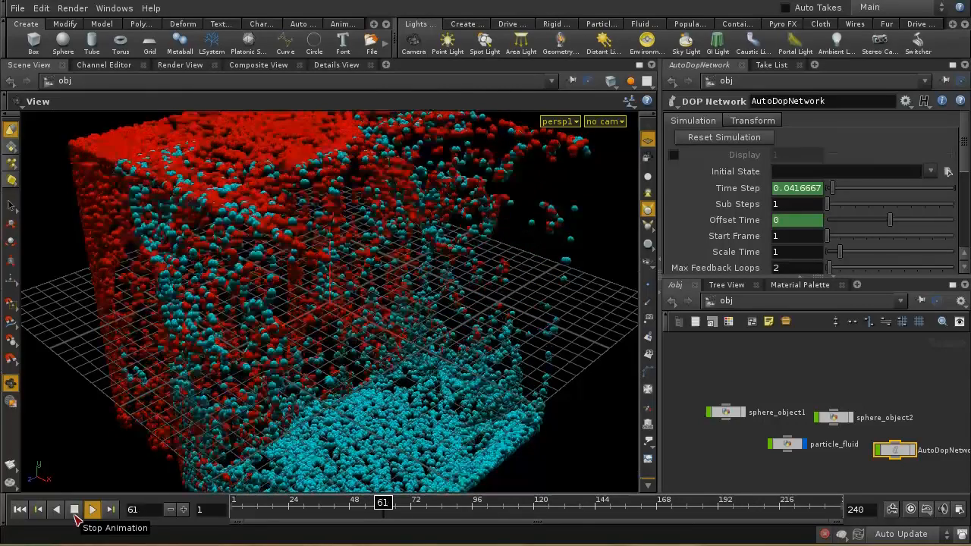
pyautogui.click(91, 510)
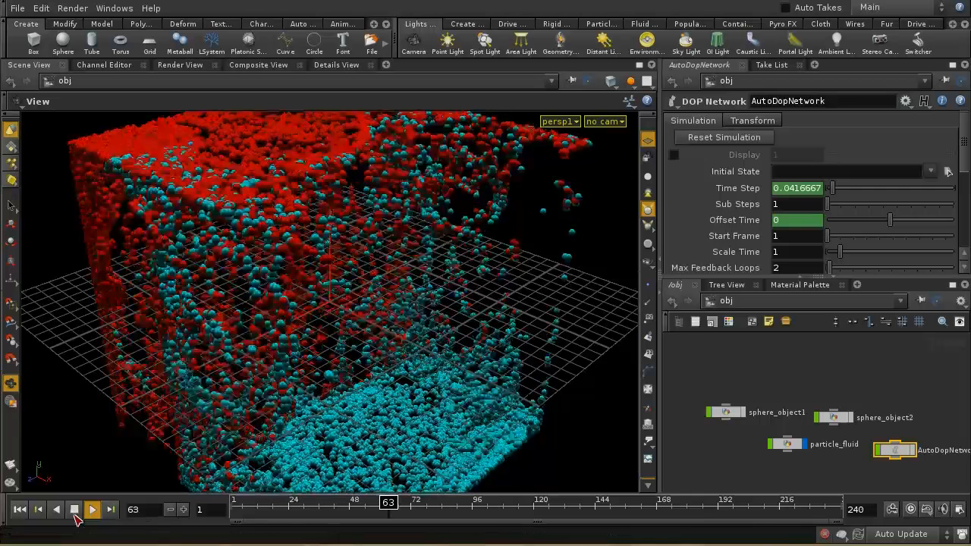
pyautogui.click(91, 510)
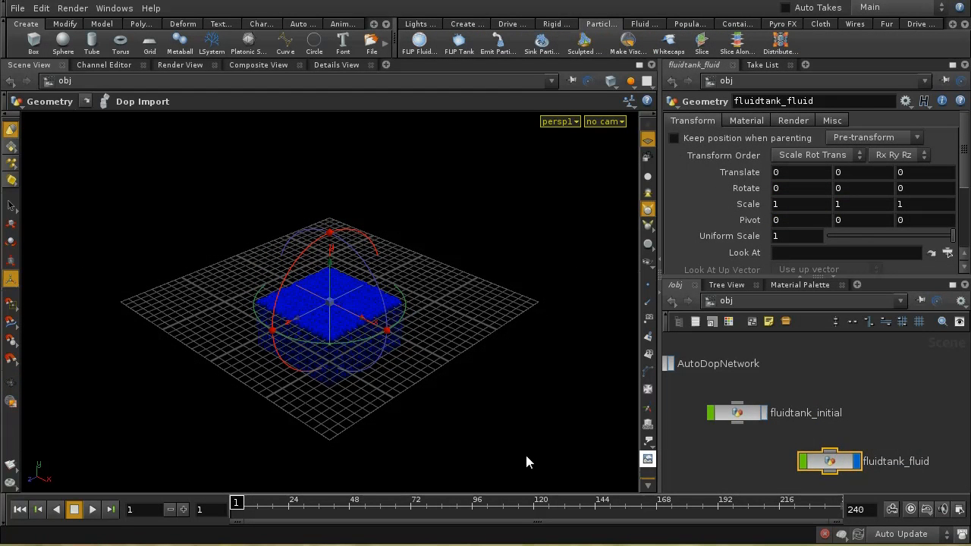
pyautogui.moveTo(514, 285)
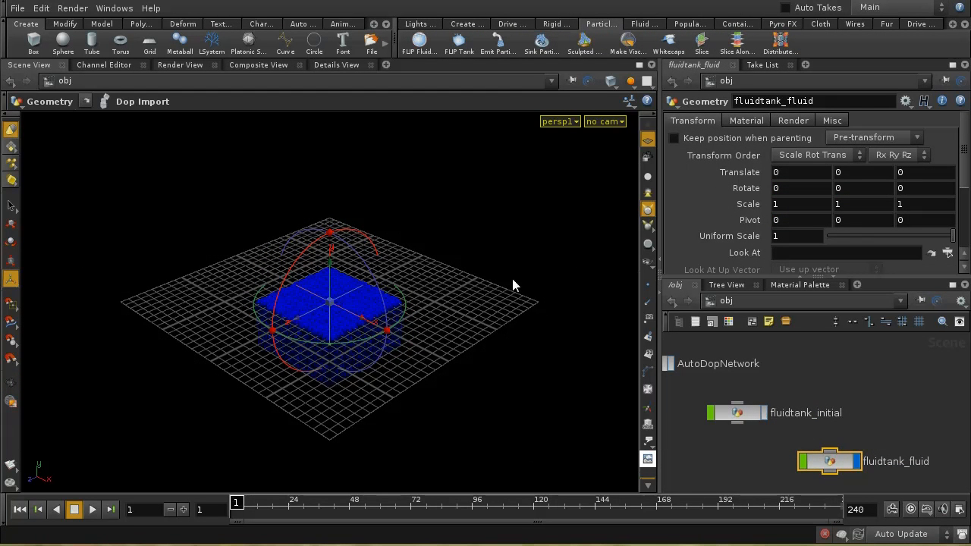
pyautogui.moveTo(571, 69)
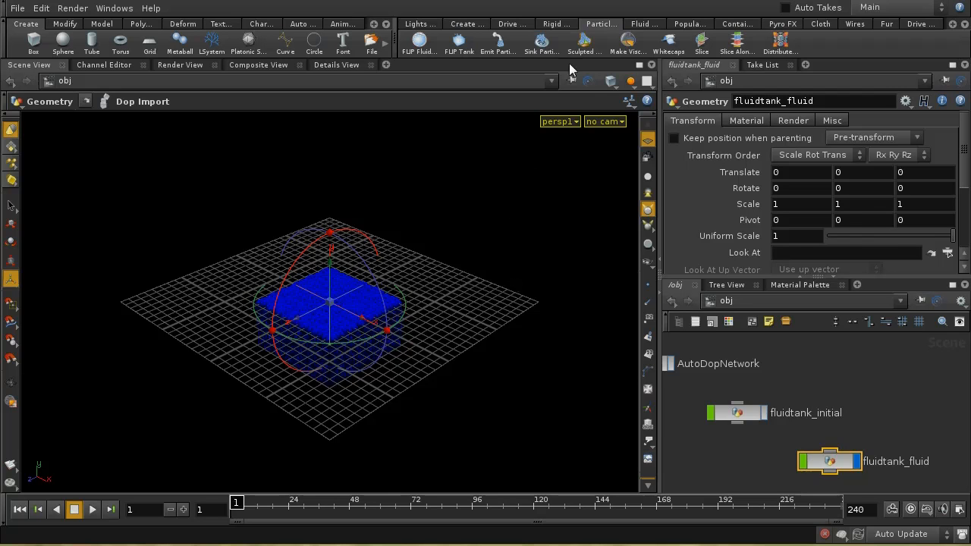
pyautogui.moveTo(671, 37)
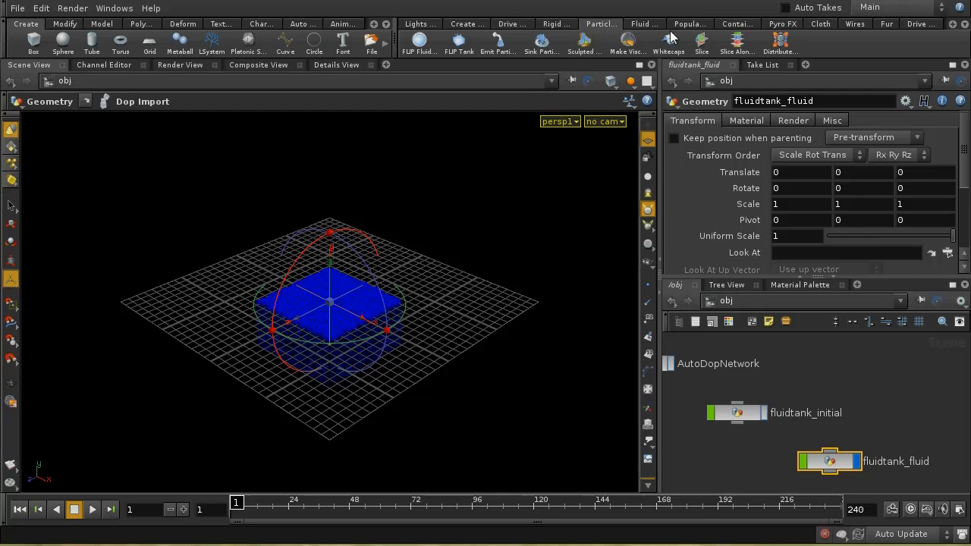
# Use Populate Containers > Expand from Objects to make the sphere a divergence source for the fluid tank
pyautogui.click(643, 24)
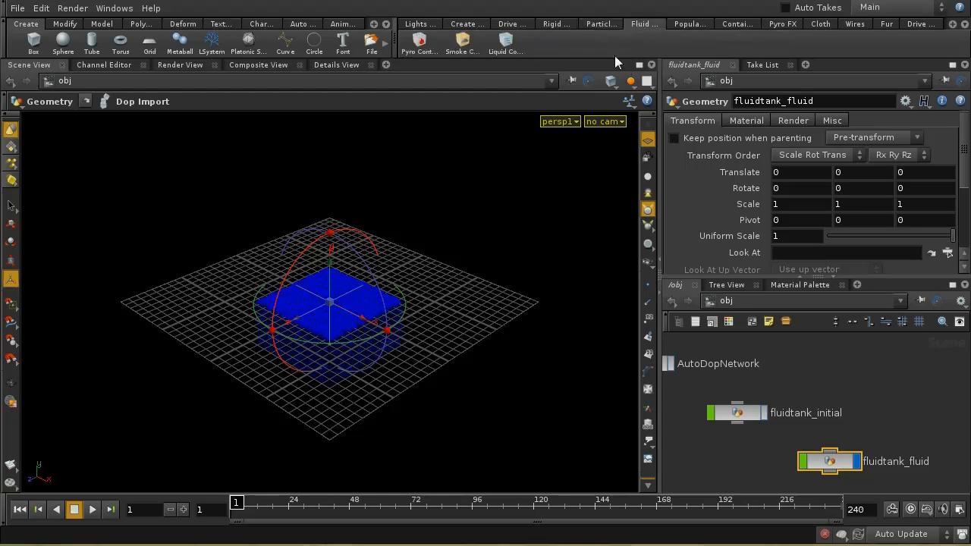
pyautogui.click(688, 25)
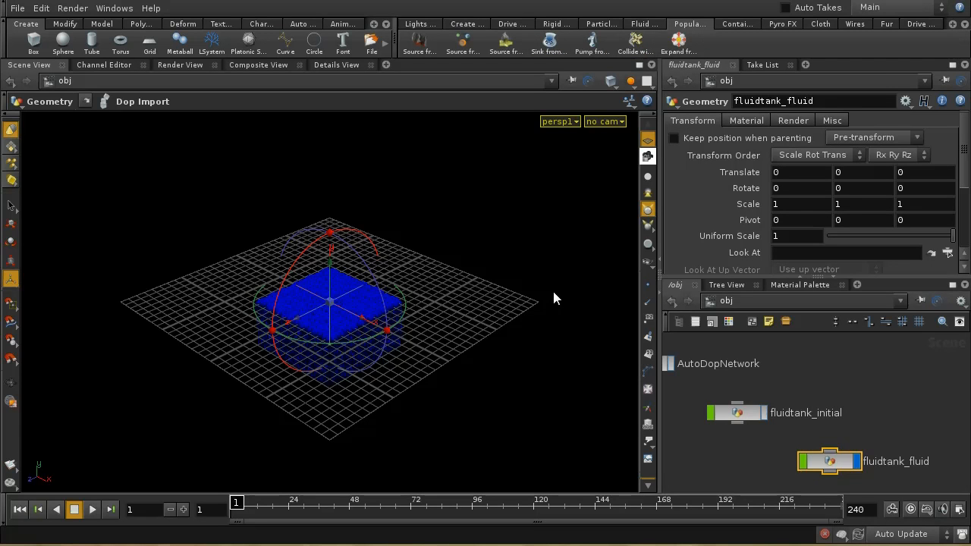
pyautogui.moveTo(486, 348)
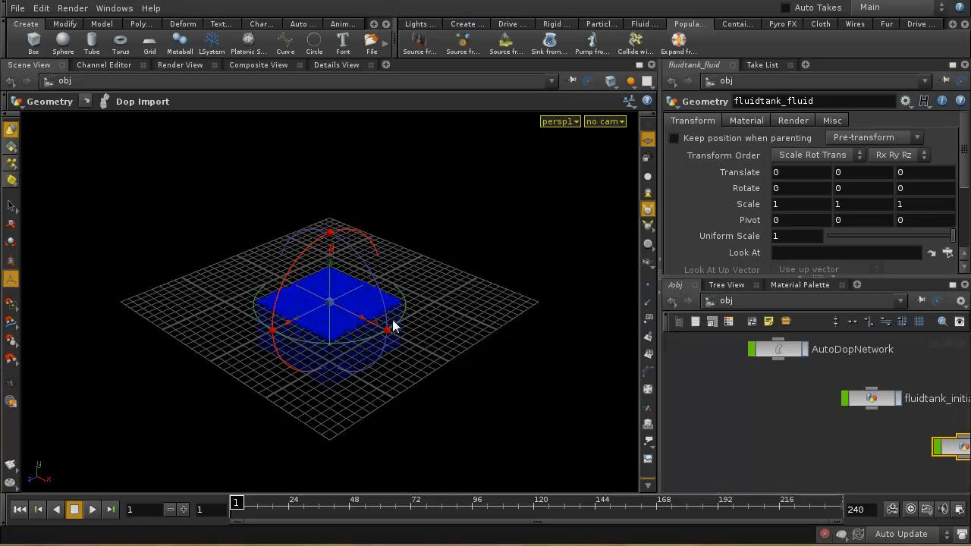
pyautogui.moveTo(821, 446)
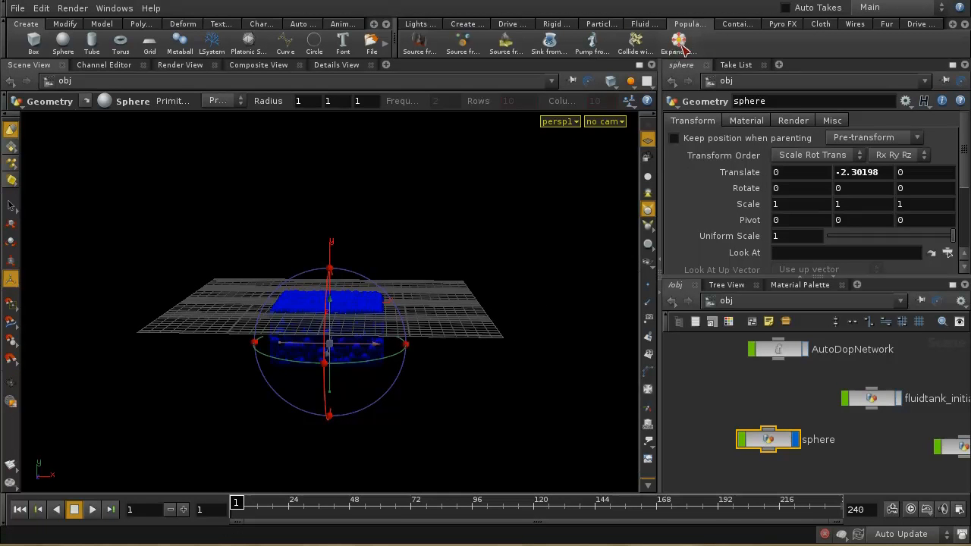
pyautogui.click(678, 38)
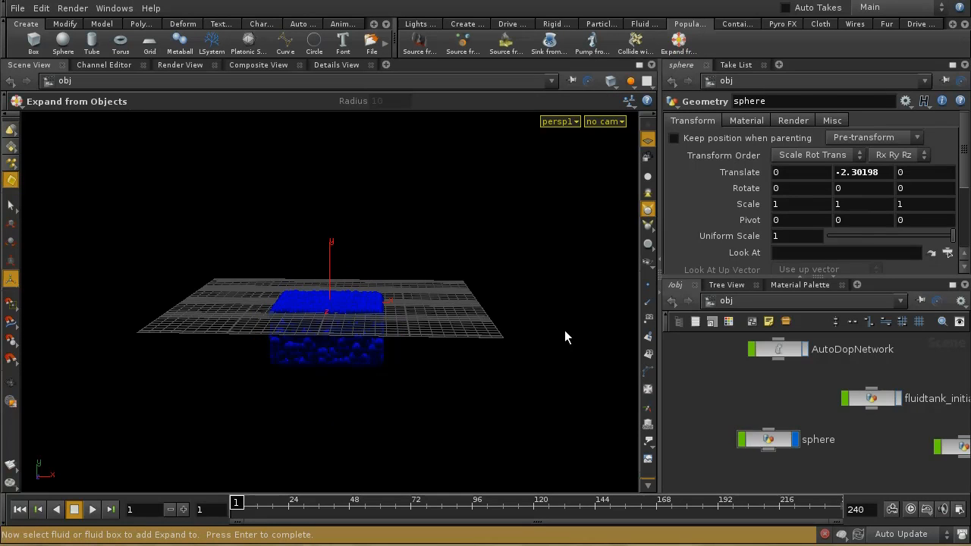
pyautogui.moveTo(361, 309)
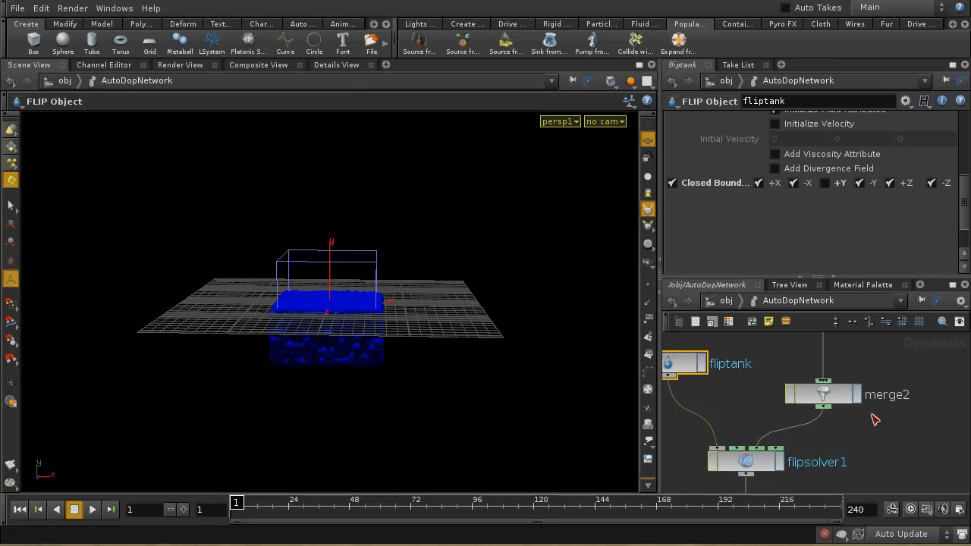
pyautogui.moveTo(330, 516)
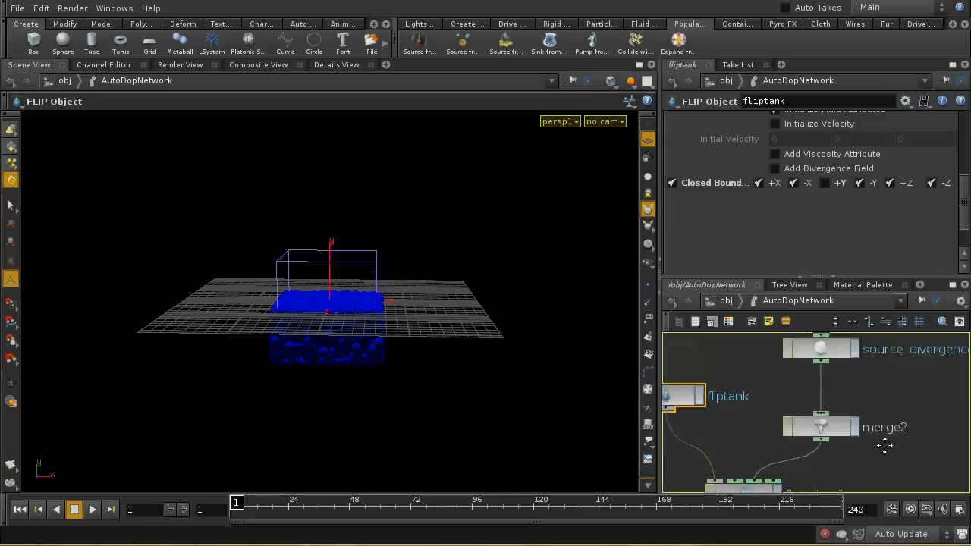
# Set source_divergence_from_sphere's Scale Source Volume to 6 and test-play the simulation
pyautogui.click(821, 382)
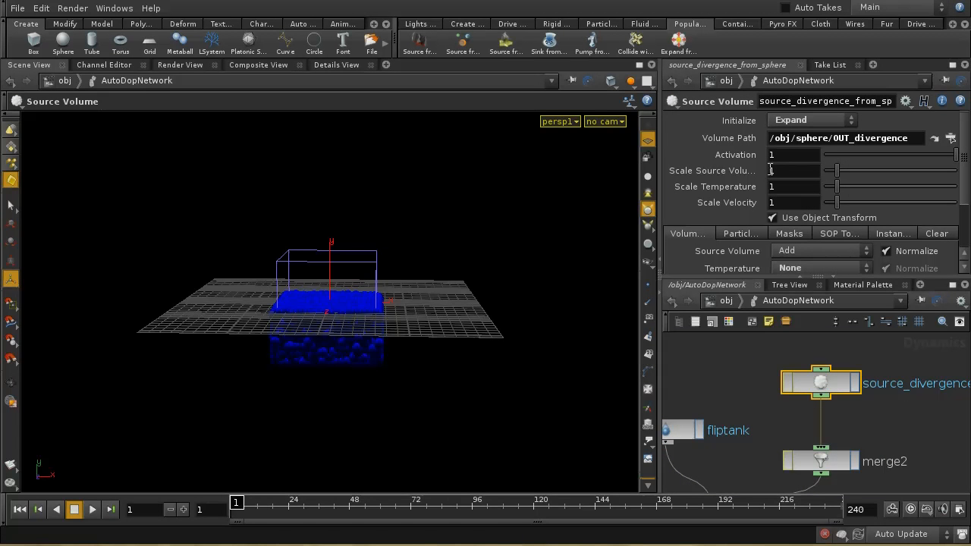
pyautogui.click(770, 170)
pyautogui.write('6')
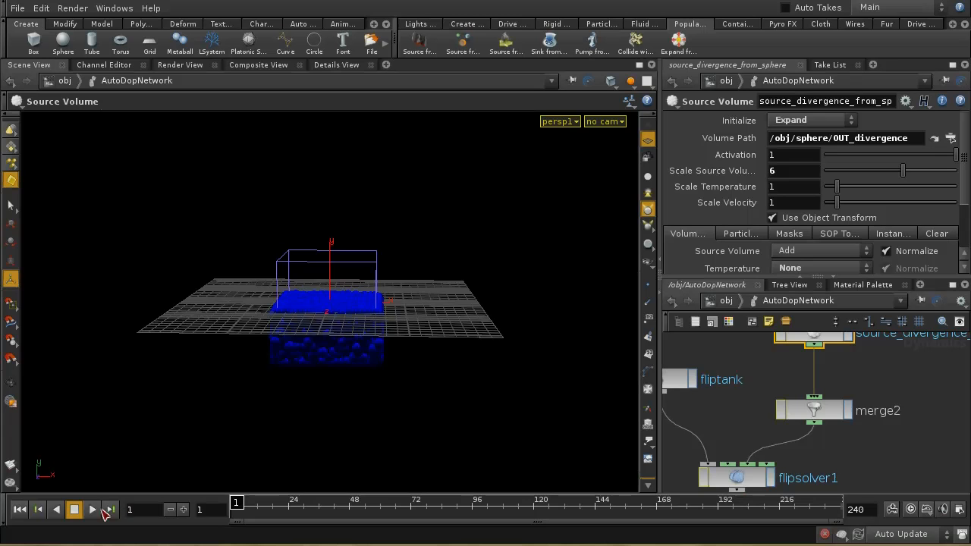
pyautogui.click(91, 510)
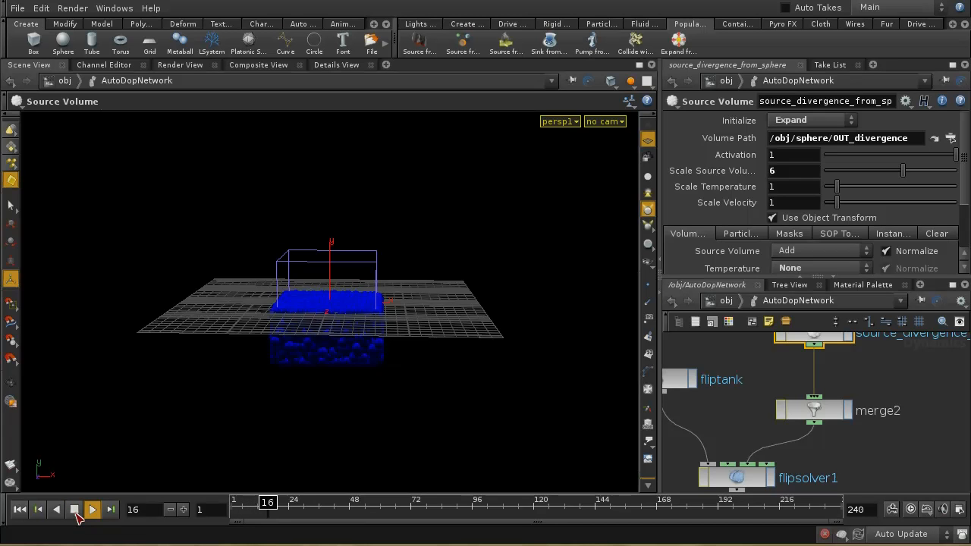
pyautogui.click(91, 510)
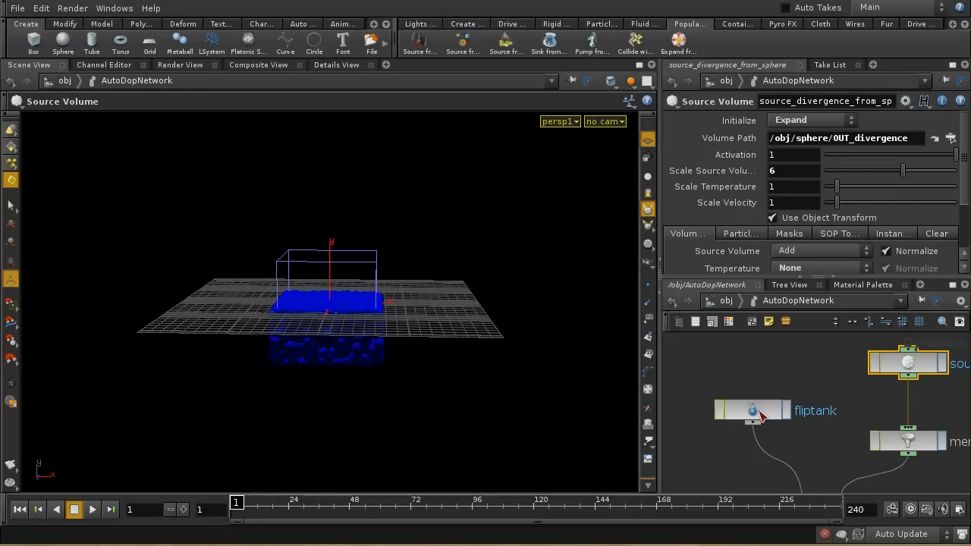
# On fliptank's Guides, show particles as plain Particles and enable the Divergence field guide
pyautogui.click(752, 410)
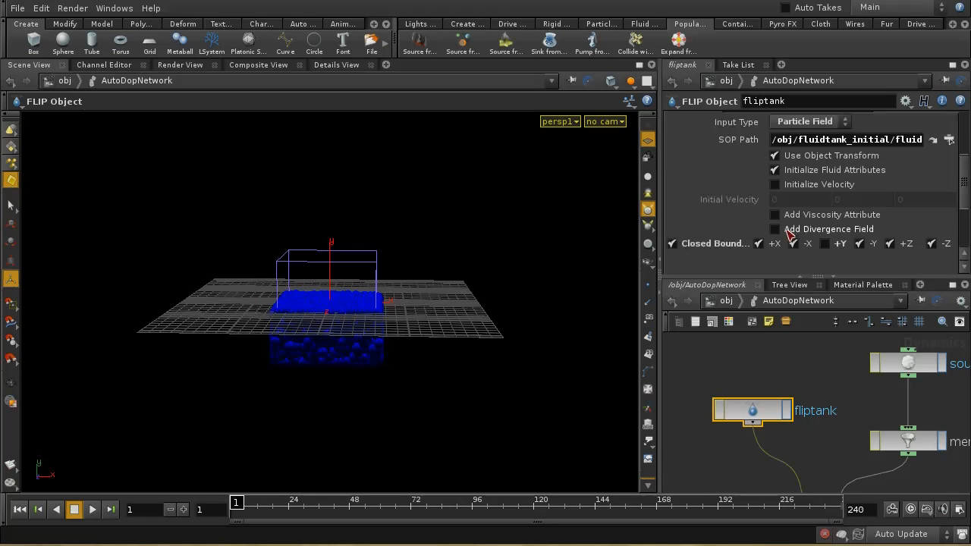
pyautogui.moveTo(835, 234)
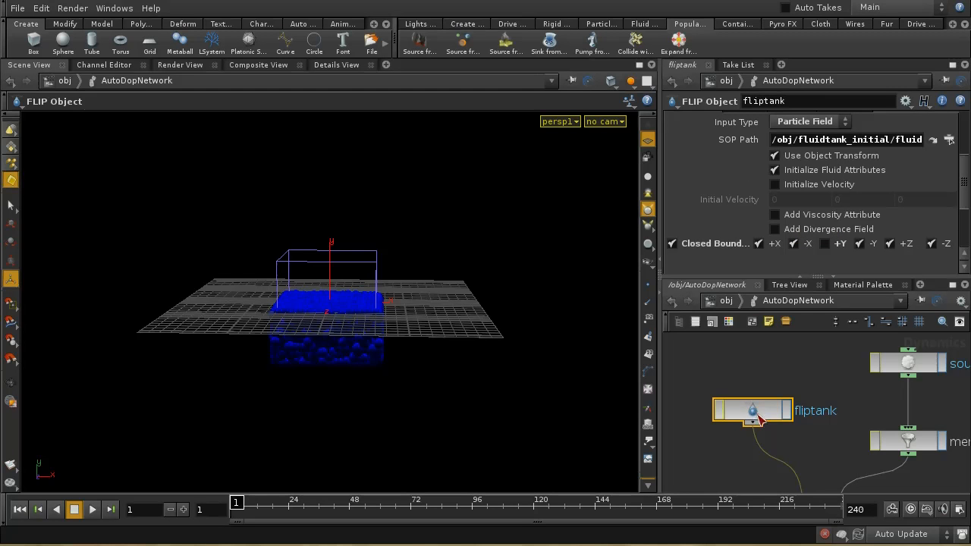
pyautogui.click(774, 229)
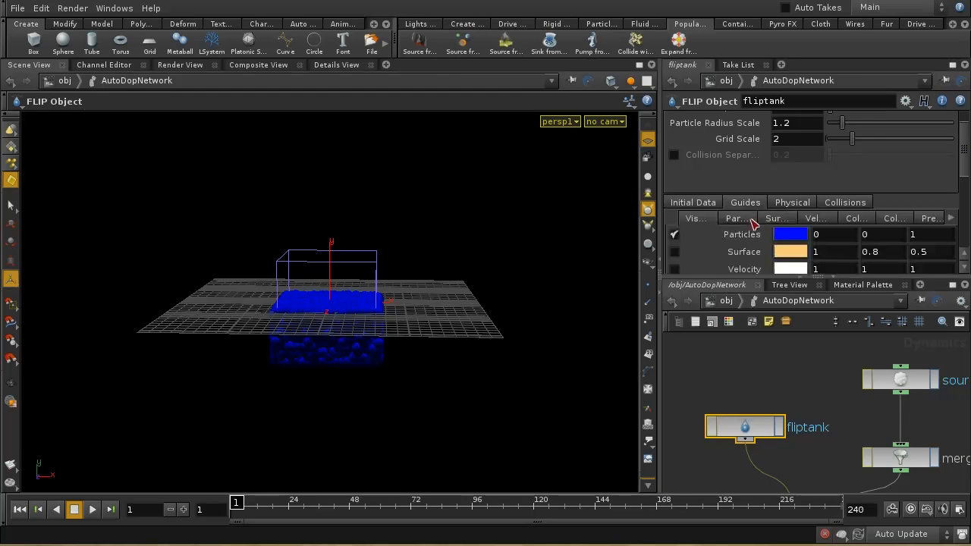
pyautogui.click(804, 233)
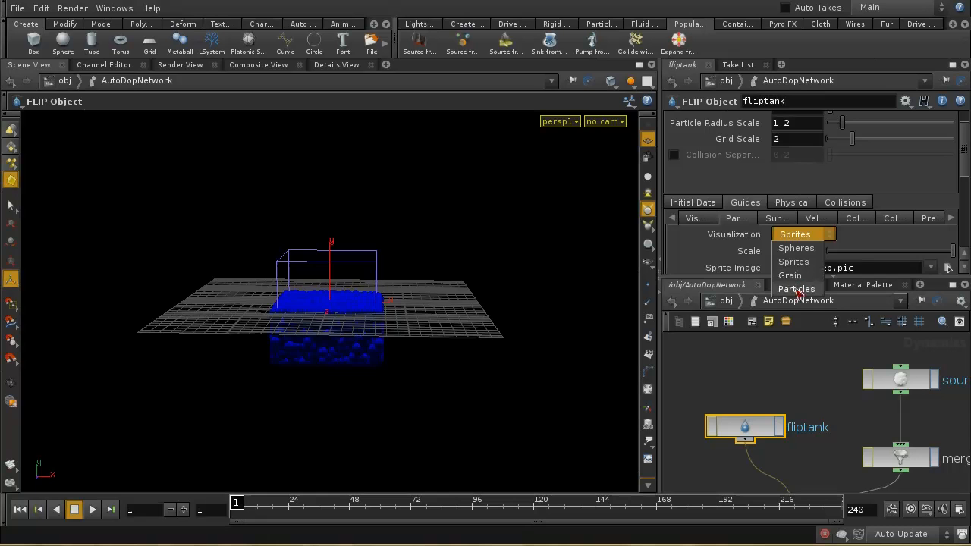
pyautogui.click(796, 288)
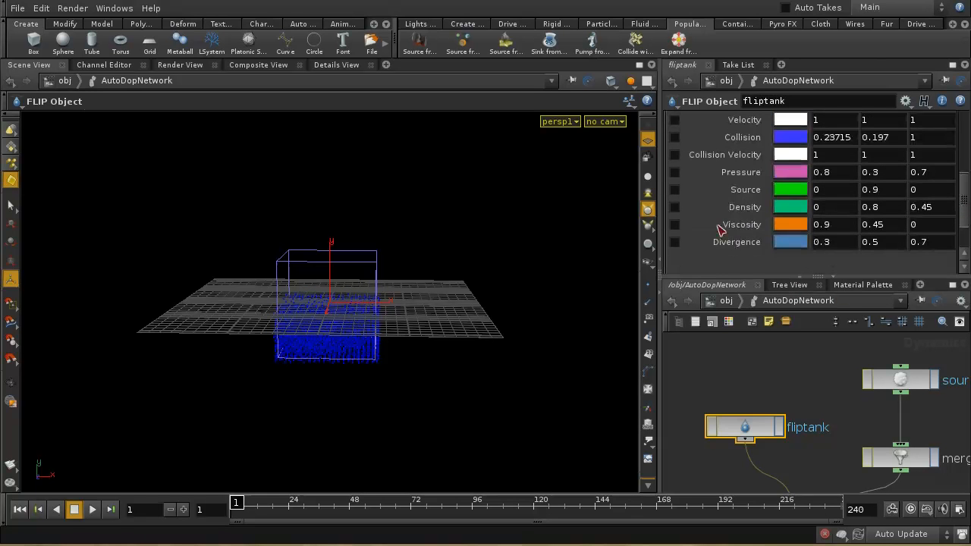
pyautogui.click(674, 241)
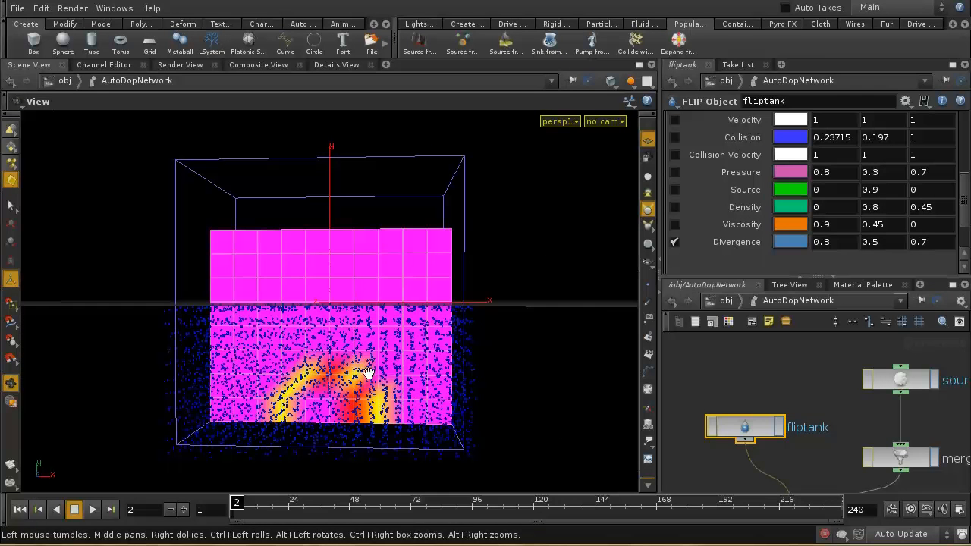
# Play the simulation to see the divergence hot spot swell the fluid upward from the sphere
pyautogui.click(91, 510)
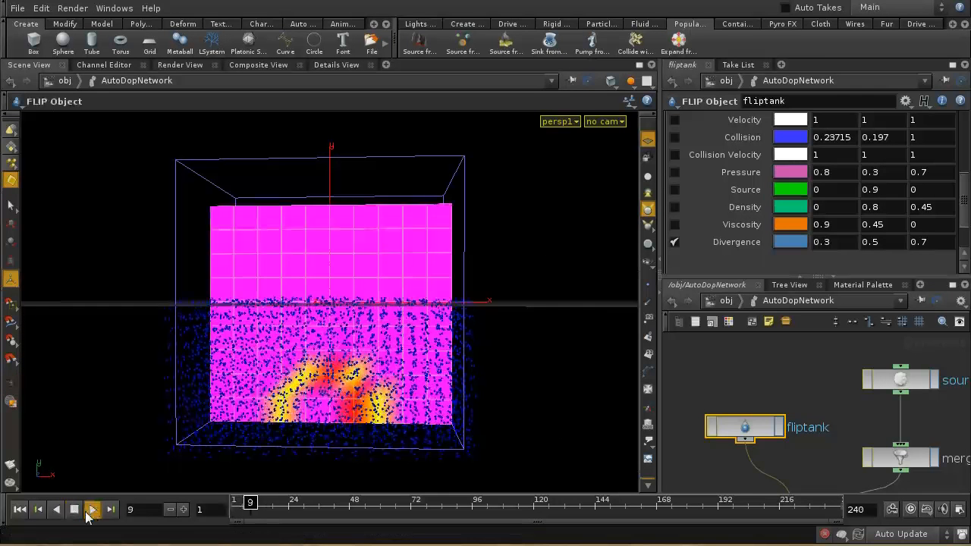
pyautogui.click(91, 510)
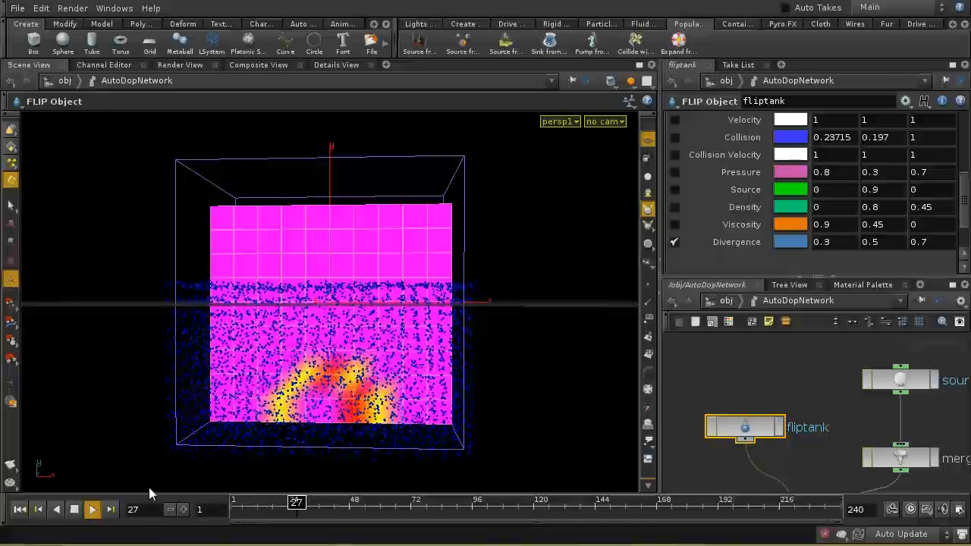
pyautogui.click(91, 509)
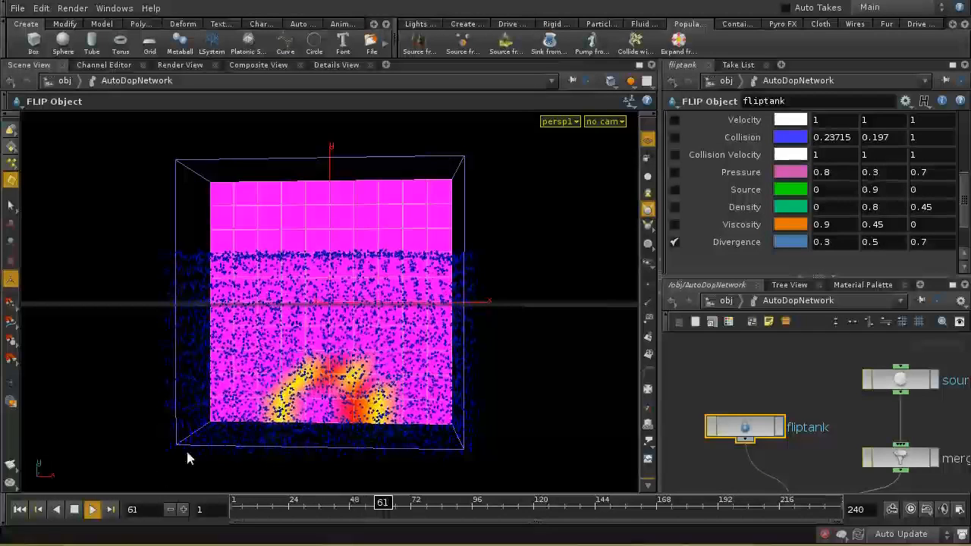
pyautogui.click(91, 510)
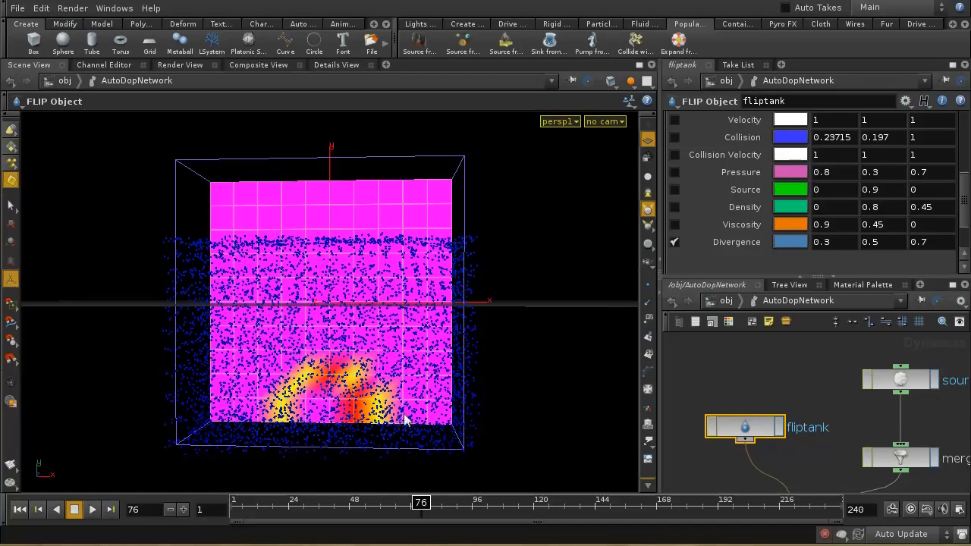
pyautogui.click(816, 412)
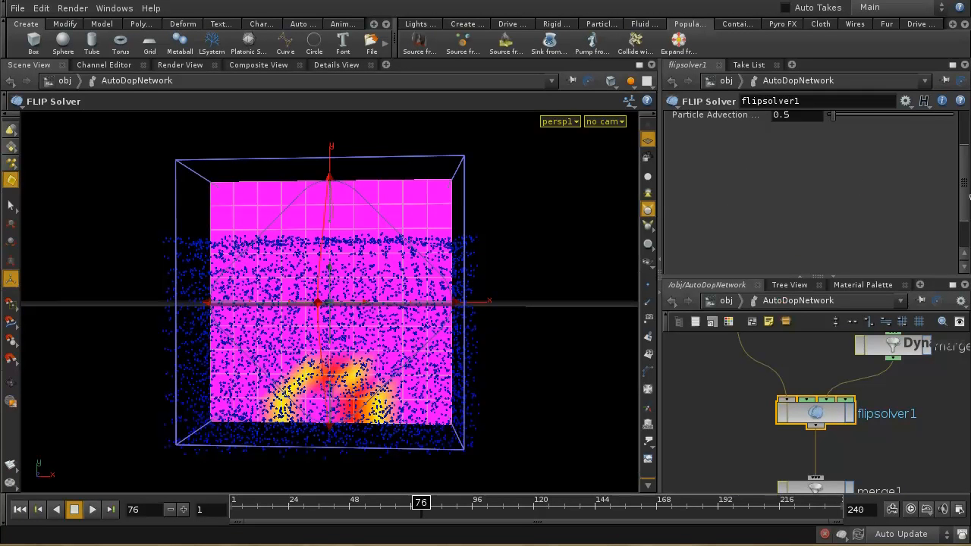
# Show flipsolver1's Particle Motion settings scrolled down to the Reseeding section
pyautogui.click(755, 120)
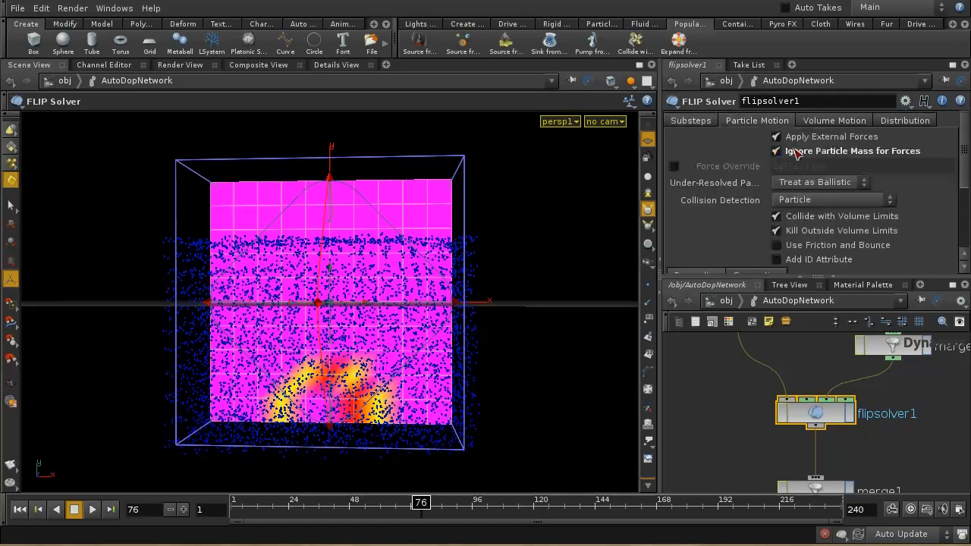
pyautogui.scroll(-3)
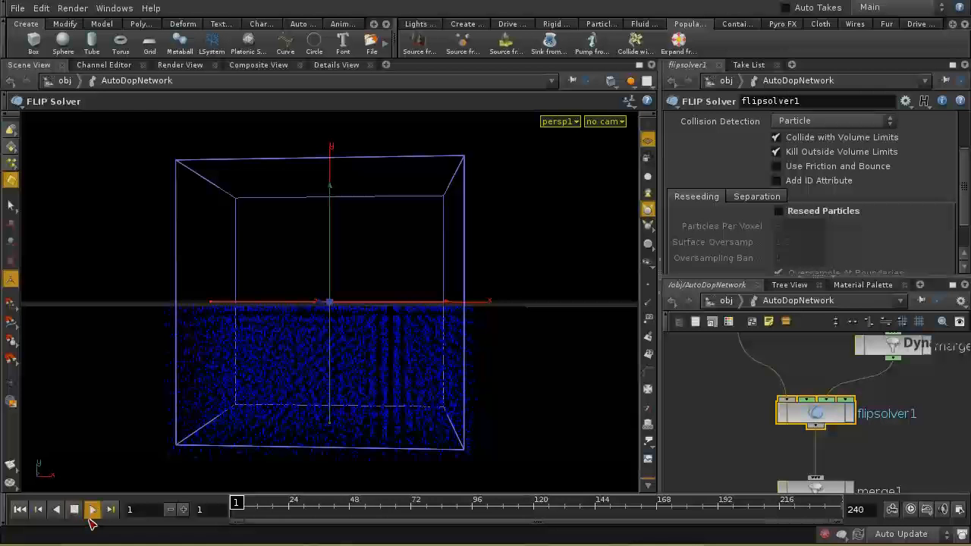
# Replay the divergence simulation to frame 75, then rewind it to frame 1
pyautogui.click(91, 510)
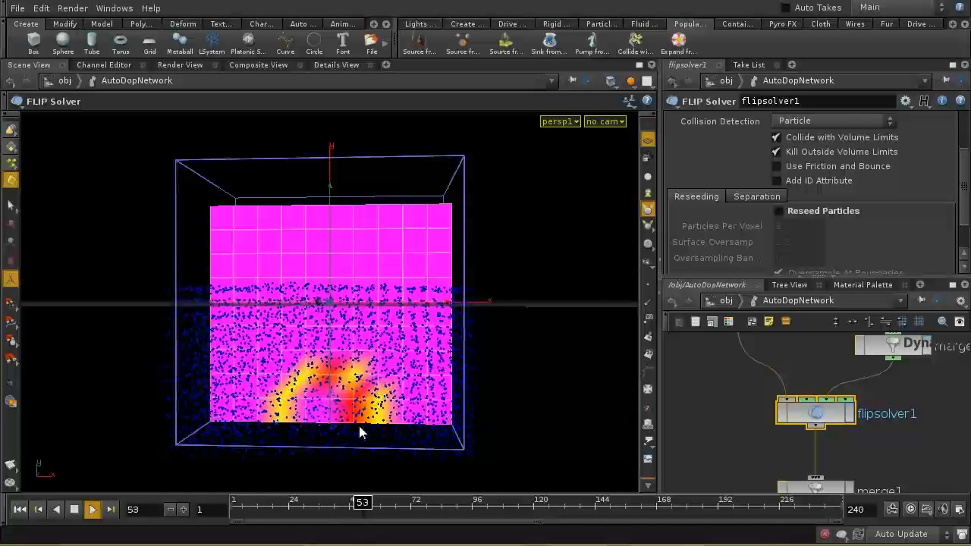
pyautogui.click(91, 510)
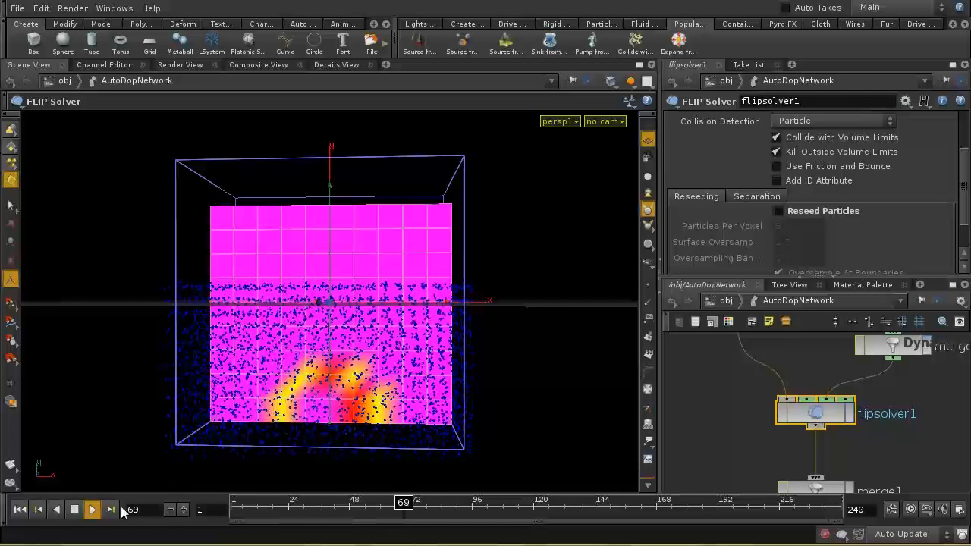
pyautogui.click(73, 510)
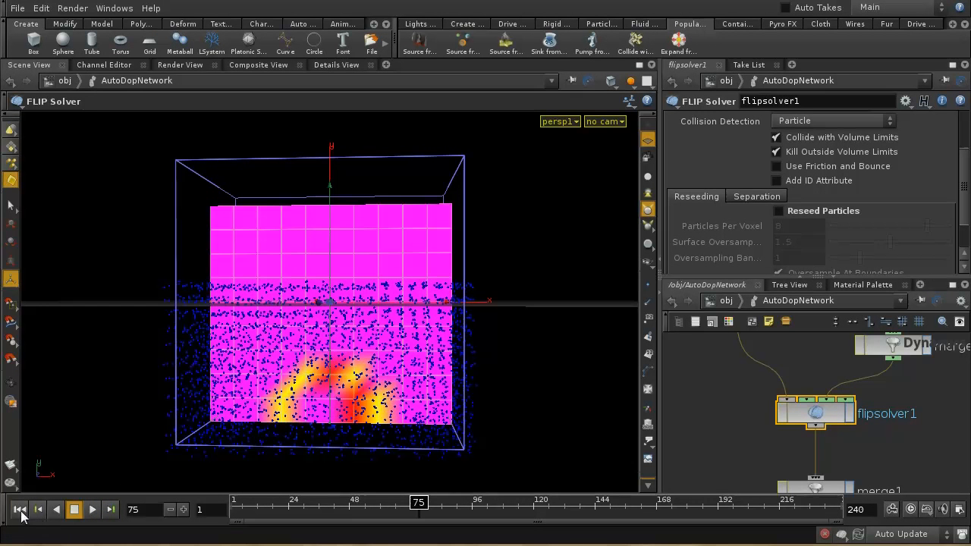
pyautogui.click(22, 509)
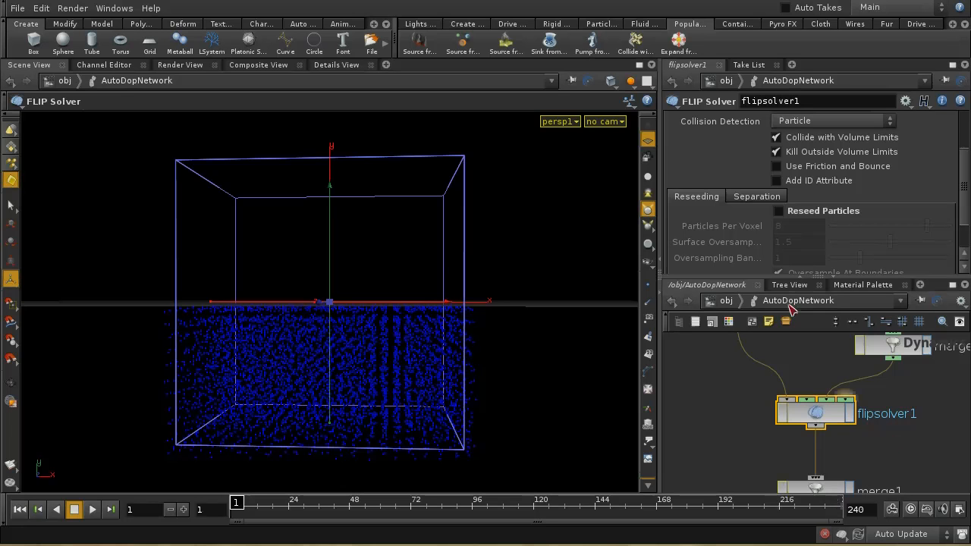
pyautogui.moveTo(594, 47)
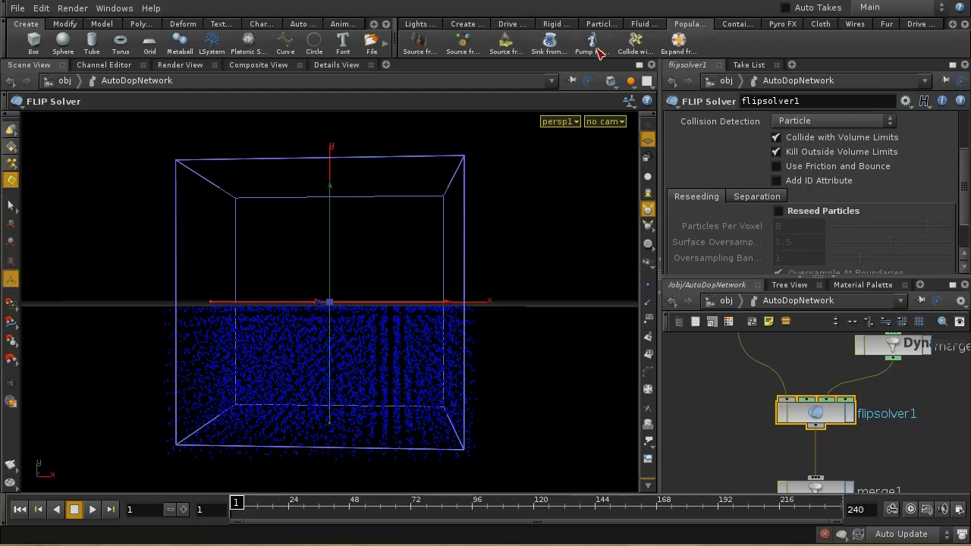
pyautogui.moveTo(591, 42)
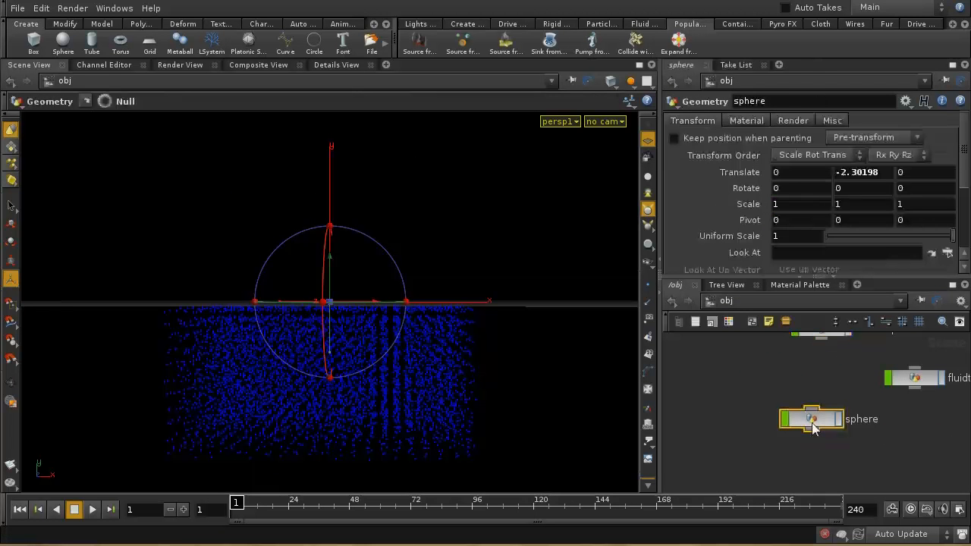
# Make the sphere the Pump from Object source, producing the pump density volume
pyautogui.doubleClick(816, 404)
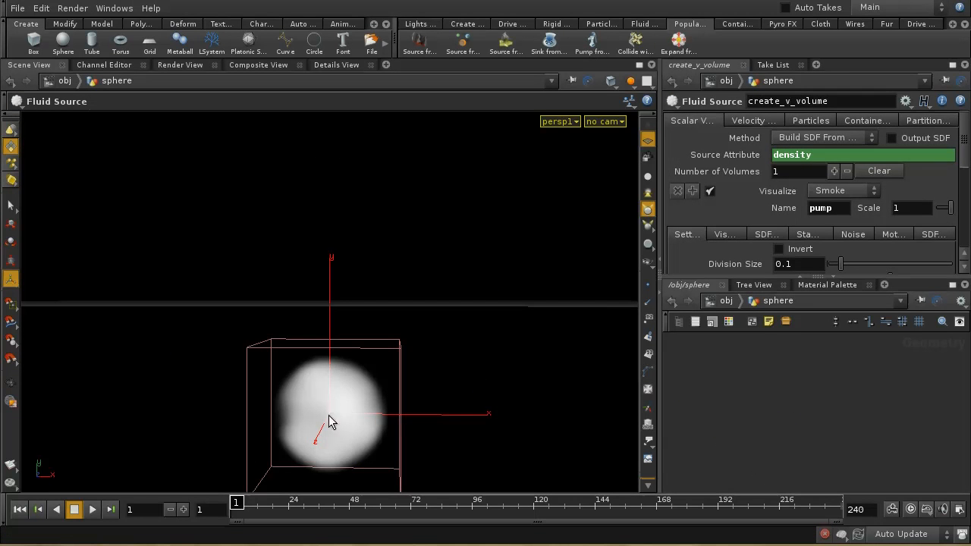
pyautogui.moveTo(613, 400)
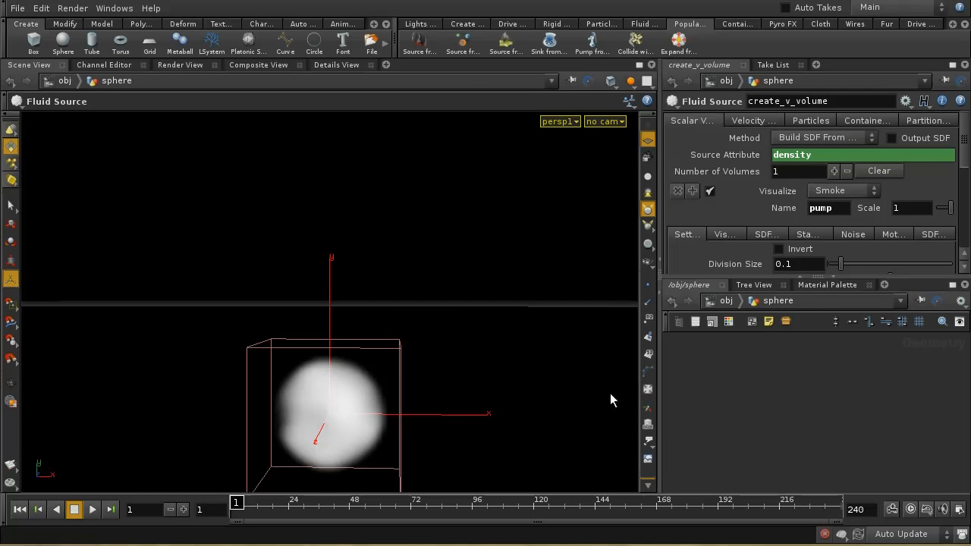
pyautogui.moveTo(372, 432)
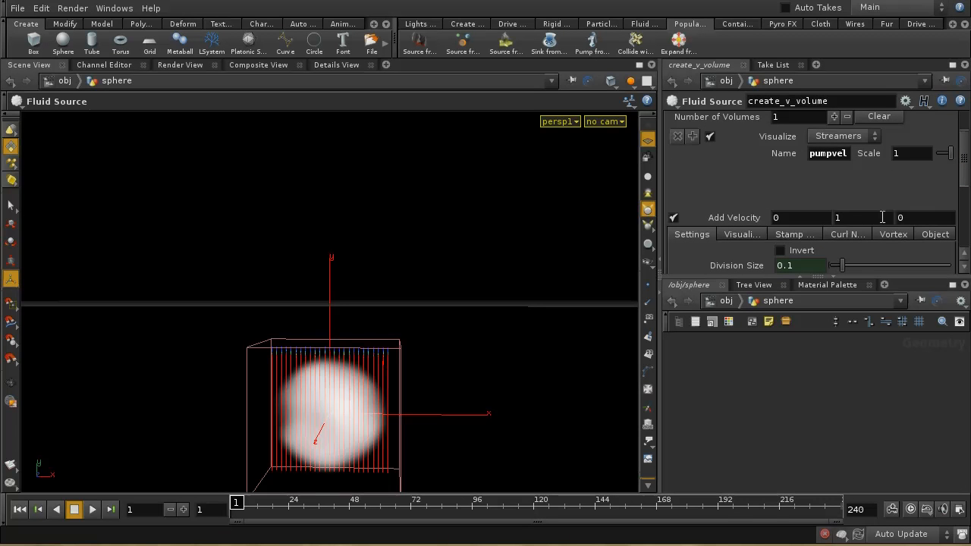
# Set create_v_volume's Add Velocity to 0, 4, 0 for an upward pump
pyautogui.write('4')
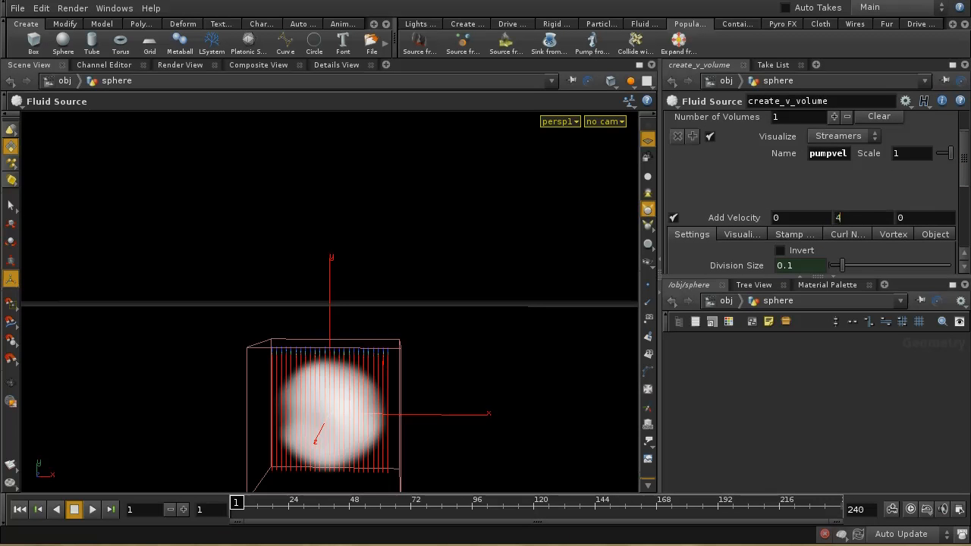
pyautogui.write('0')
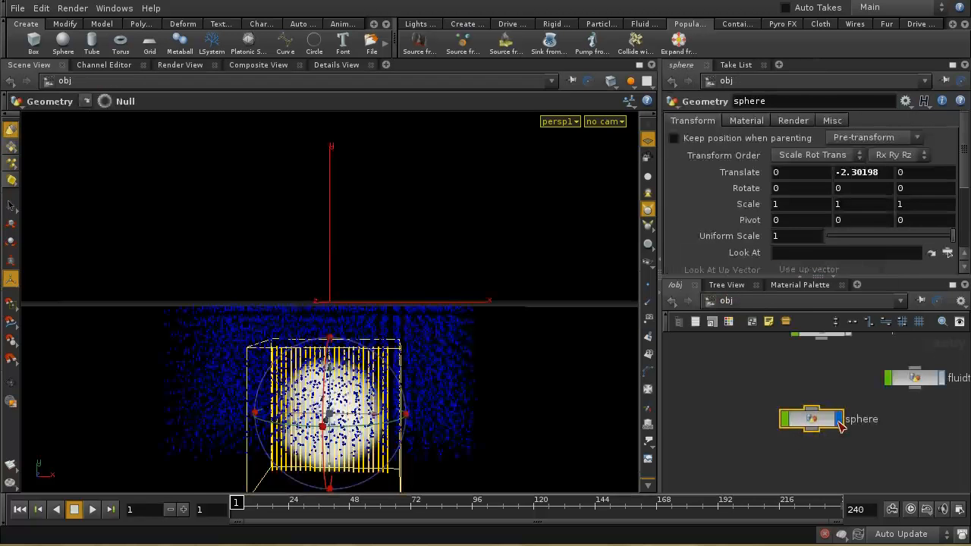
pyautogui.click(91, 510)
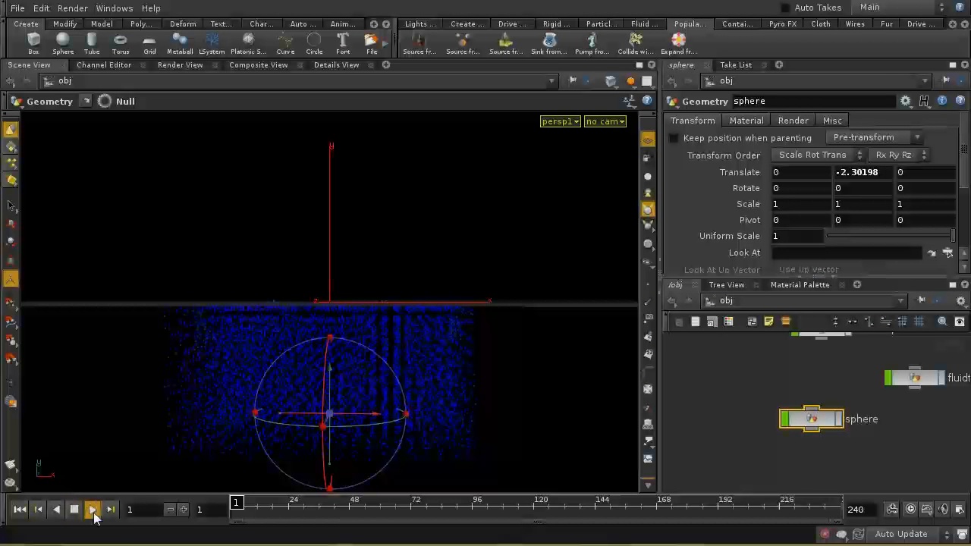
pyautogui.click(93, 509)
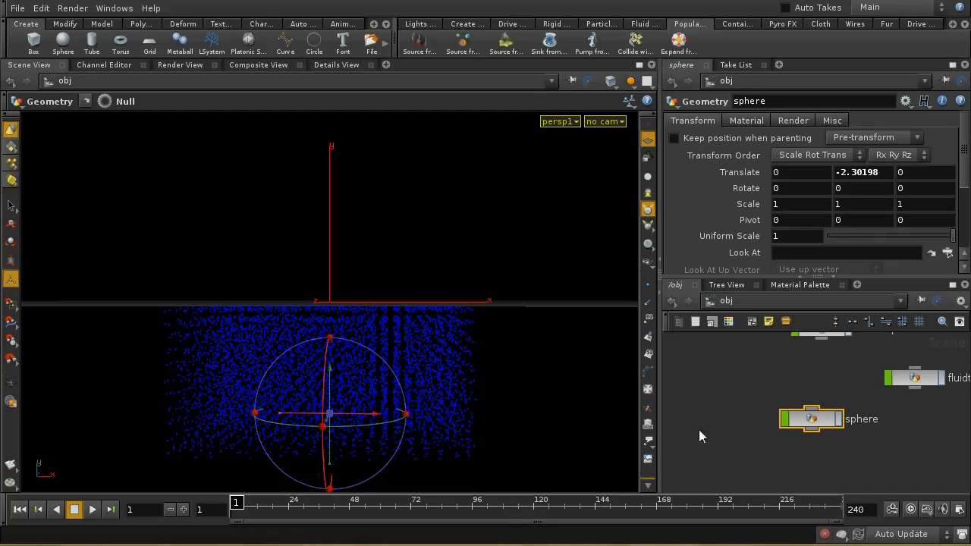
pyautogui.moveTo(124, 528)
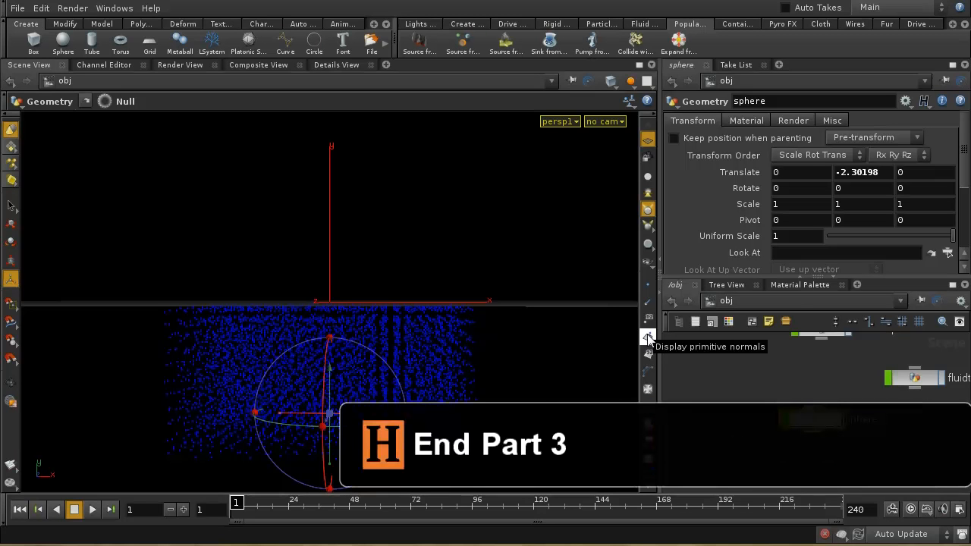
pyautogui.moveTo(464, 294)
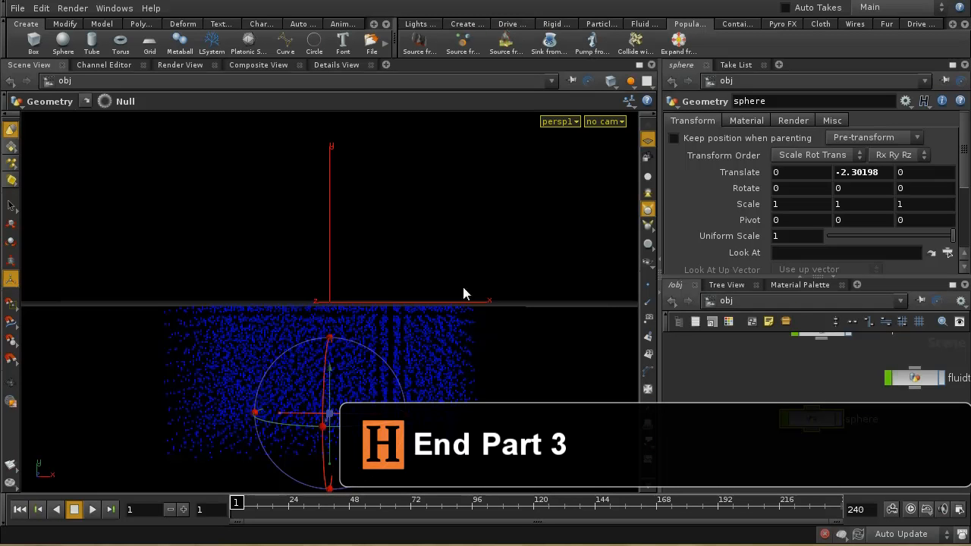